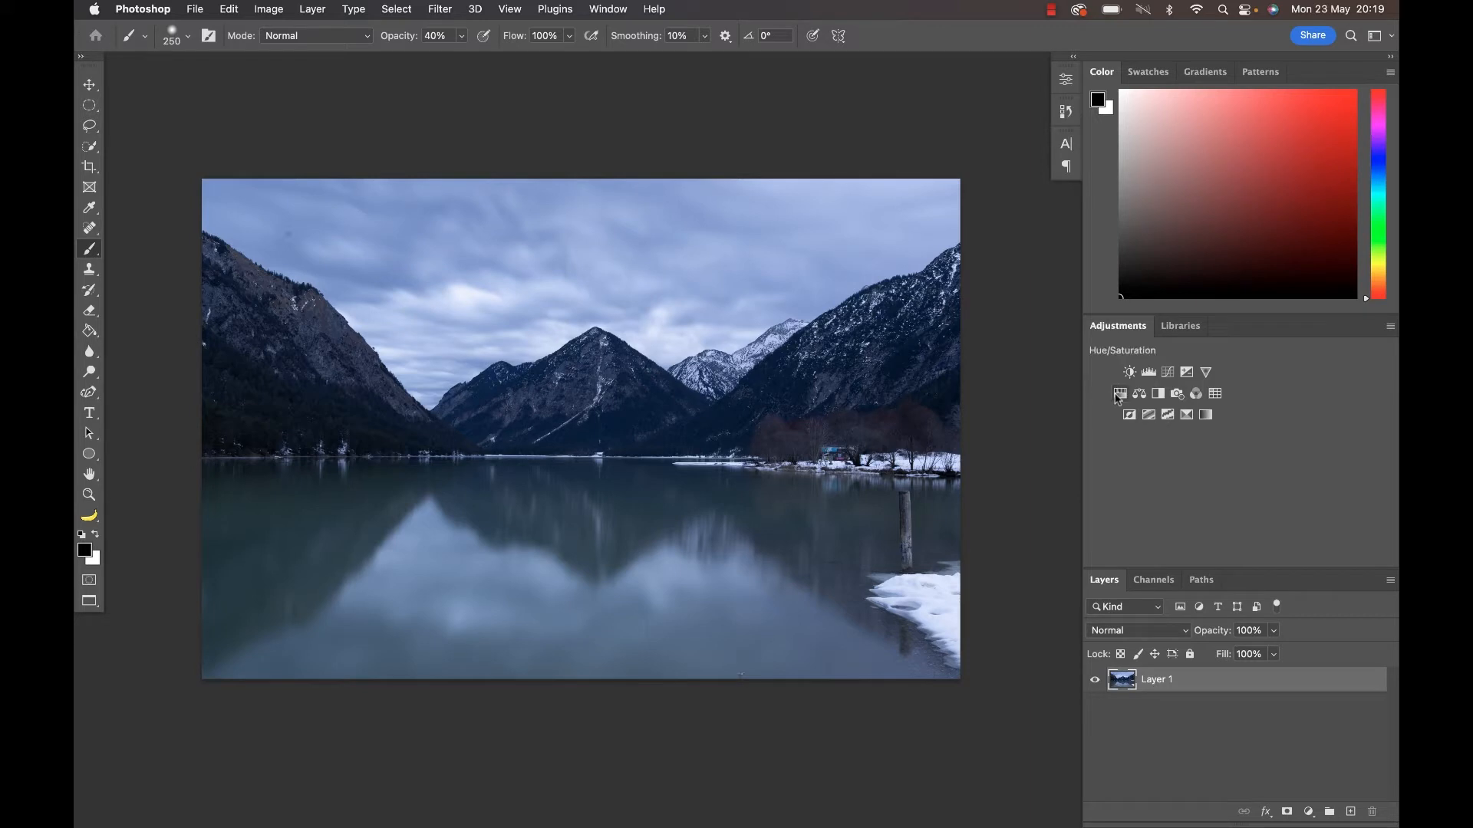
Add a Hue/Saturation adjustment layer and preview shifting its hue before resetting it
{"action": "left_click", "coordinate": [1120, 394]}
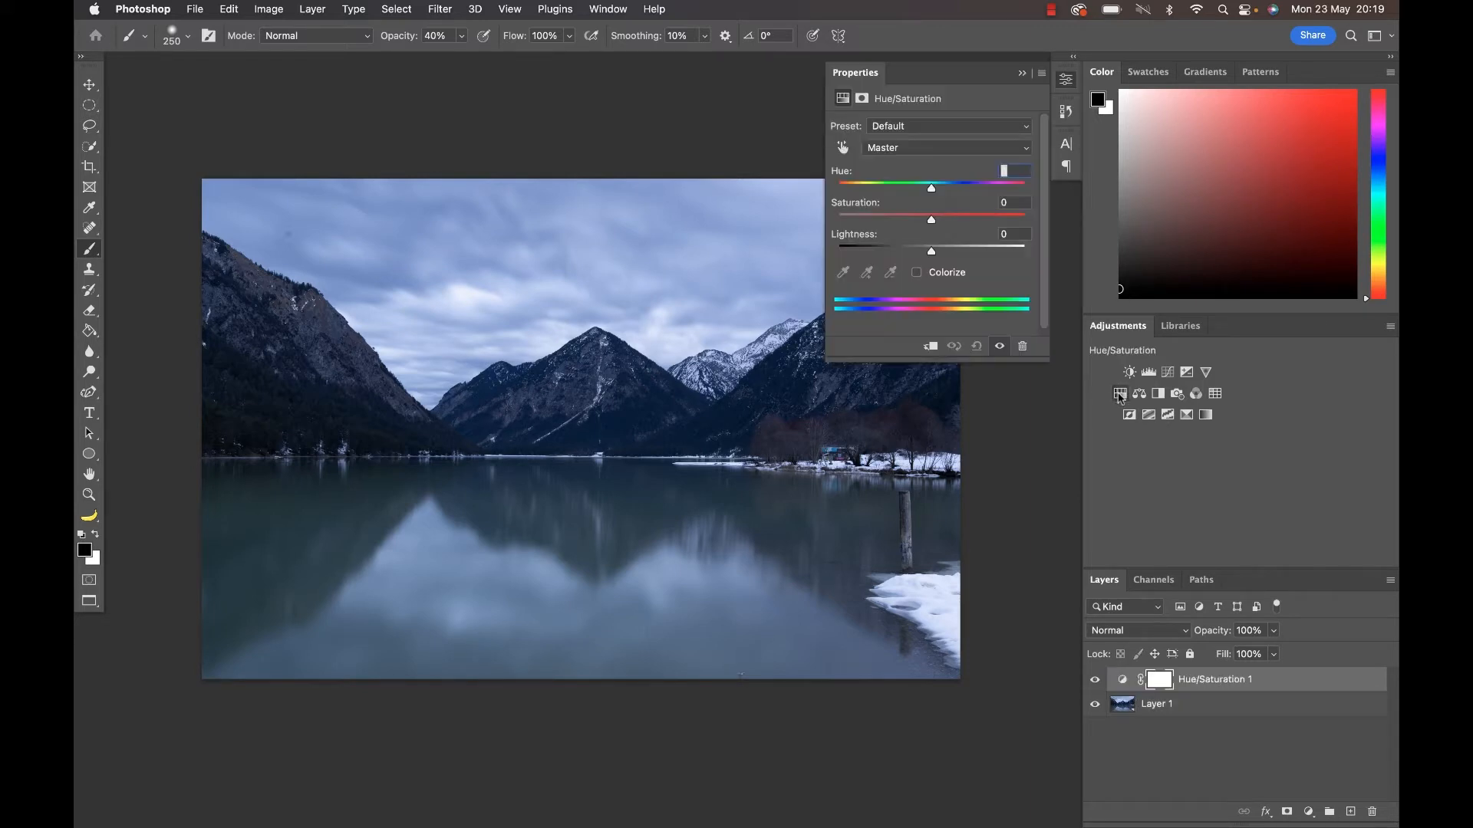
{"action": "left_click", "coordinate": [1307, 812]}
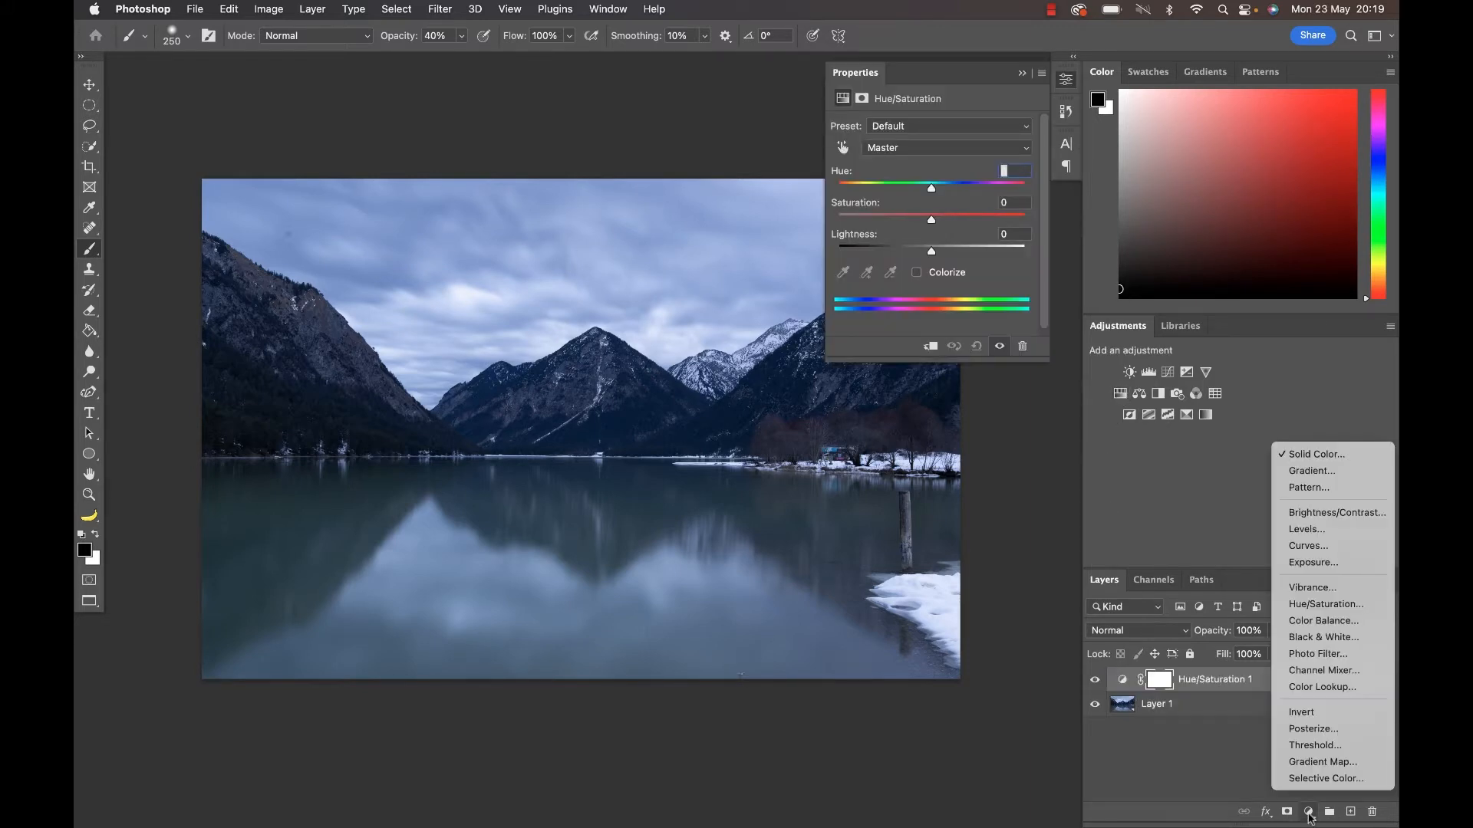
{"action": "mouse_move", "coordinate": [1325, 604]}
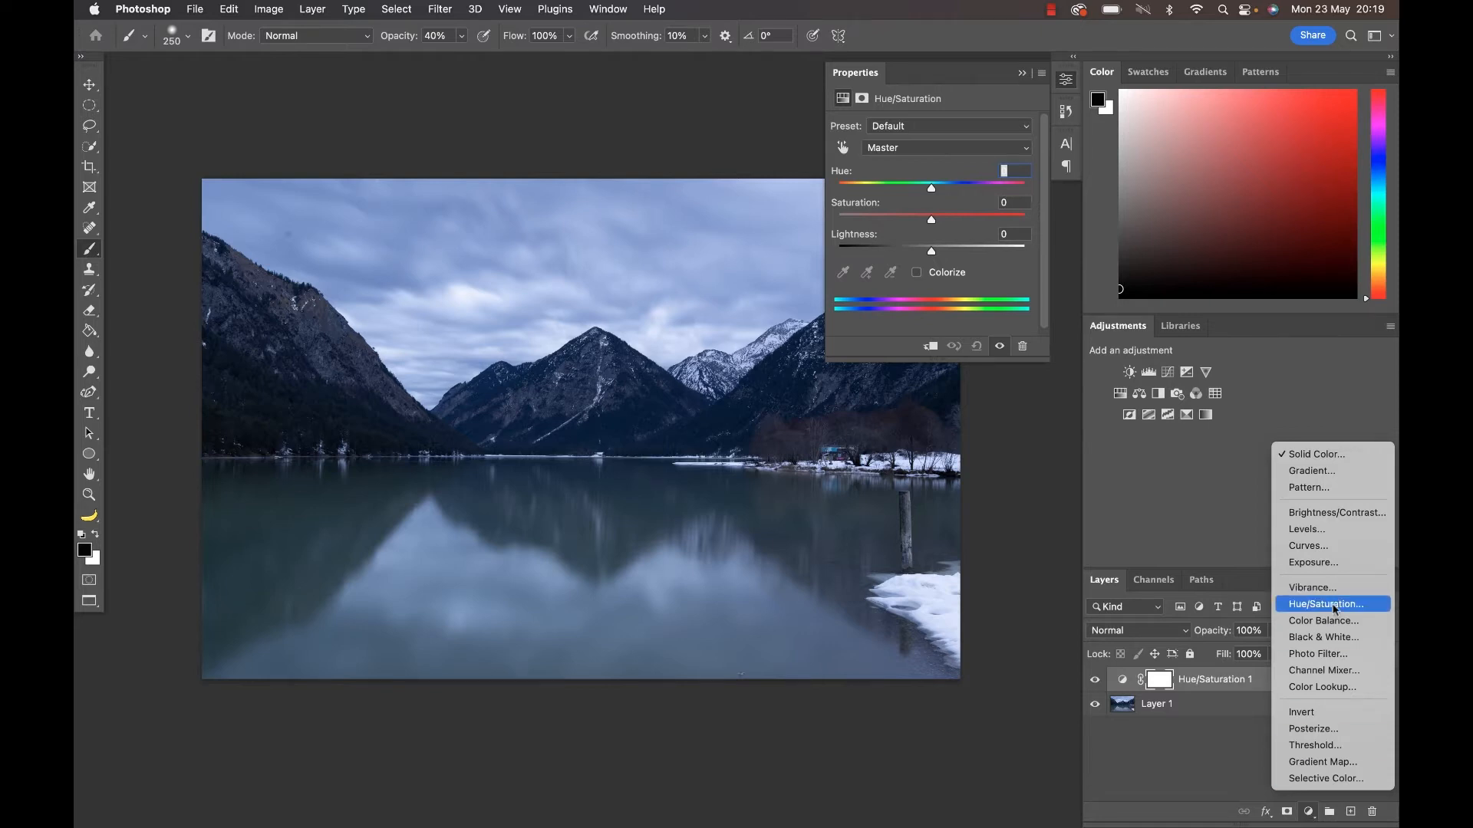
{"action": "left_click", "coordinate": [1327, 605]}
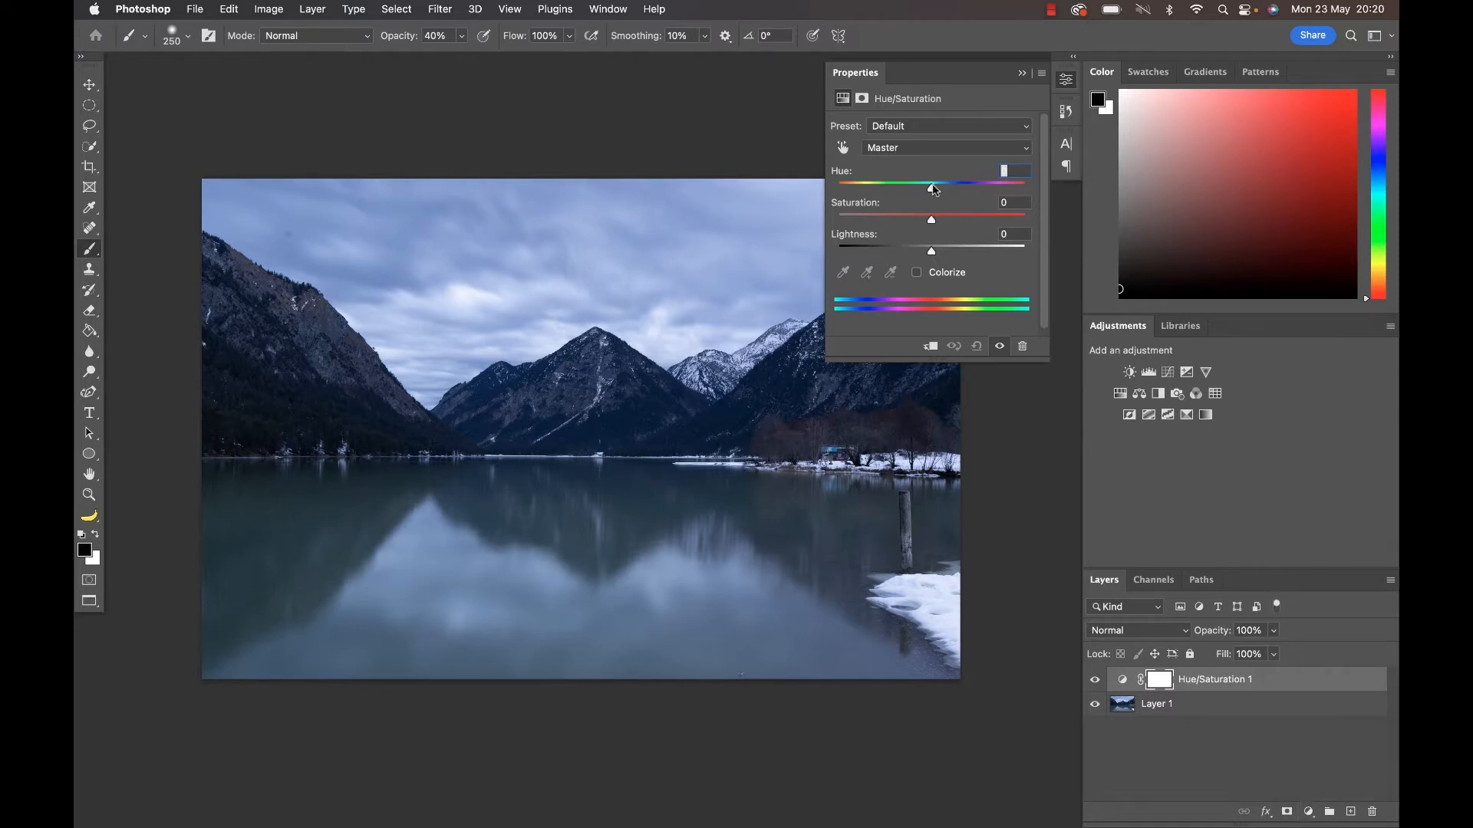
{"action": "left_click_drag", "start_coordinate": [933, 187], "coordinate": [957, 187]}
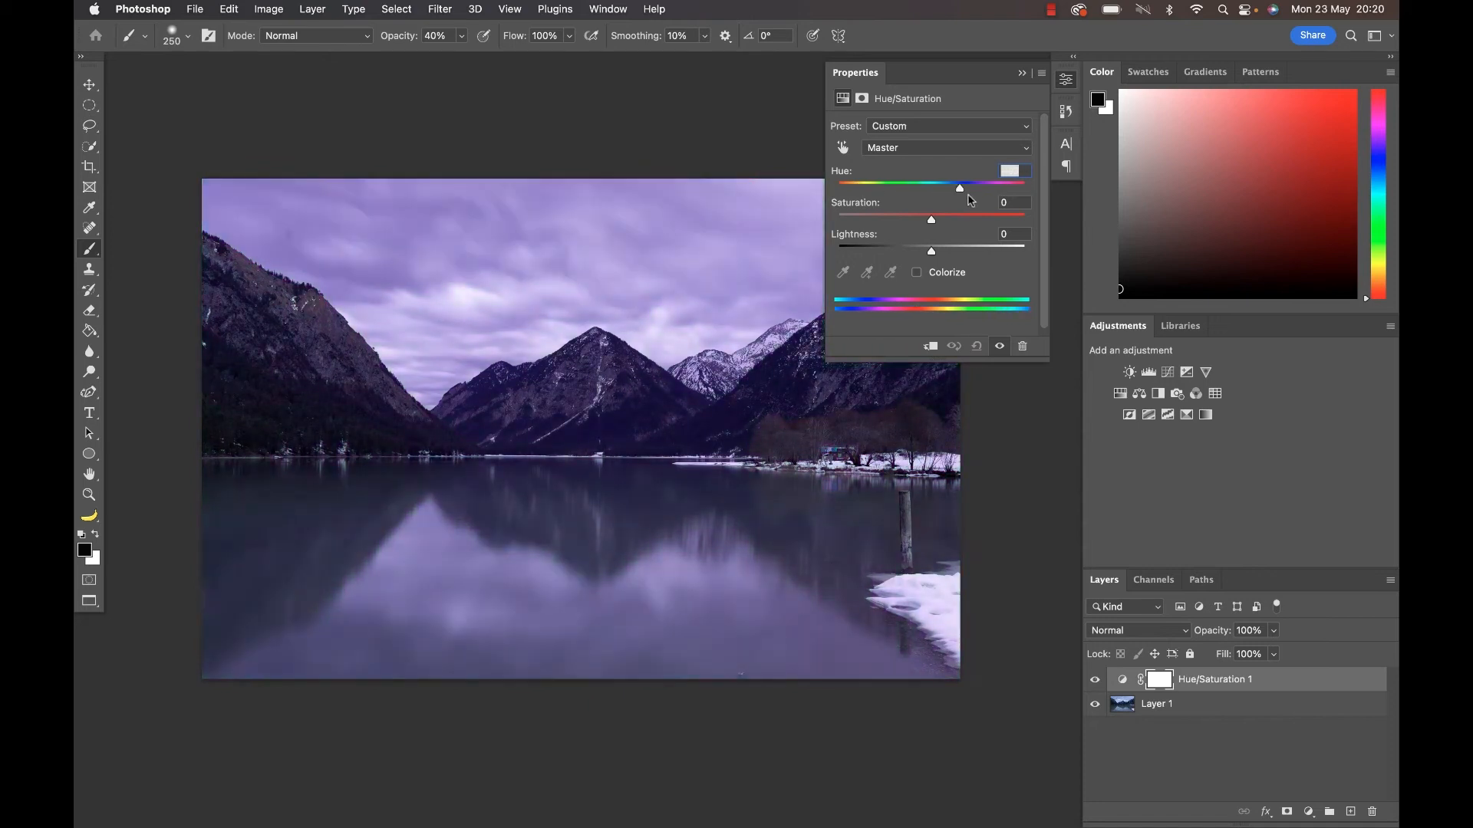
{"action": "left_click_drag", "start_coordinate": [957, 188], "coordinate": [934, 187]}
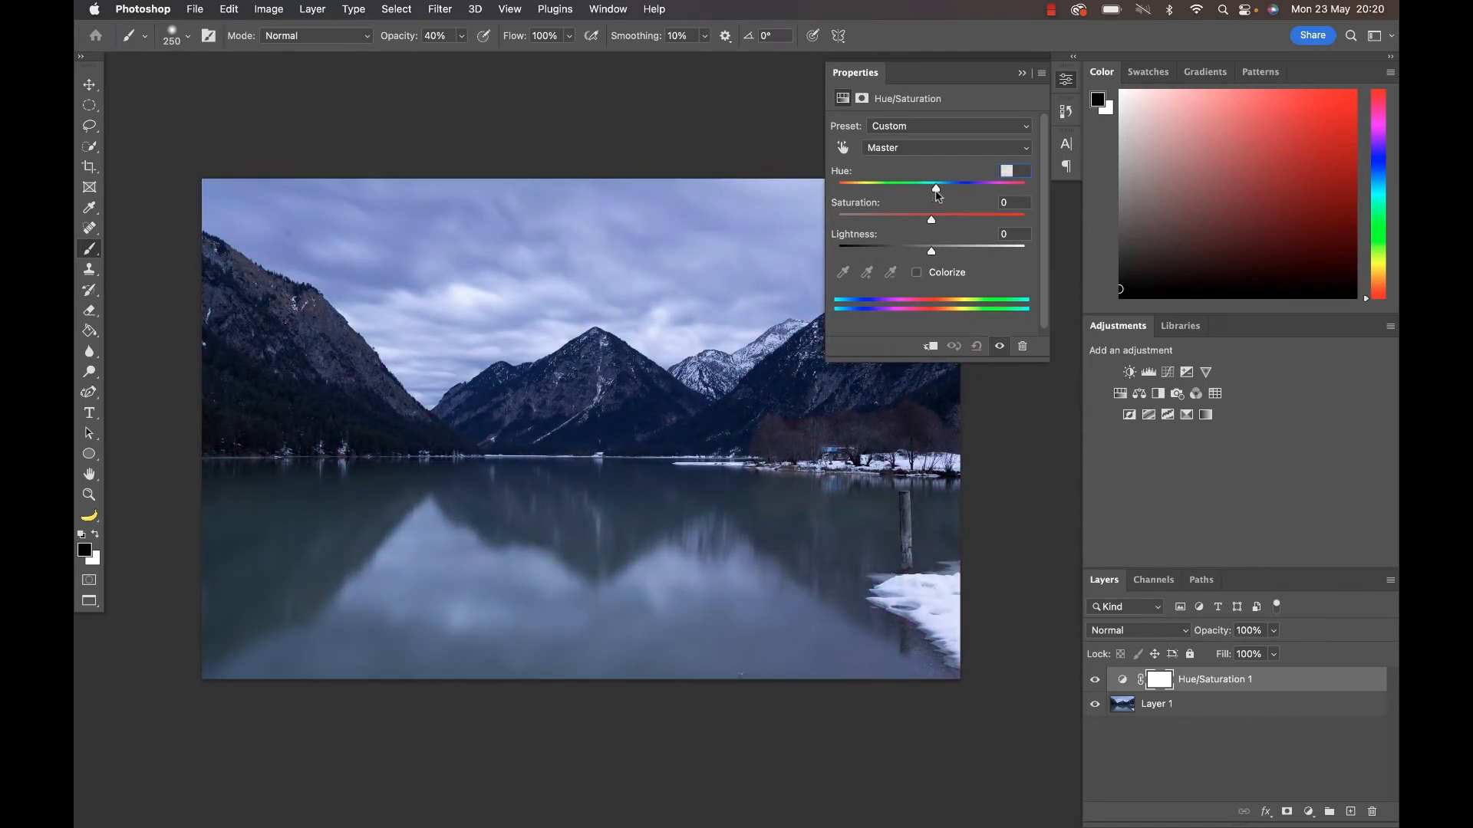
Colorize the whole photo a teal-blue tint at Hue 203 and Saturation 53
{"action": "left_click", "coordinate": [916, 273]}
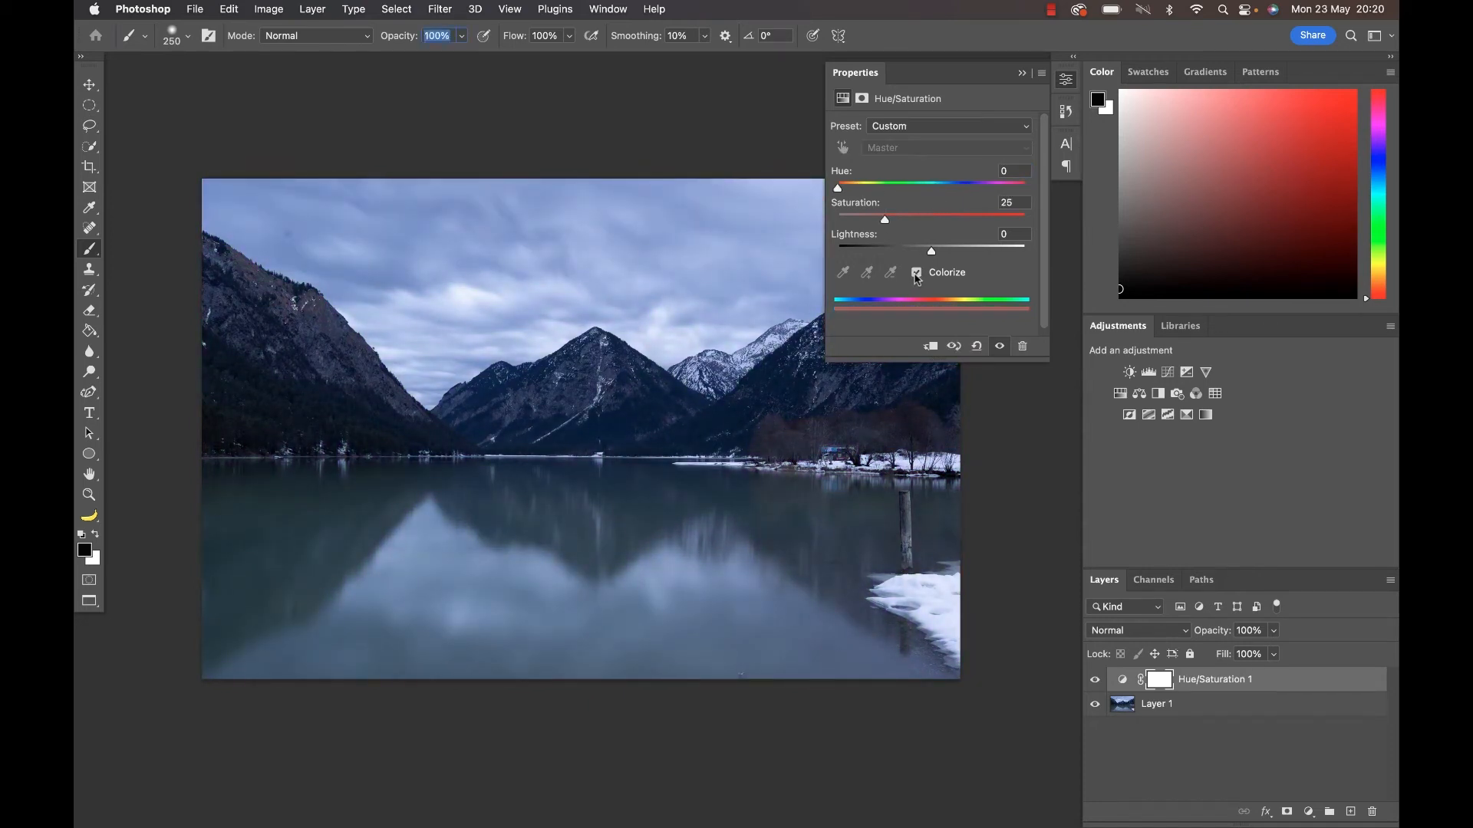
{"action": "left_click_drag", "start_coordinate": [838, 188], "coordinate": [868, 187]}
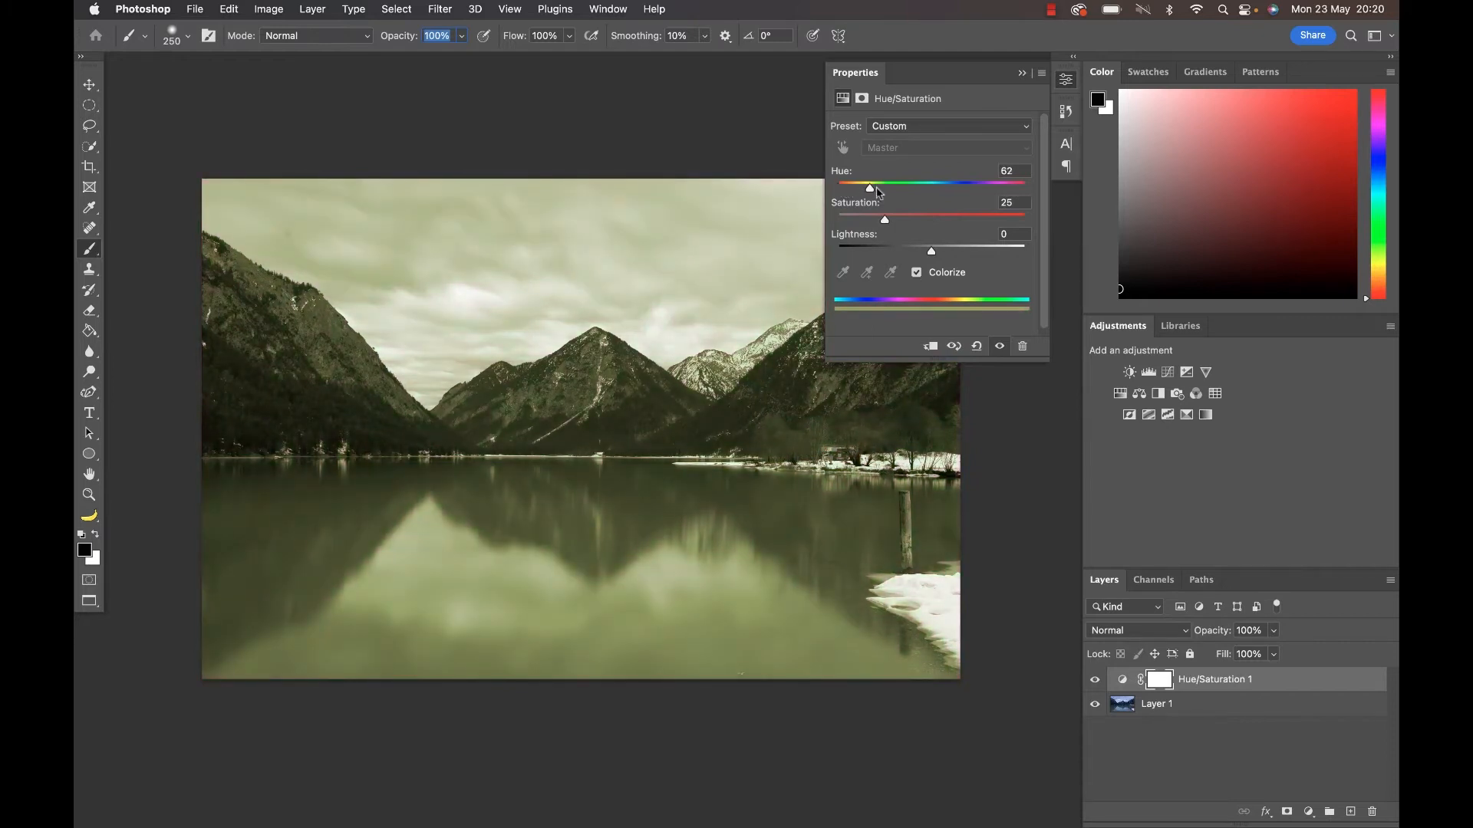
{"action": "left_click_drag", "start_coordinate": [868, 187], "coordinate": [896, 187]}
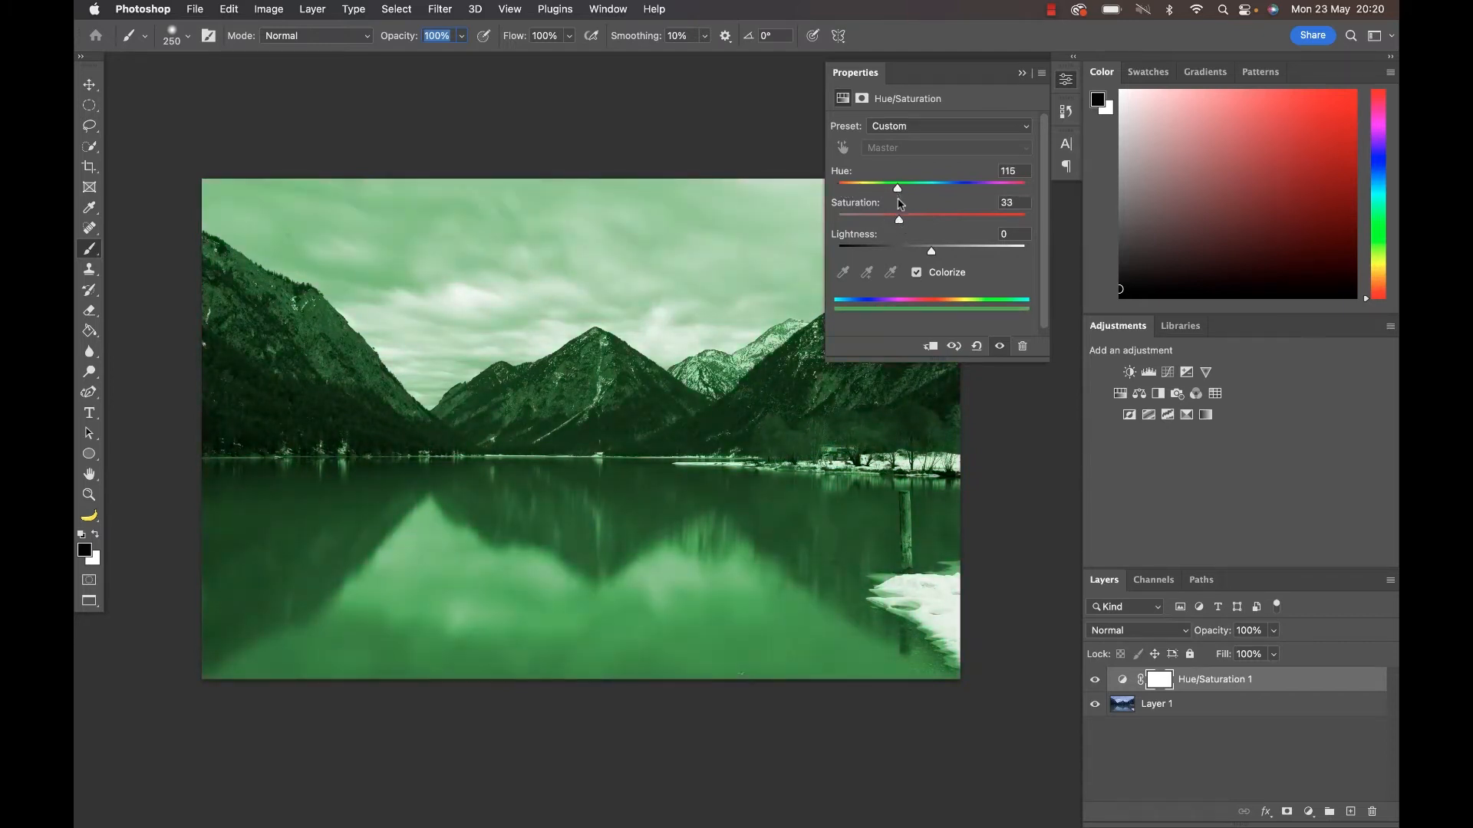
{"action": "left_click_drag", "start_coordinate": [898, 187], "coordinate": [940, 187]}
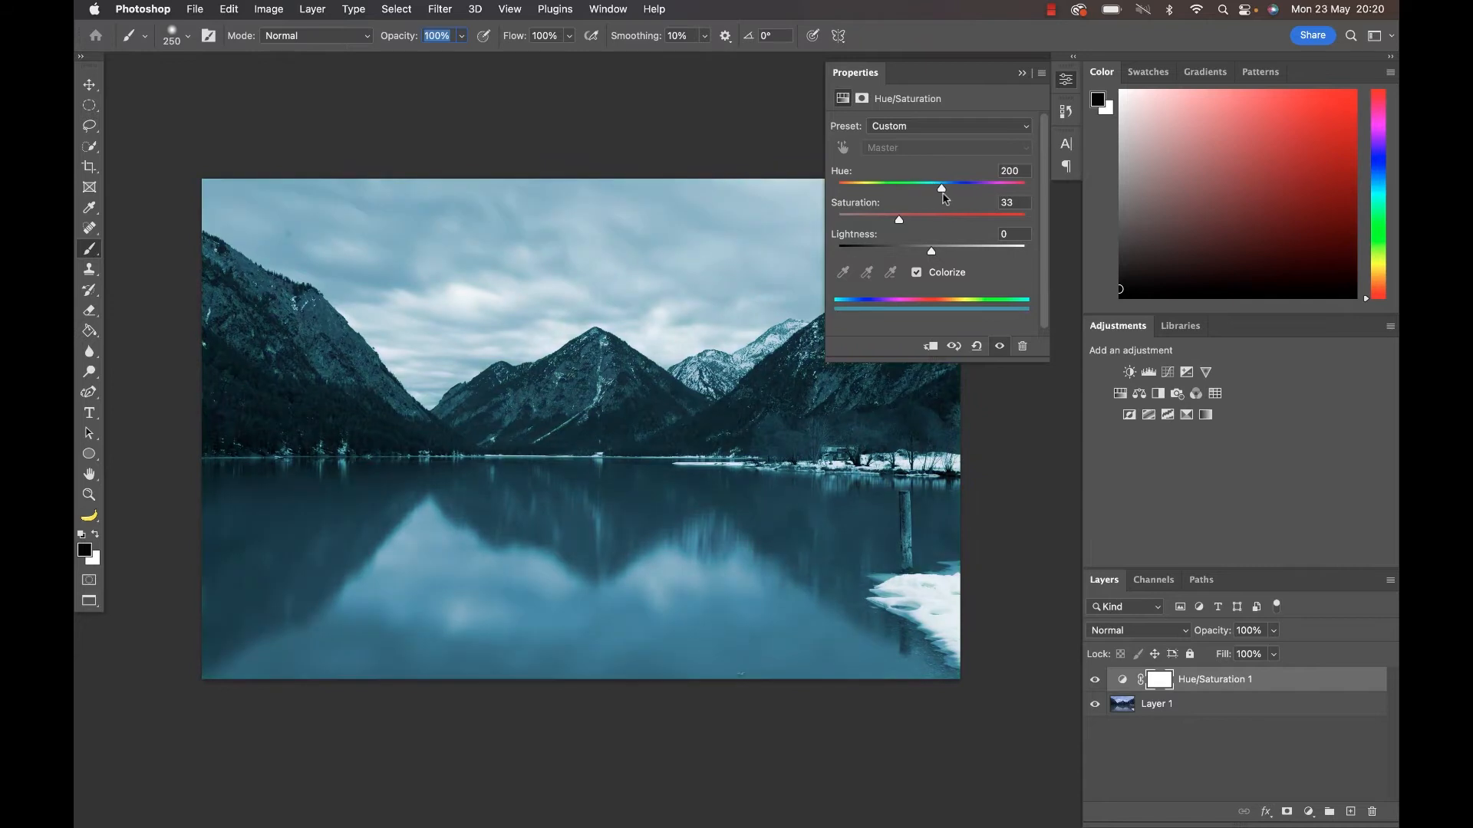
{"action": "left_click_drag", "start_coordinate": [897, 218], "coordinate": [934, 235]}
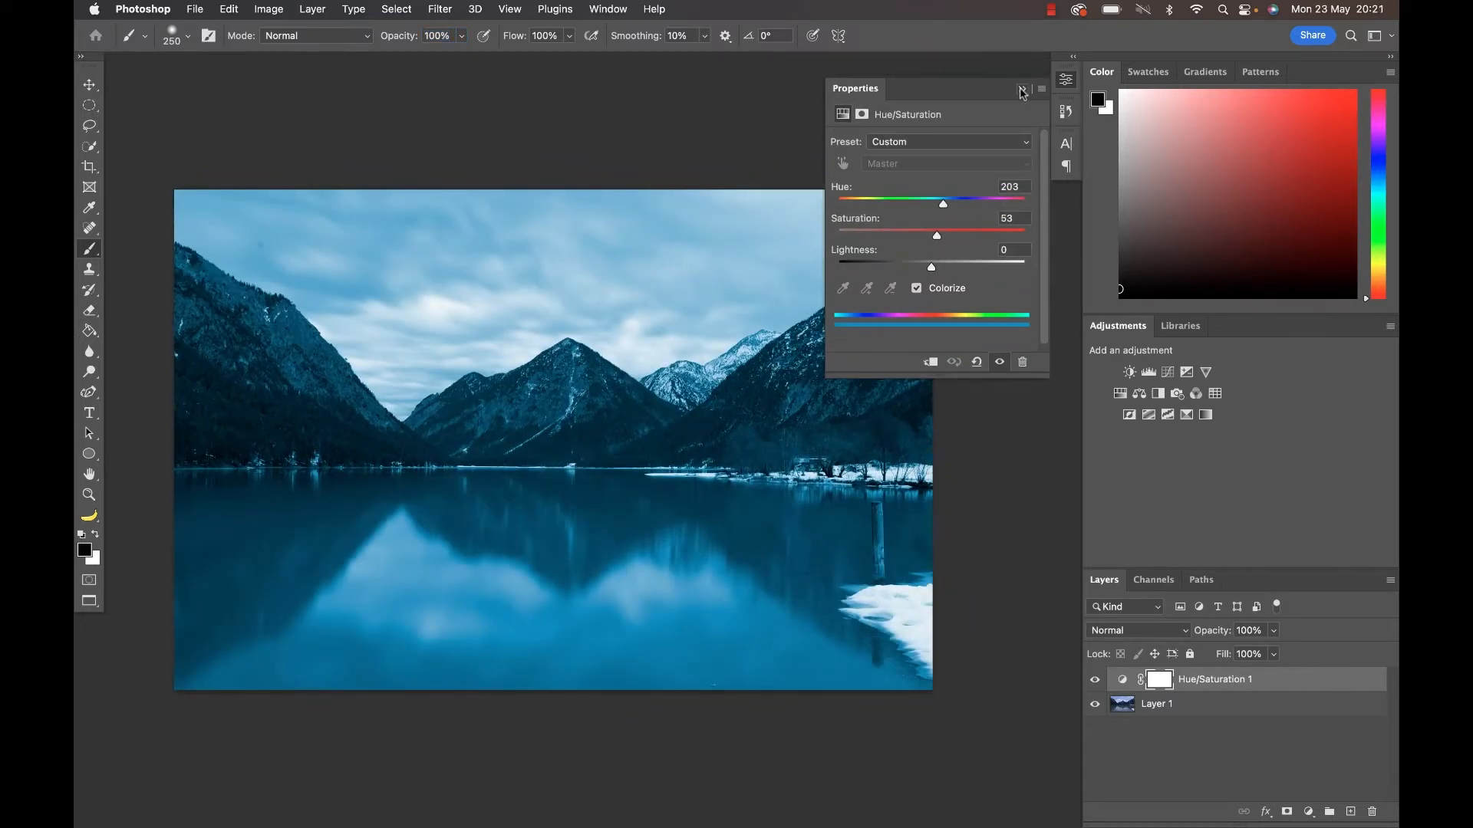
{"action": "left_click", "coordinate": [1022, 89]}
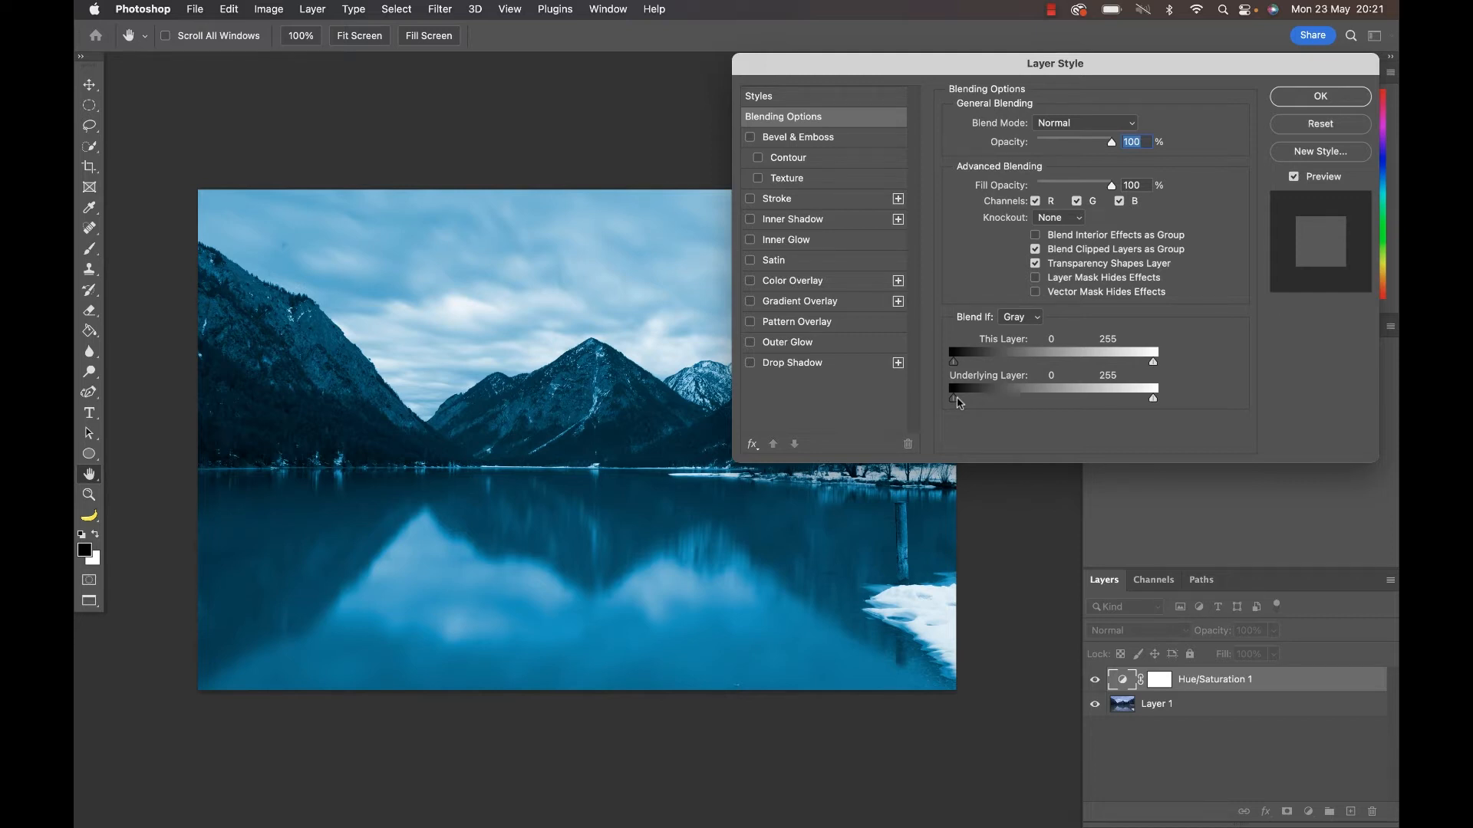
Split the Underlying Layer black Blend If slider to 0/67 so the tint fades from the shadows
{"action": "left_click_drag", "start_coordinate": [952, 399], "coordinate": [977, 398]}
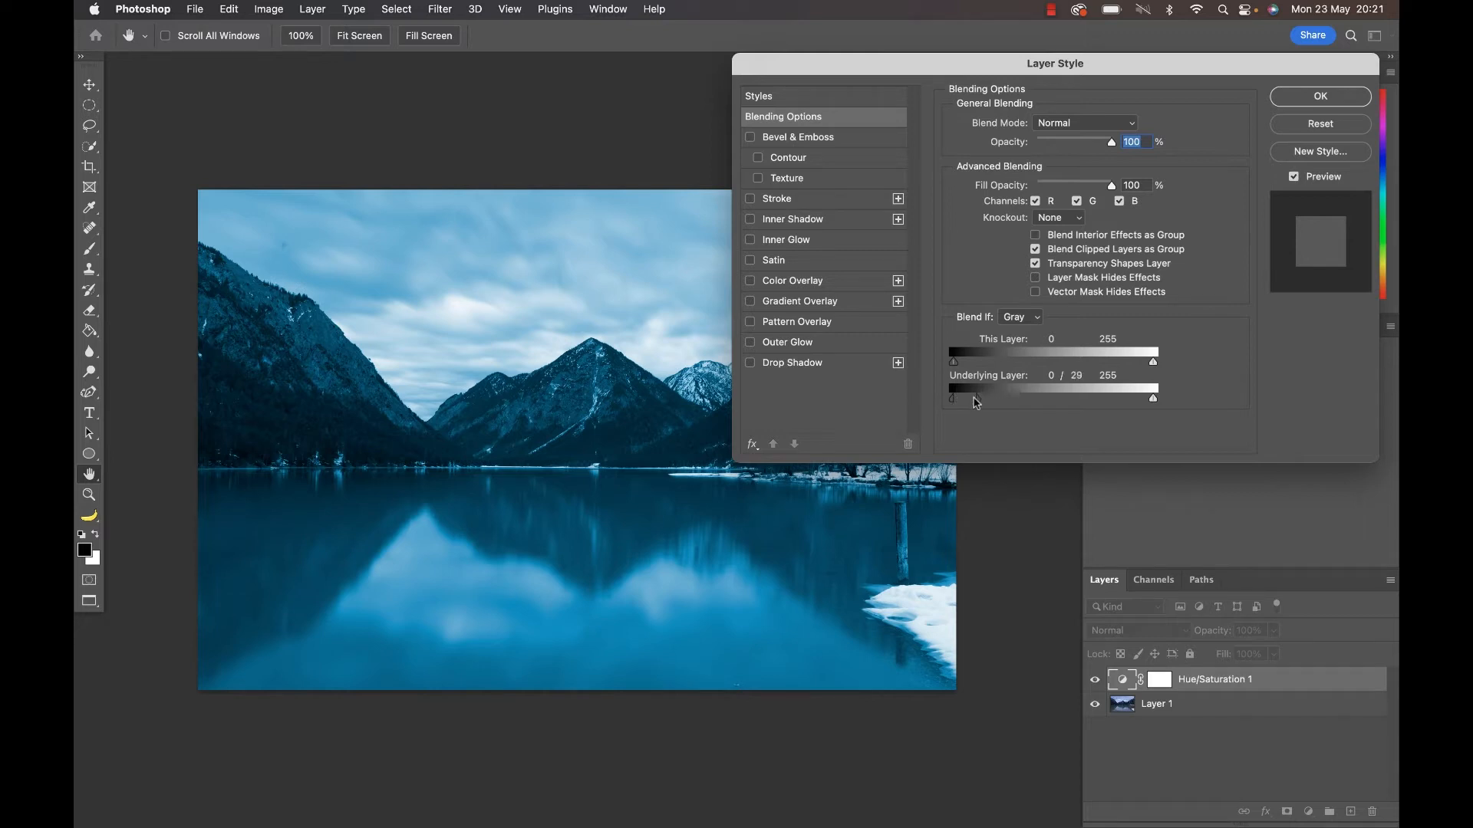
{"action": "left_click_drag", "start_coordinate": [971, 399], "coordinate": [1013, 399]}
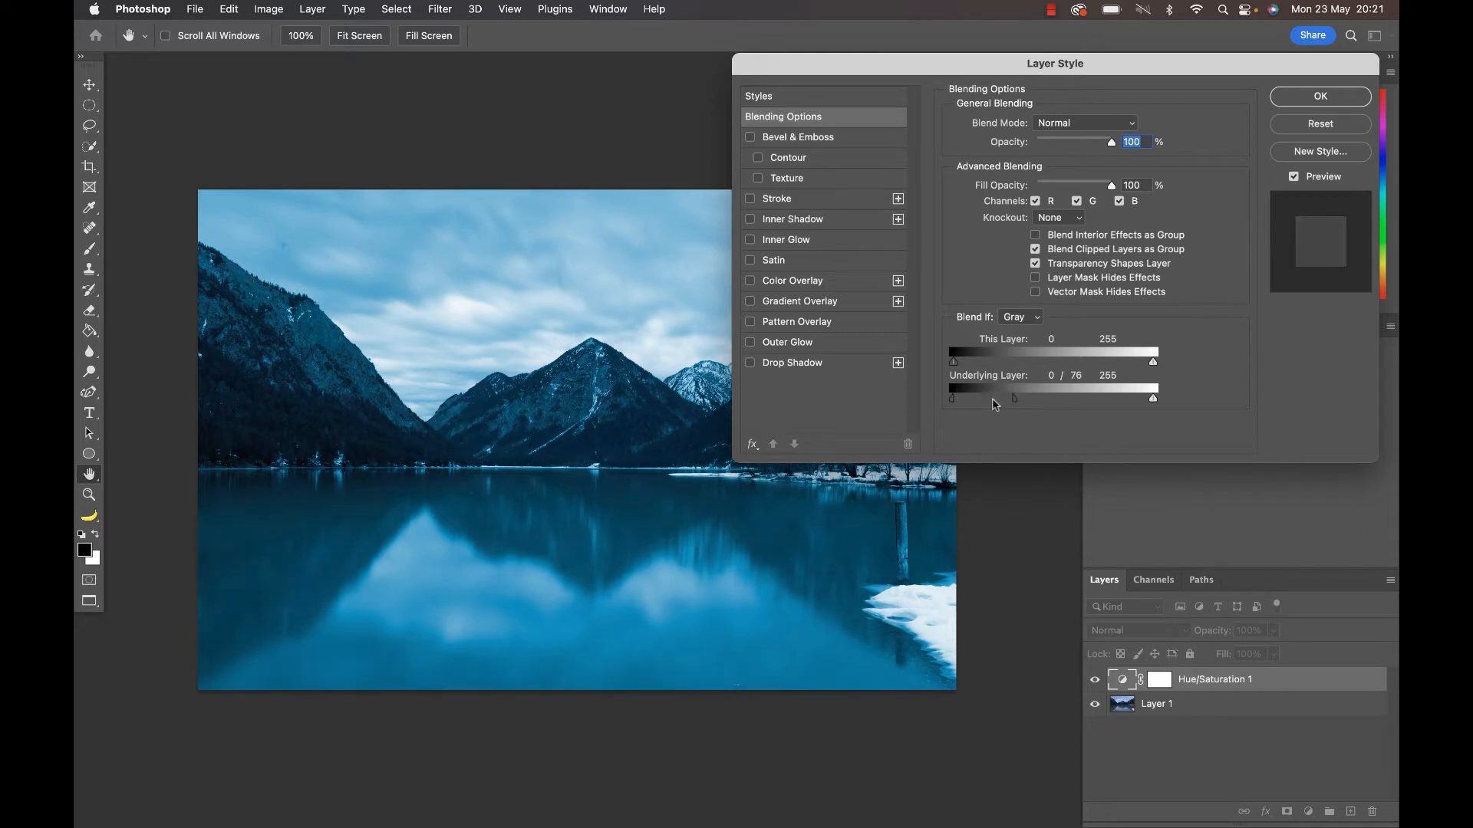
{"action": "left_click_drag", "start_coordinate": [1014, 399], "coordinate": [1031, 399]}
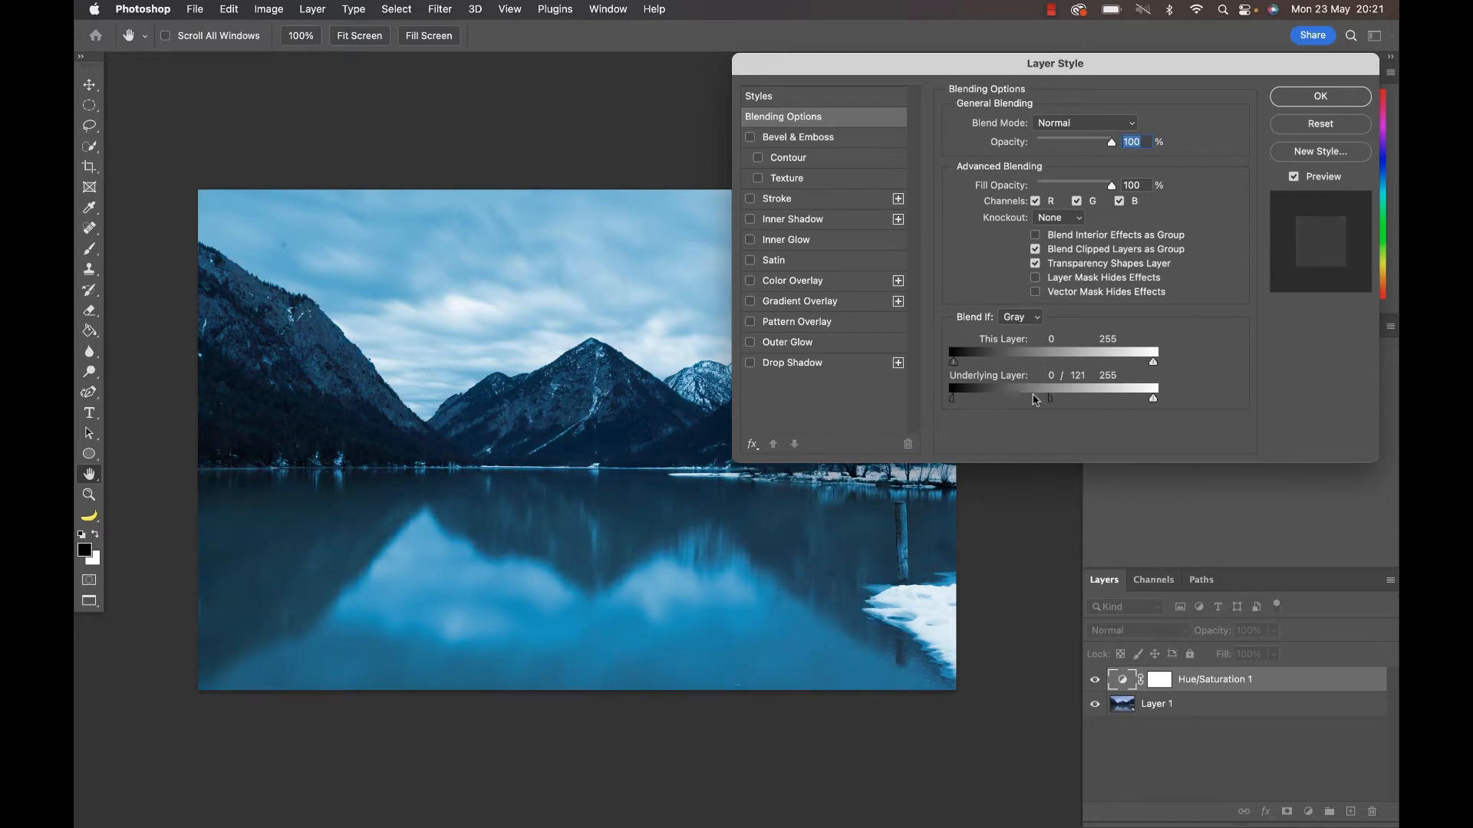
{"action": "left_click_drag", "start_coordinate": [1049, 399], "coordinate": [977, 399]}
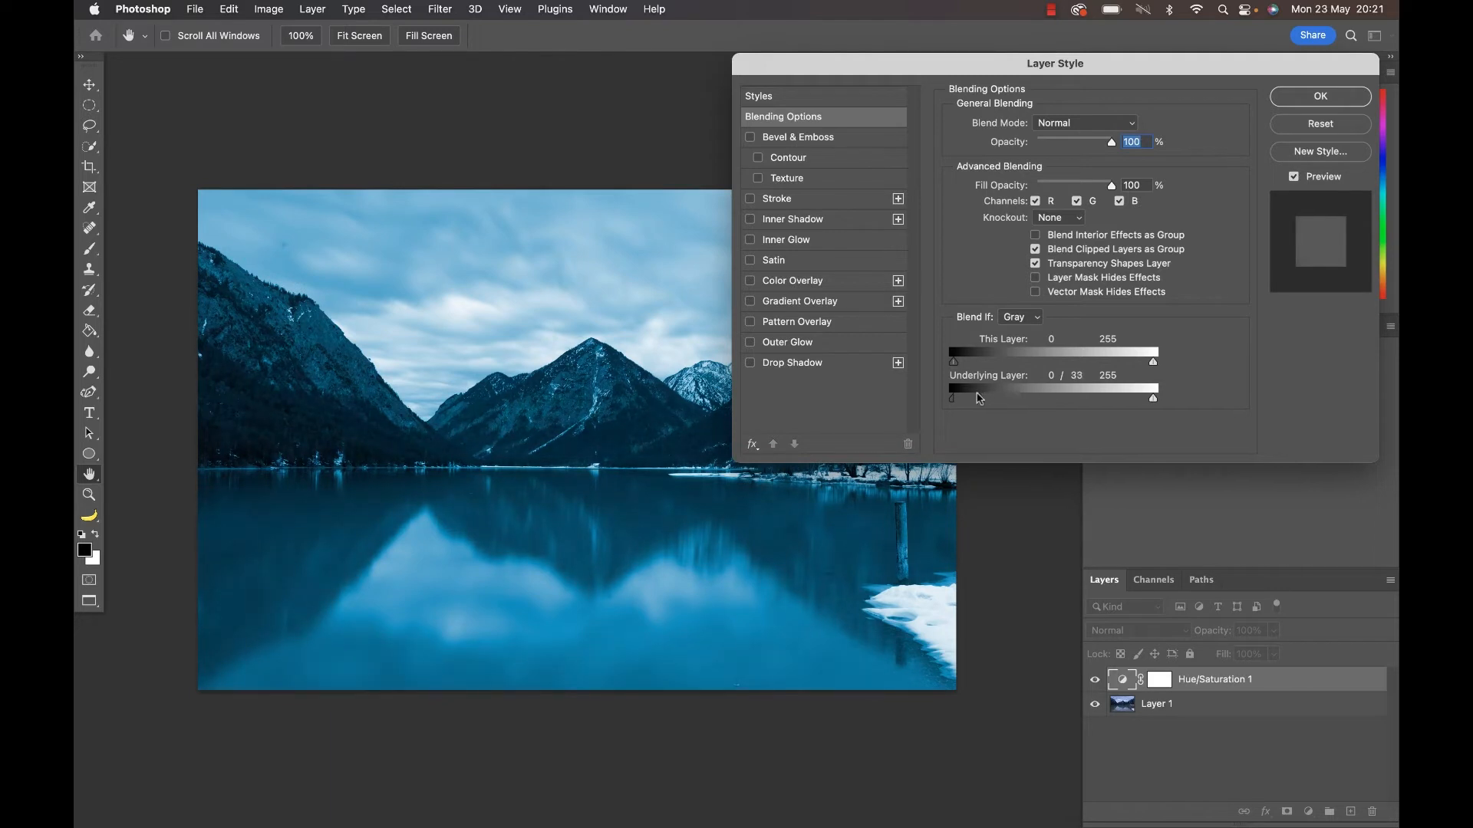
{"action": "left_click_drag", "start_coordinate": [978, 397], "coordinate": [1009, 397]}
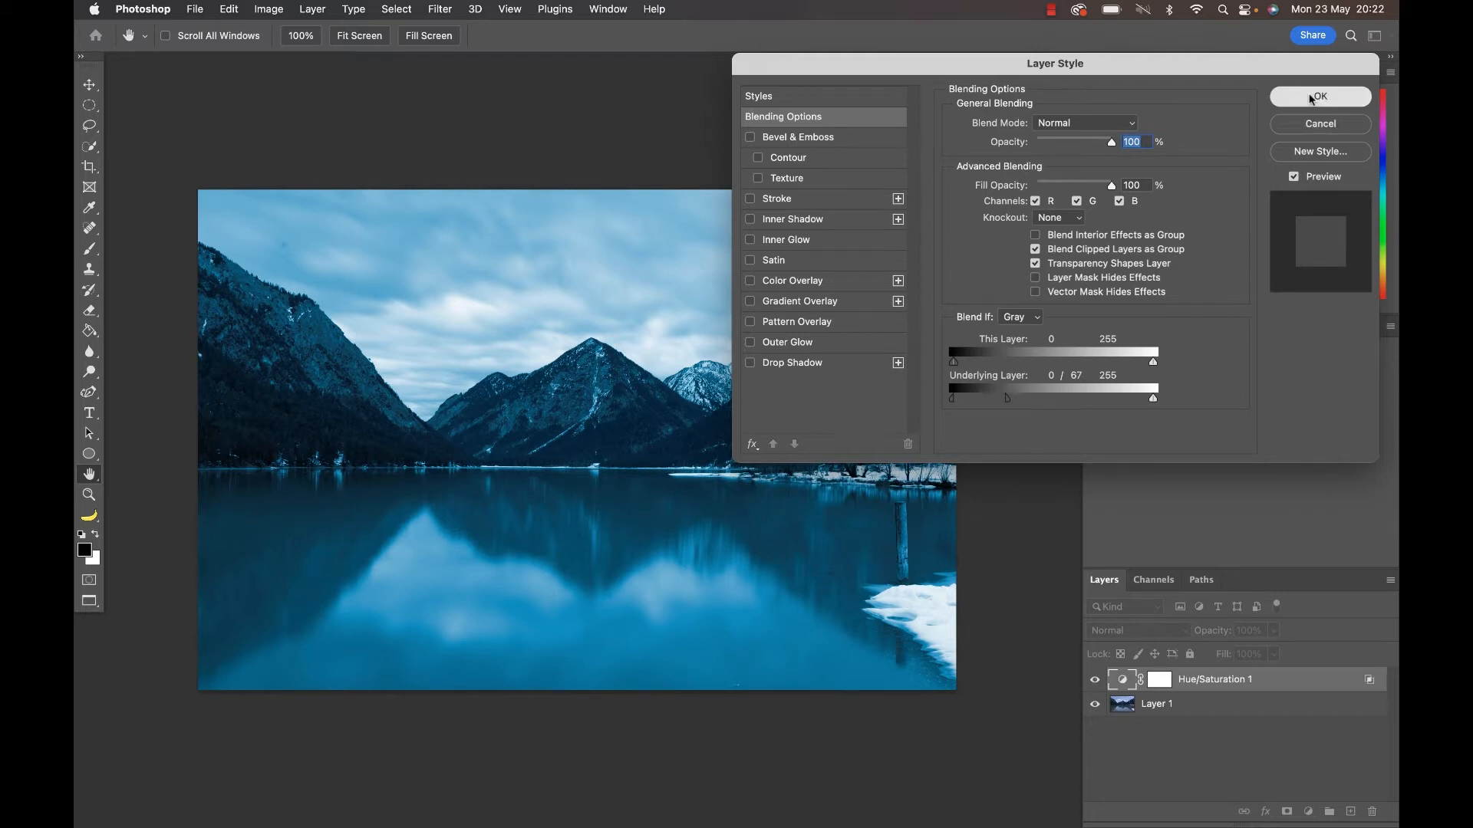
{"action": "left_click", "coordinate": [1319, 95]}
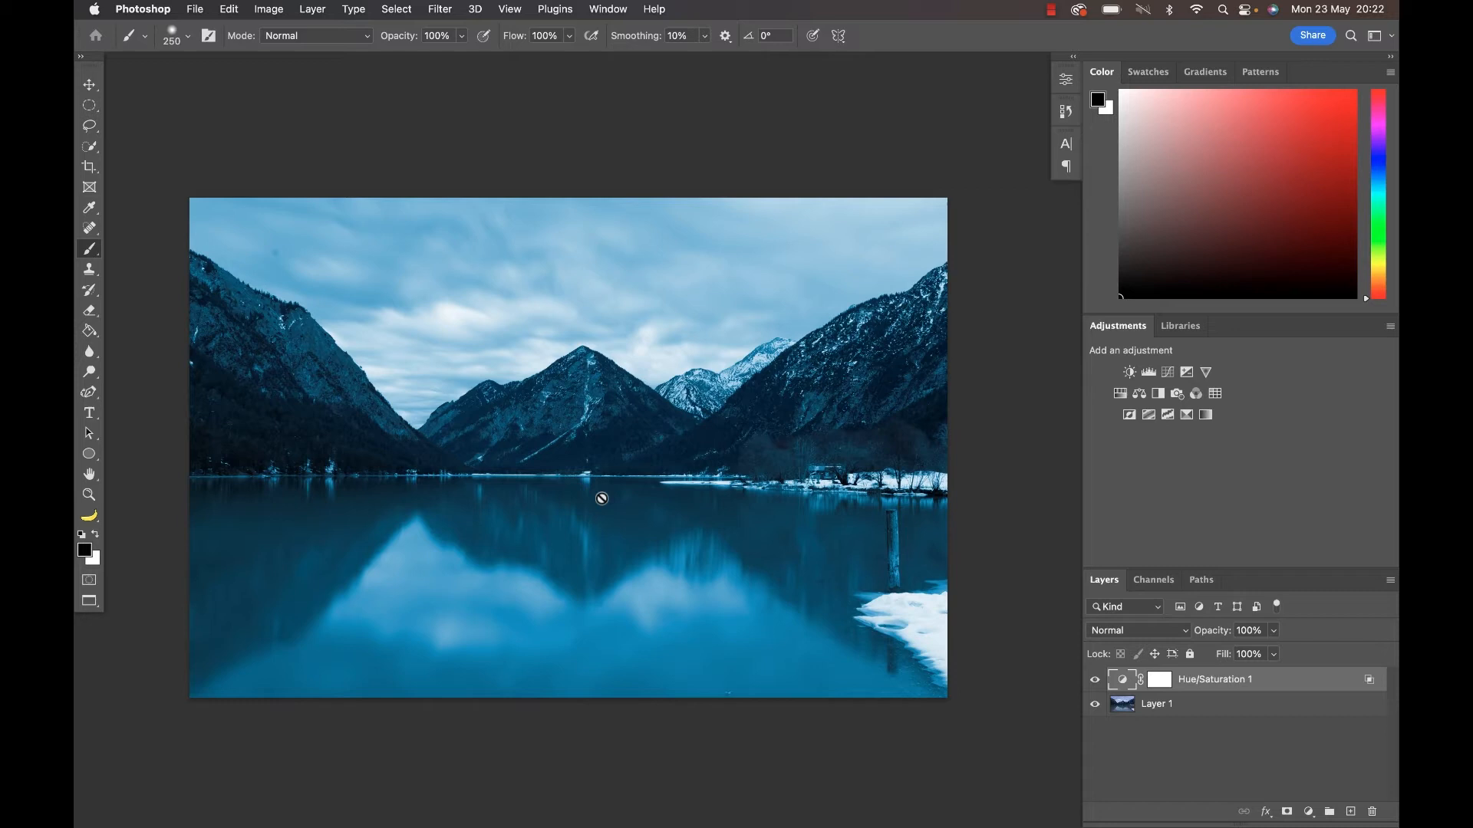
Stamp all visible layers into a new merged Layer 2 on top
{"action": "key", "text": "cmd+shift+alt+e"}
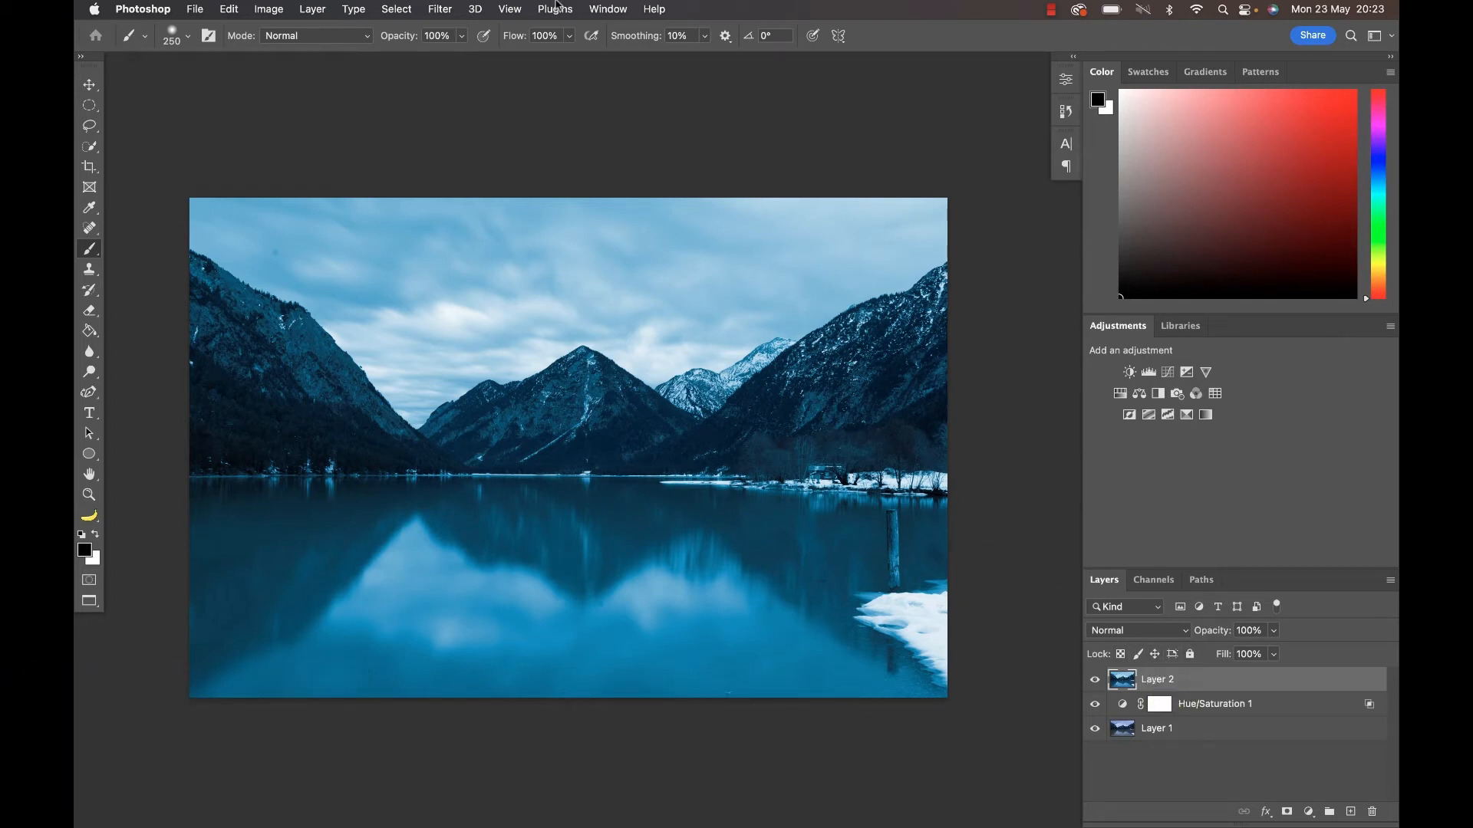
In Camera Raw Filter's Basic panel, set Highlights to -79 and Whites to +63
{"action": "left_click", "coordinate": [438, 9]}
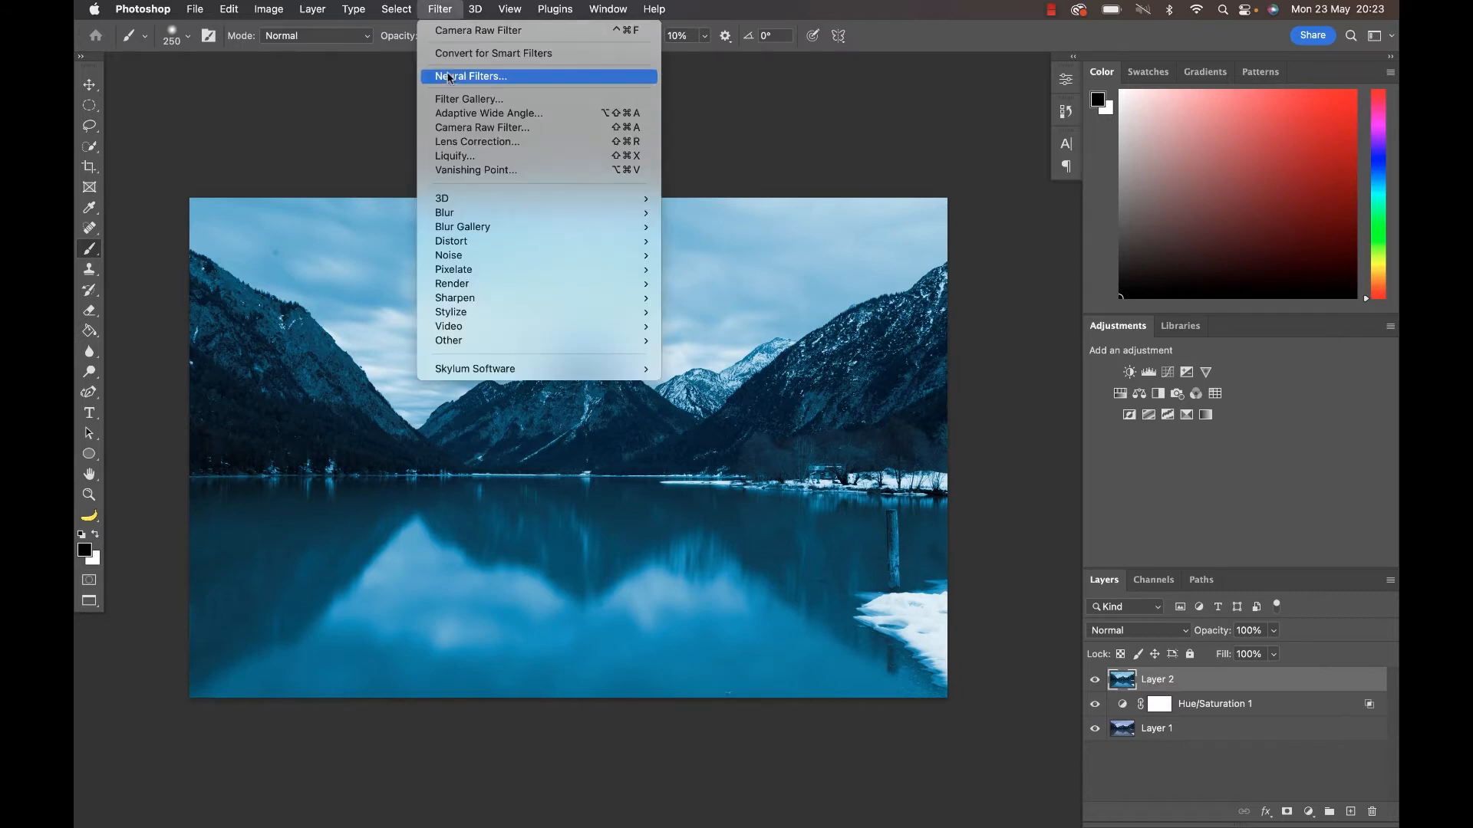
{"action": "left_click", "coordinate": [480, 128]}
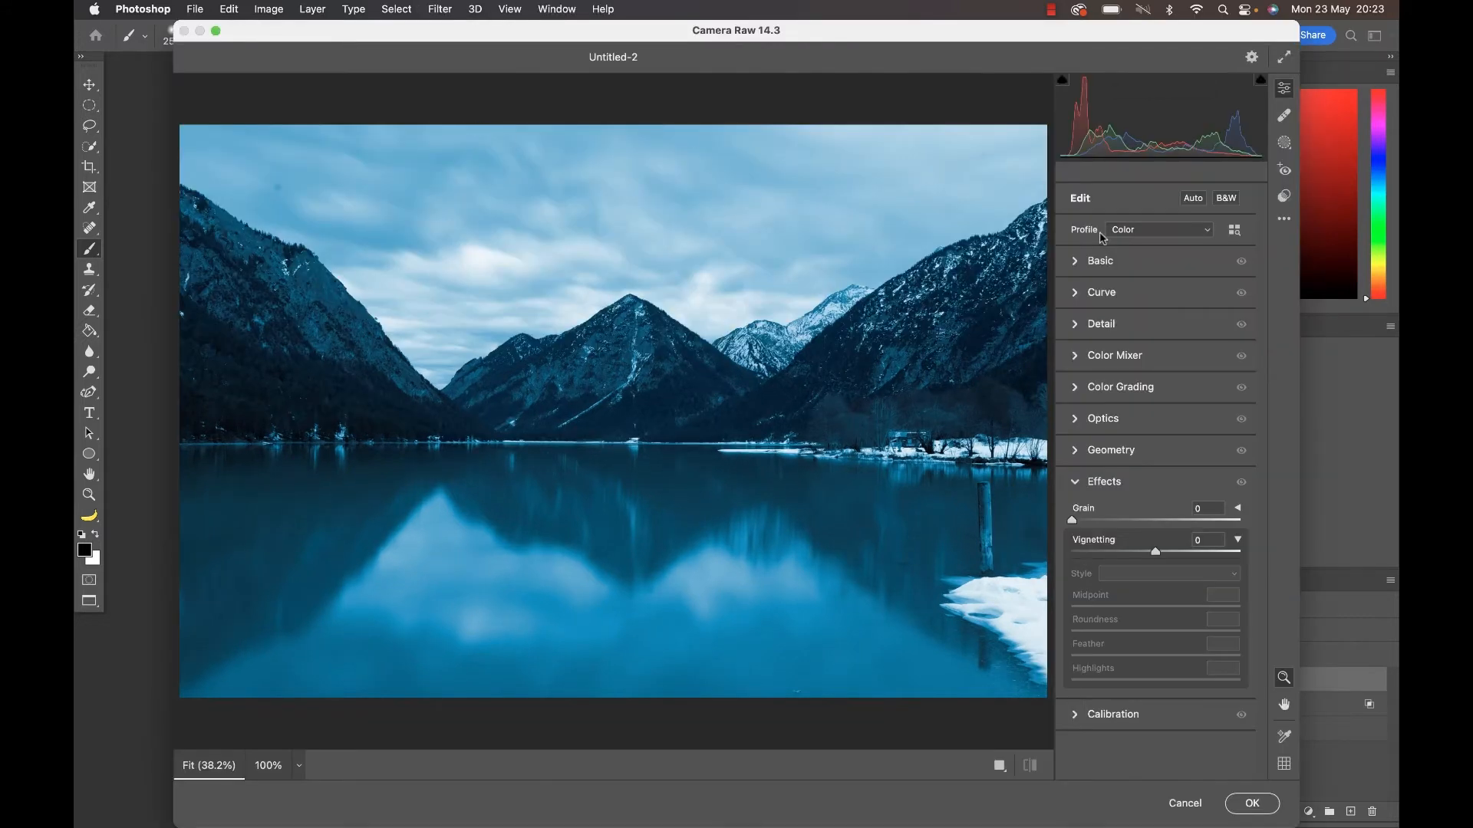
{"action": "left_click", "coordinate": [1098, 260]}
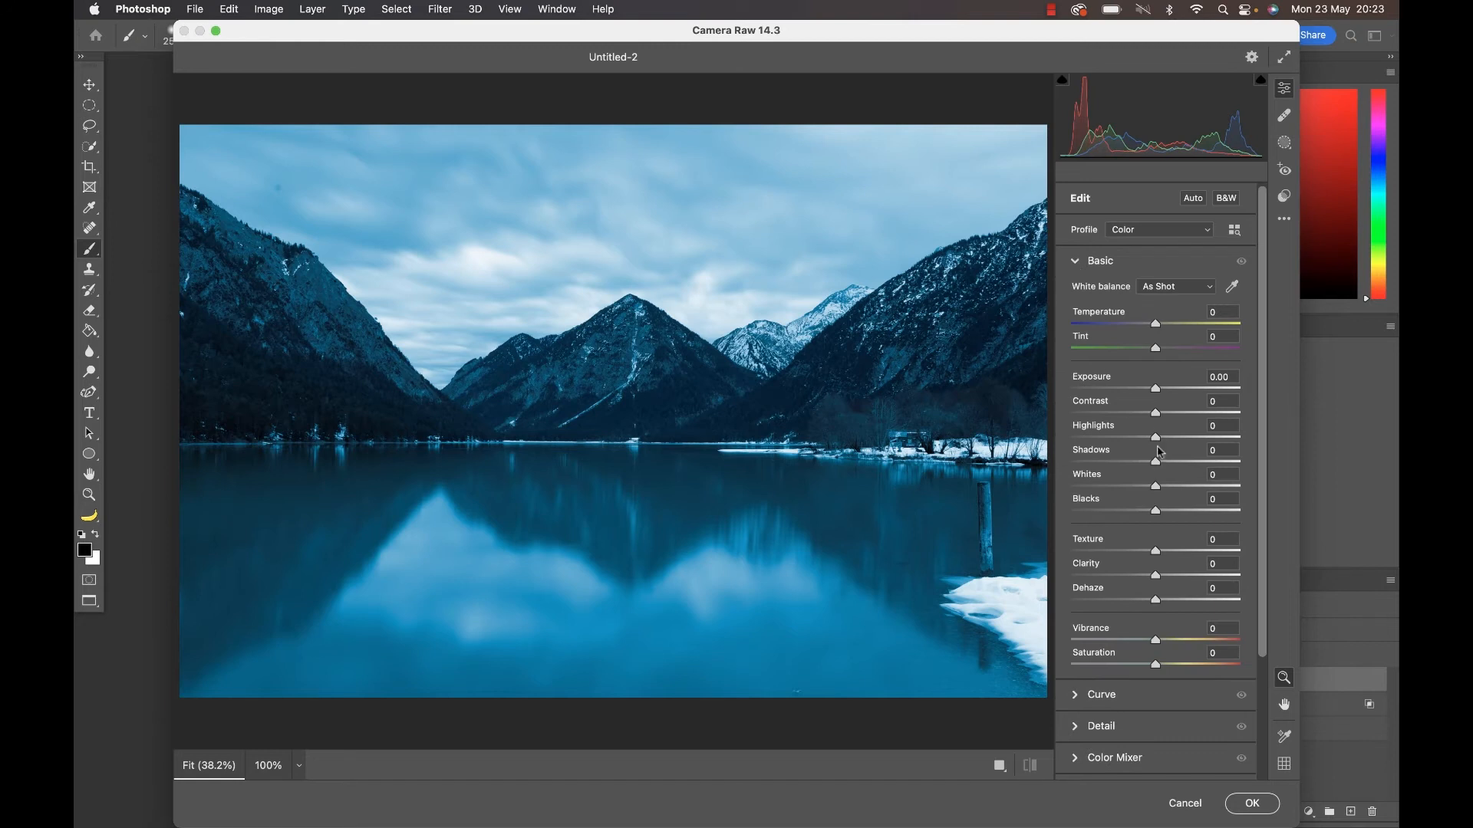
{"action": "left_click_drag", "start_coordinate": [1155, 435], "coordinate": [1132, 436]}
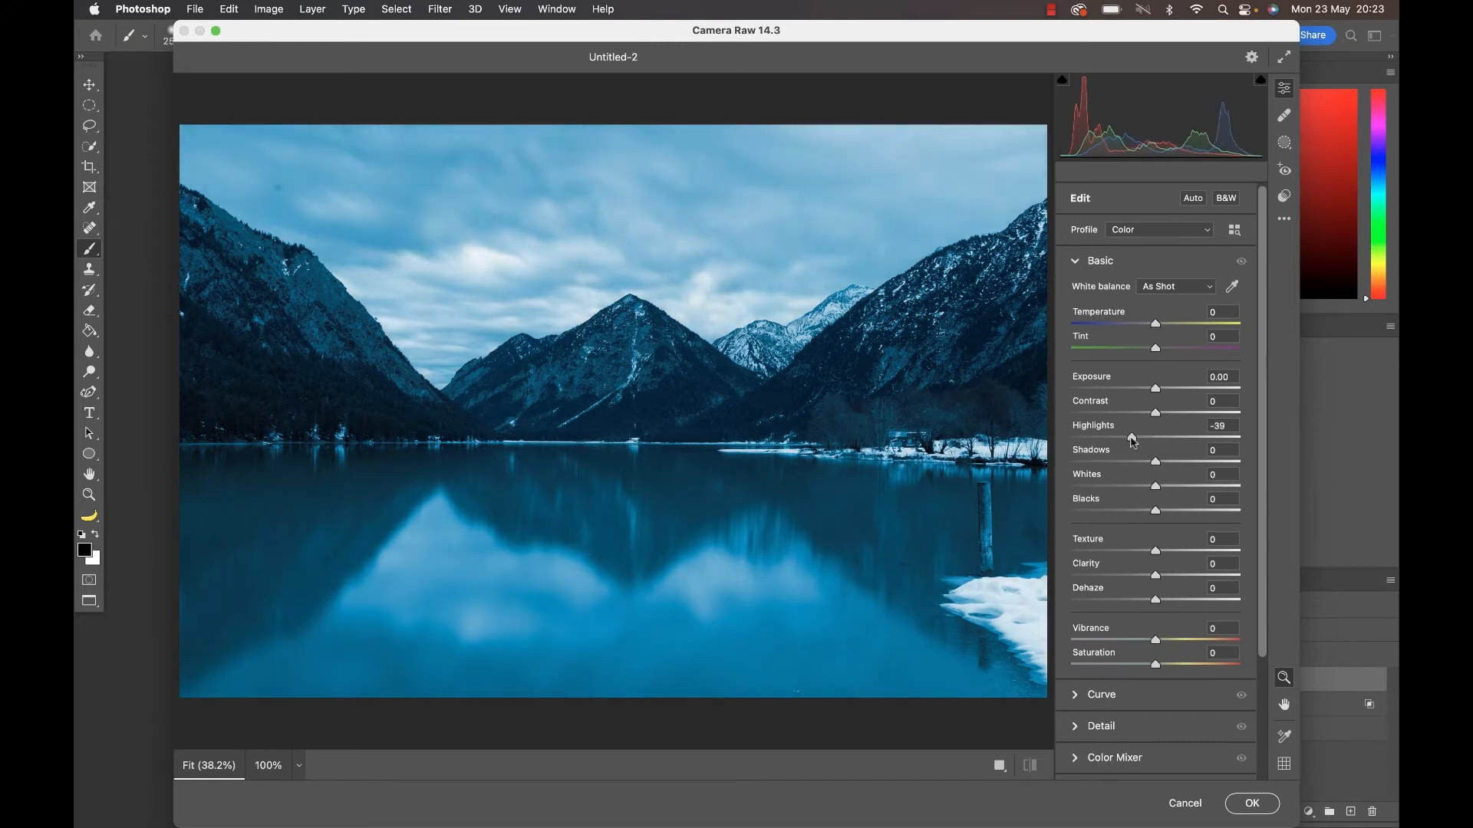
{"action": "left_click_drag", "start_coordinate": [1154, 487], "coordinate": [1186, 486]}
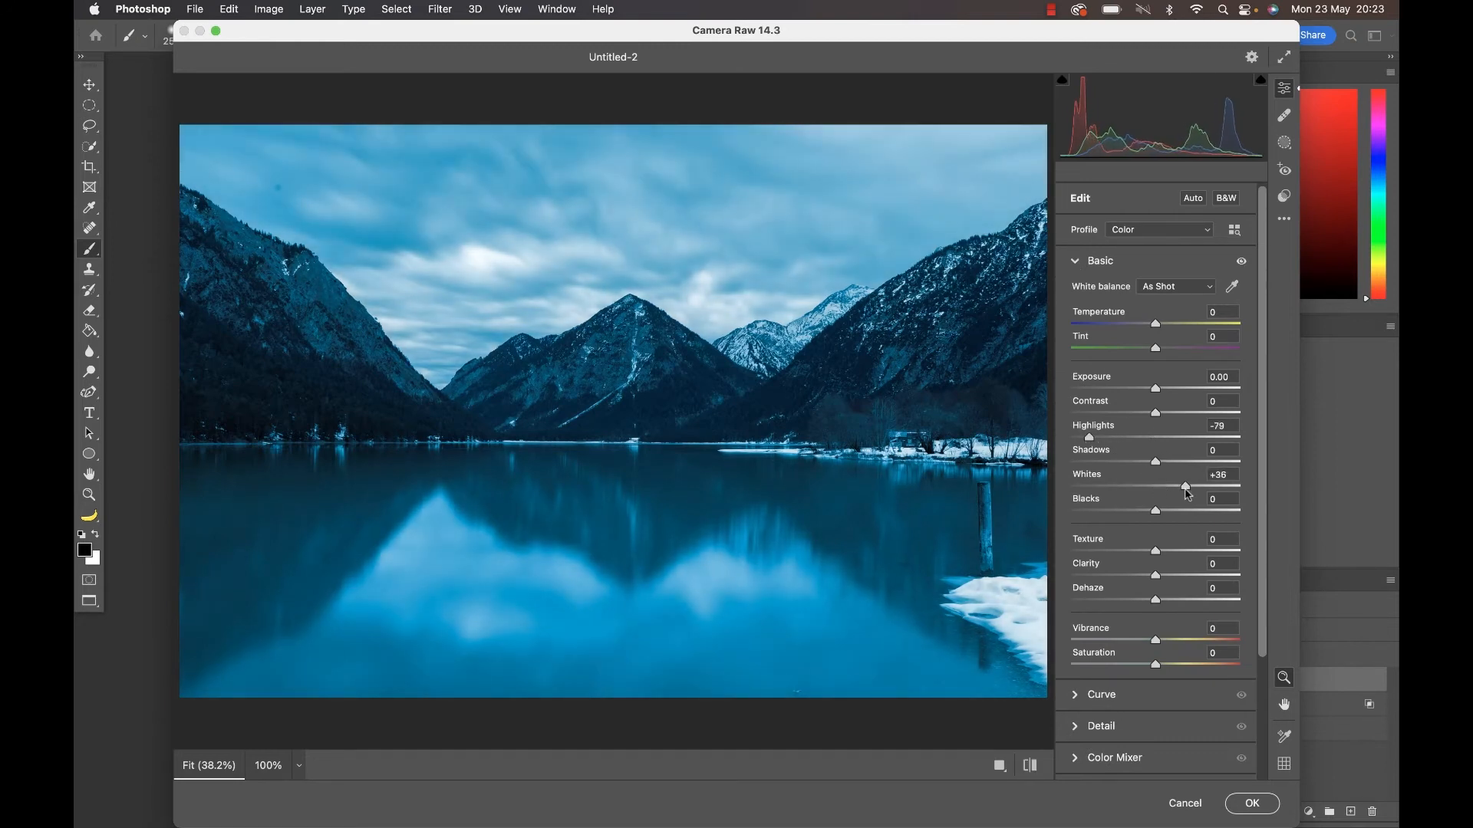
{"action": "left_click_drag", "start_coordinate": [1185, 487], "coordinate": [1198, 486]}
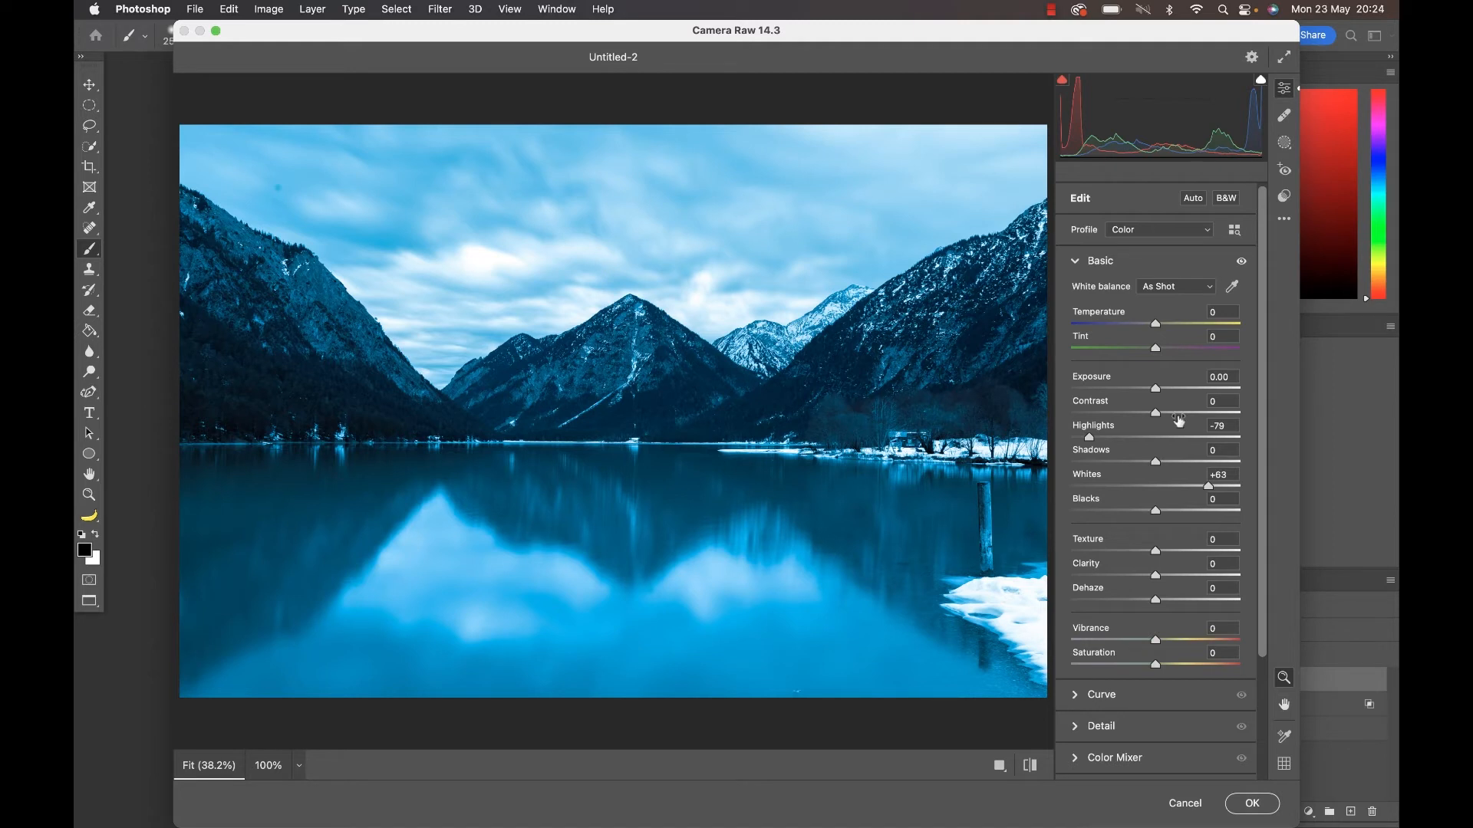
Raise Clarity to about +48 and apply the Camera Raw edits to Layer 2
{"action": "left_click_drag", "start_coordinate": [1154, 575], "coordinate": [1199, 575]}
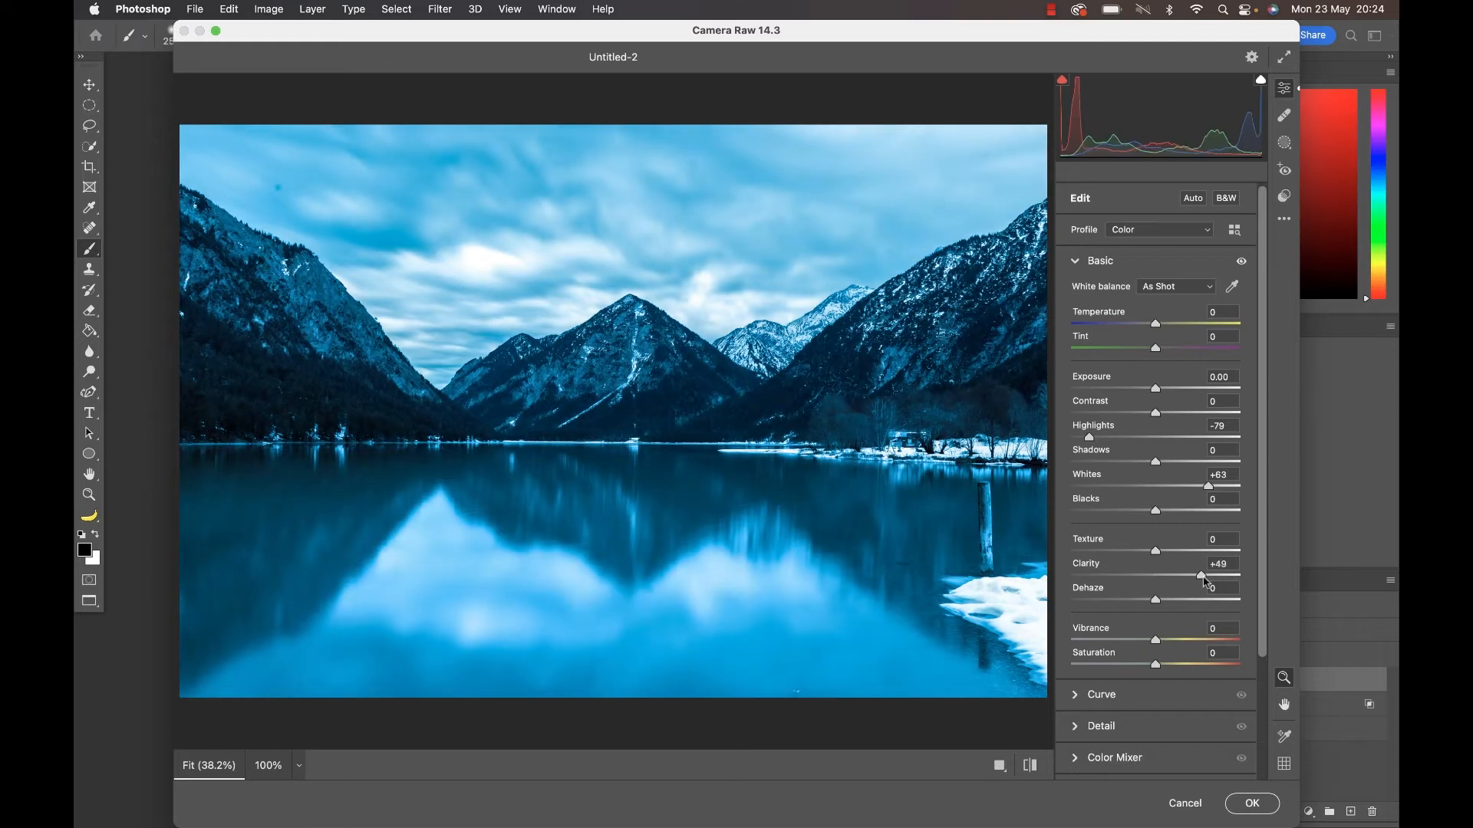
{"action": "left_click_drag", "start_coordinate": [1200, 575], "coordinate": [1216, 575]}
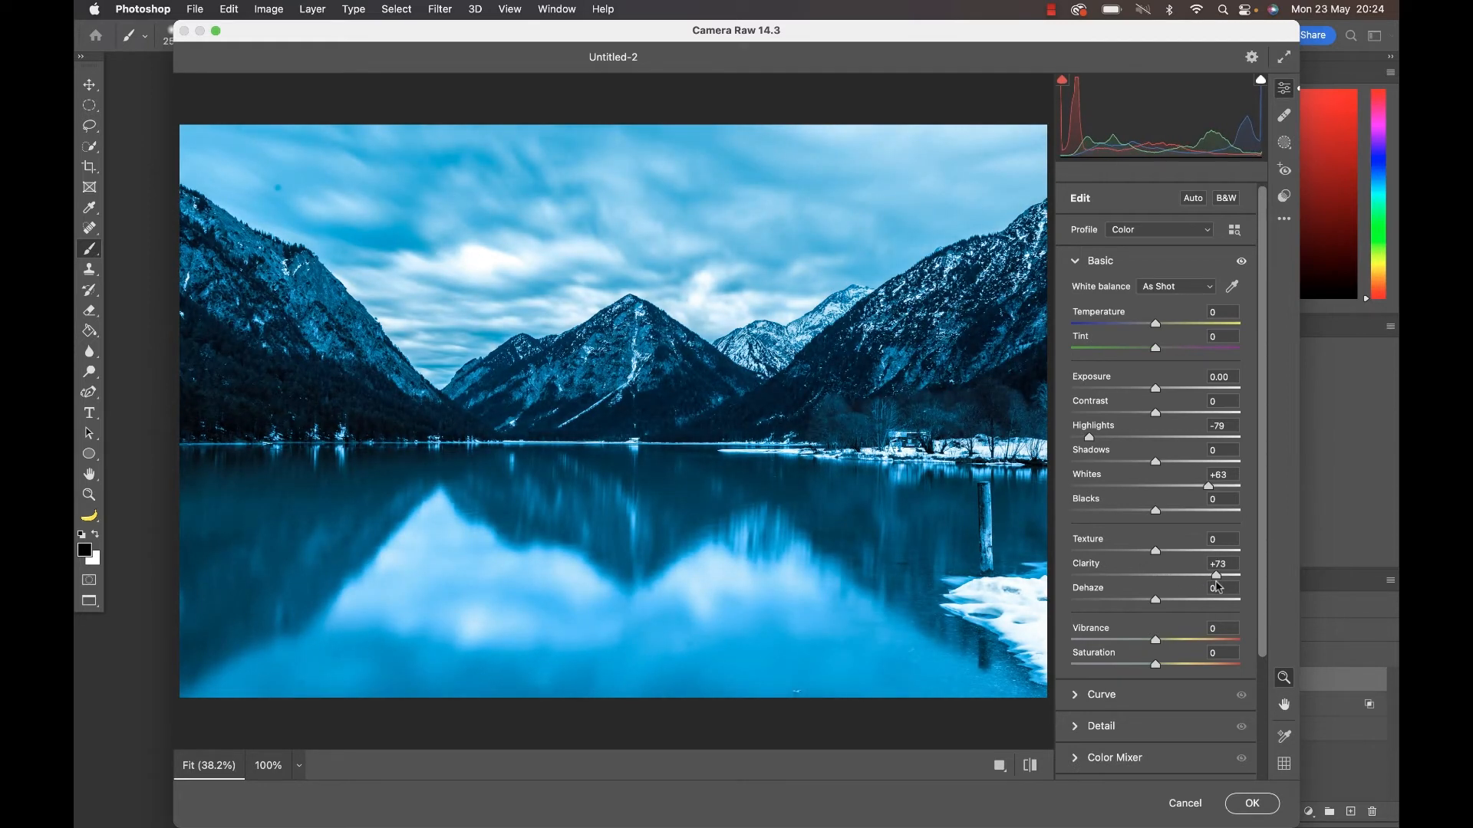
{"action": "left_click_drag", "start_coordinate": [1215, 577], "coordinate": [1212, 577]}
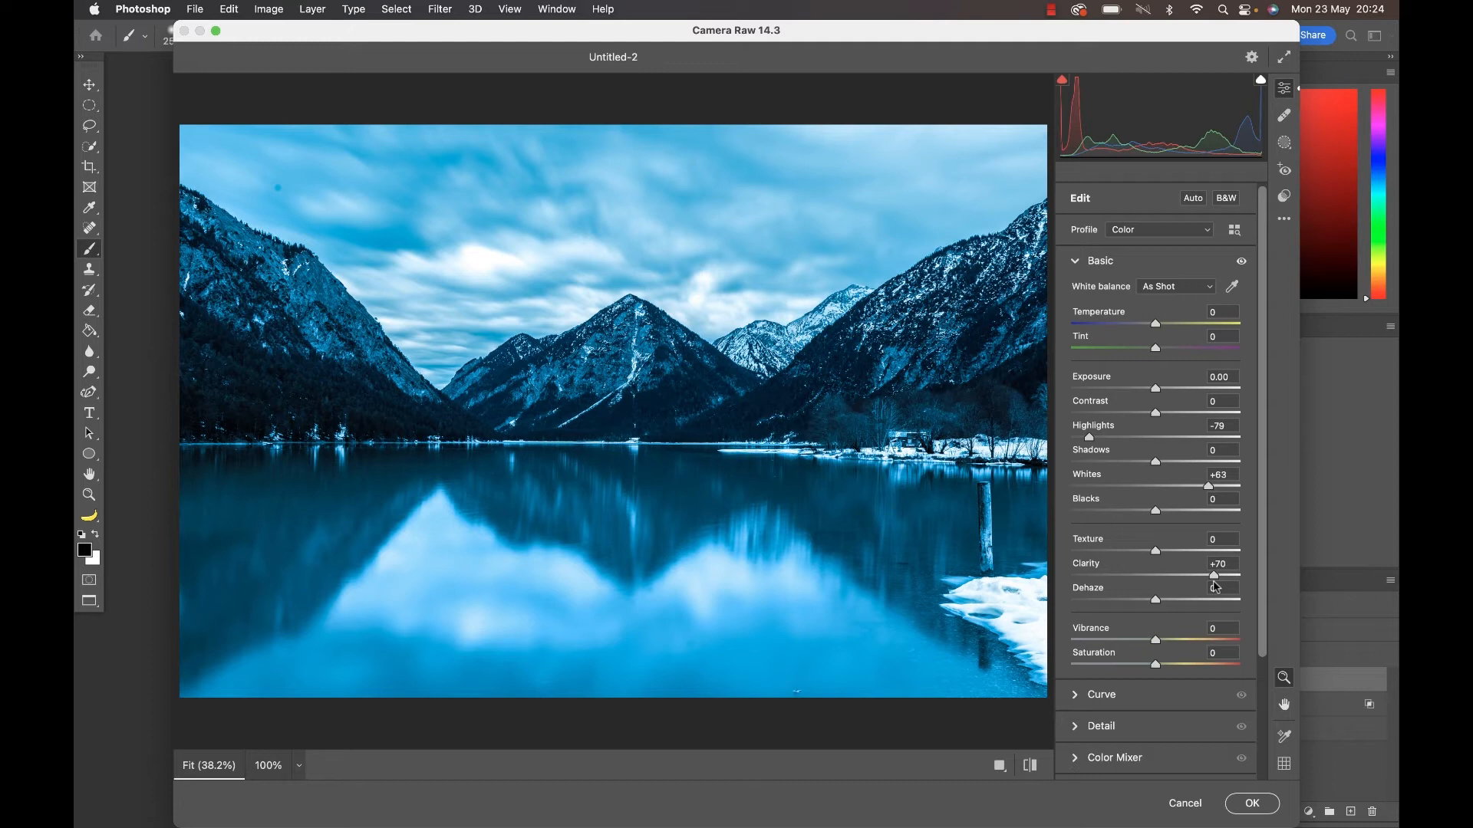
{"action": "left_click_drag", "start_coordinate": [1215, 575], "coordinate": [1193, 575]}
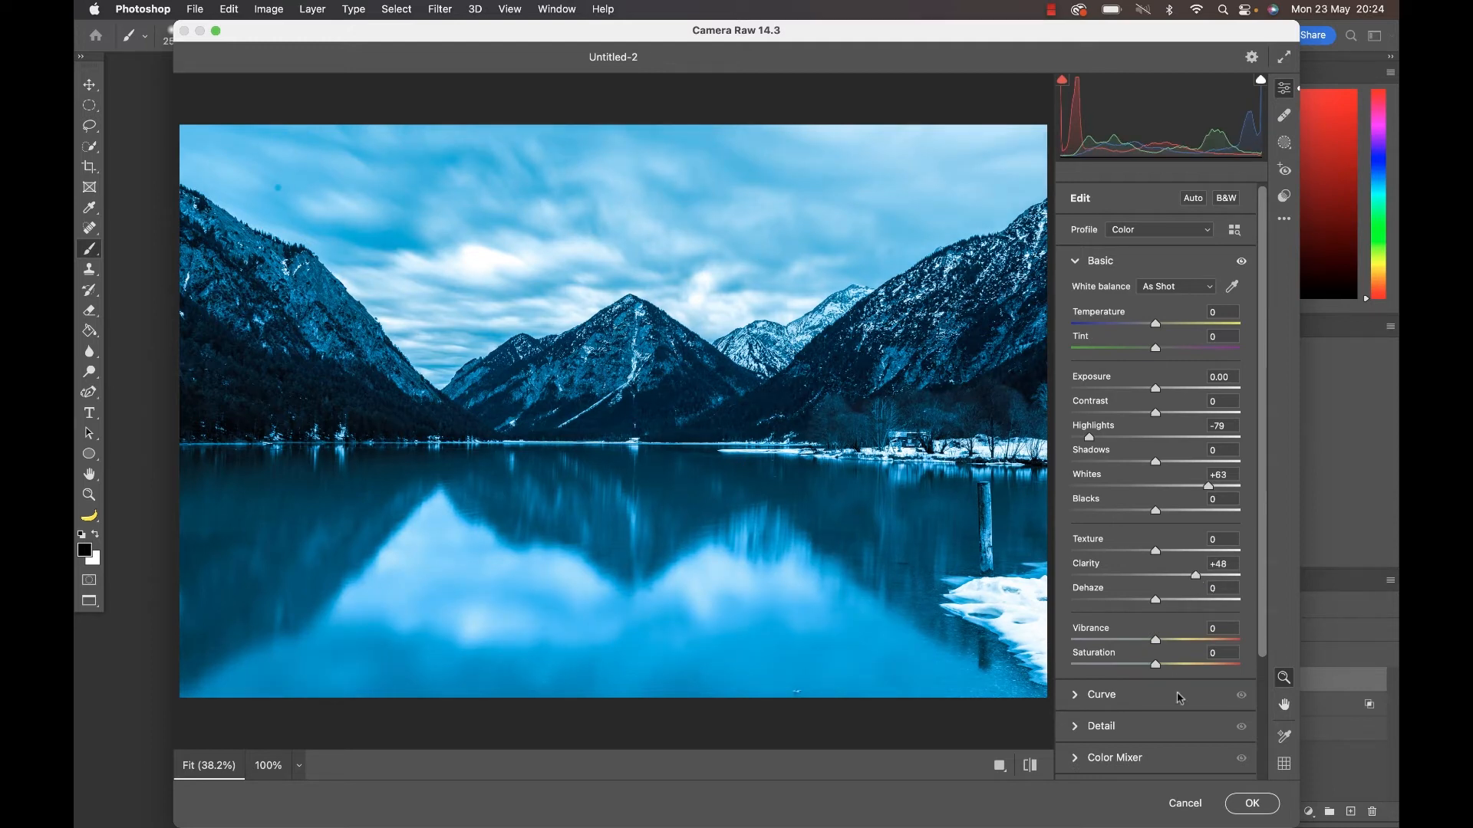
{"action": "left_click", "coordinate": [1251, 802]}
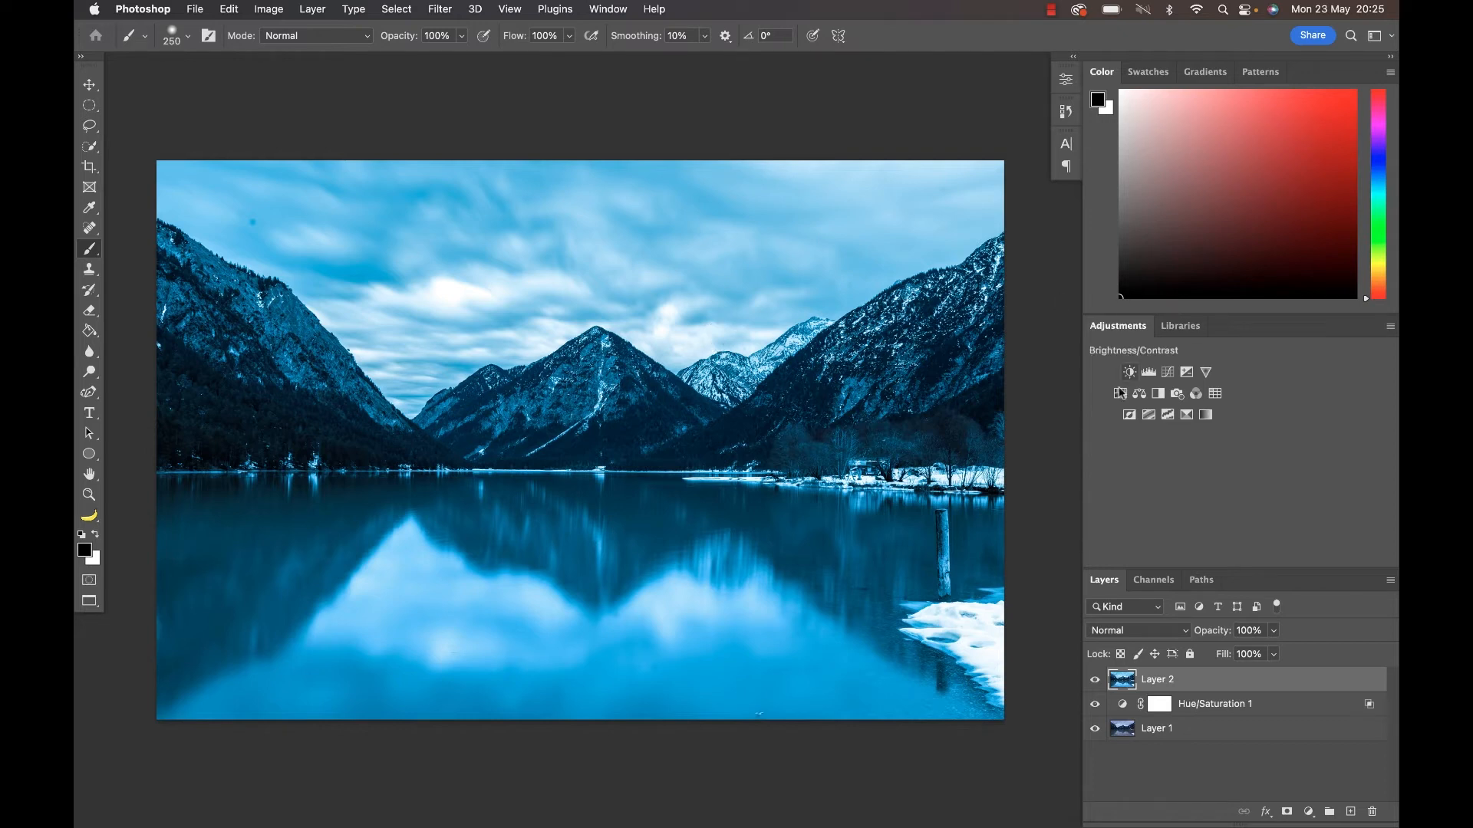
Add a Hue/Saturation adjustment desaturating the image to about -42
{"action": "left_click", "coordinate": [1138, 371]}
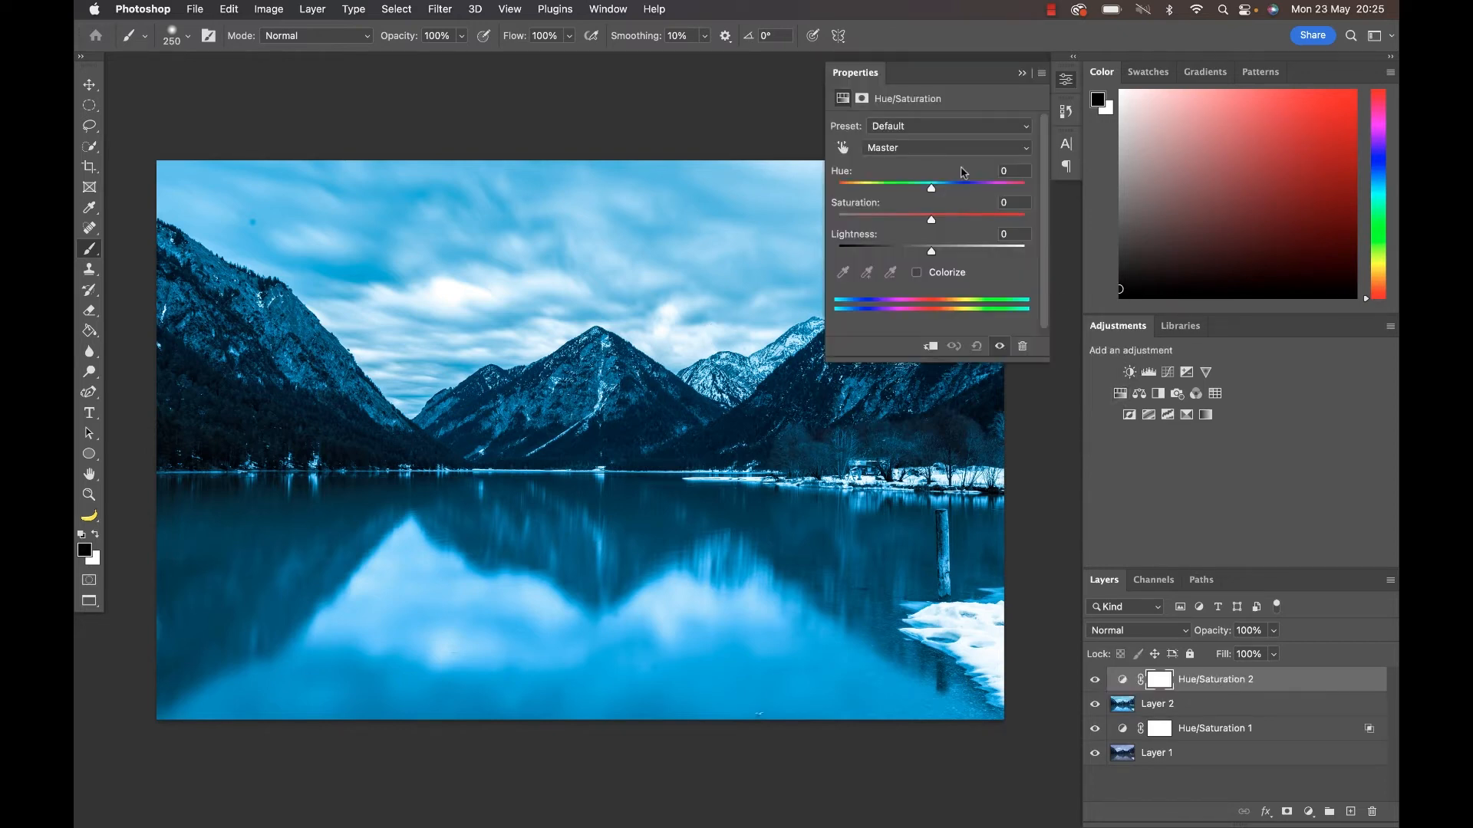
{"action": "left_click_drag", "start_coordinate": [929, 219], "coordinate": [910, 219]}
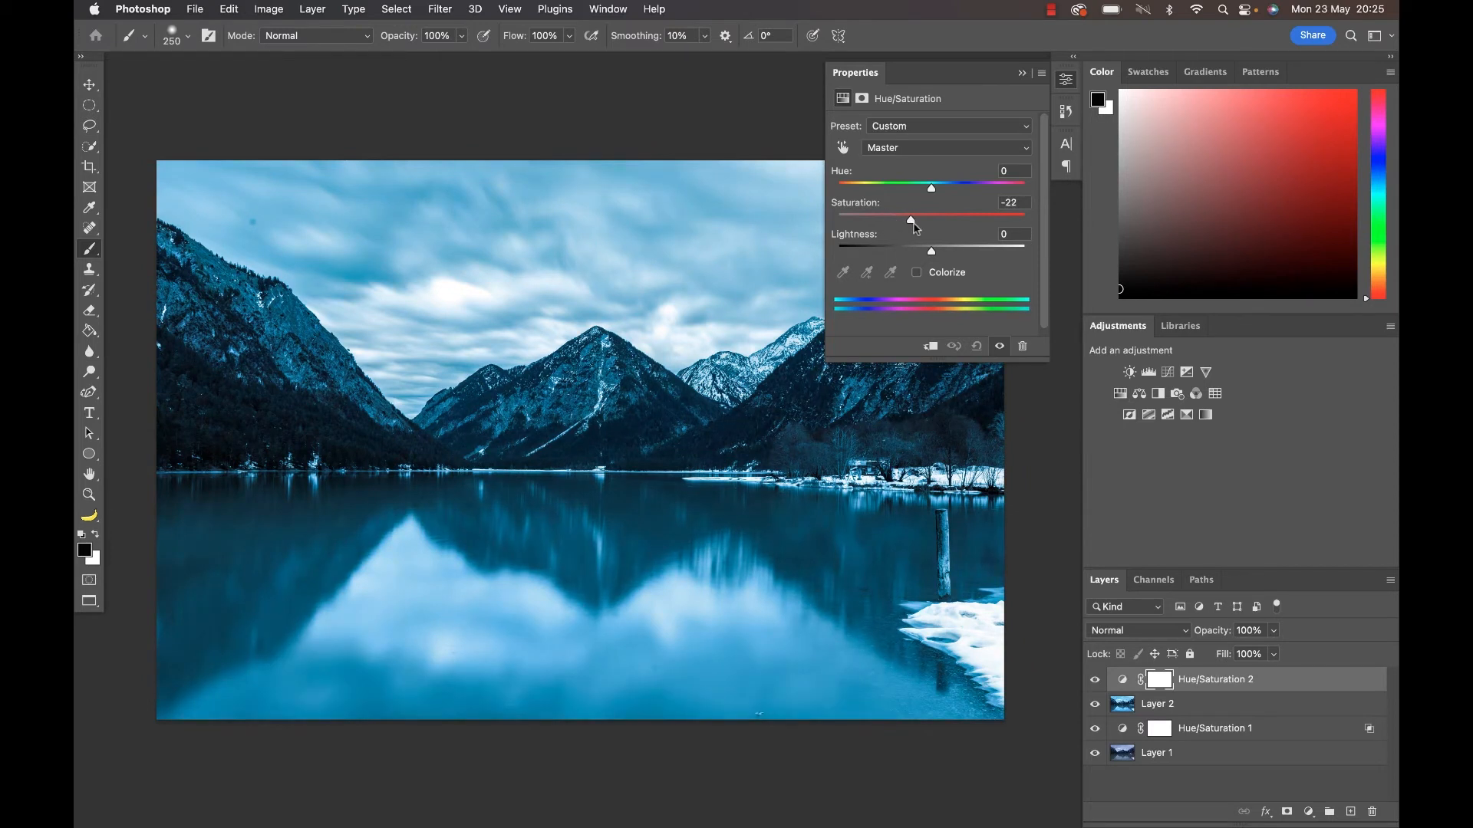
{"action": "left_click_drag", "start_coordinate": [908, 221], "coordinate": [921, 221]}
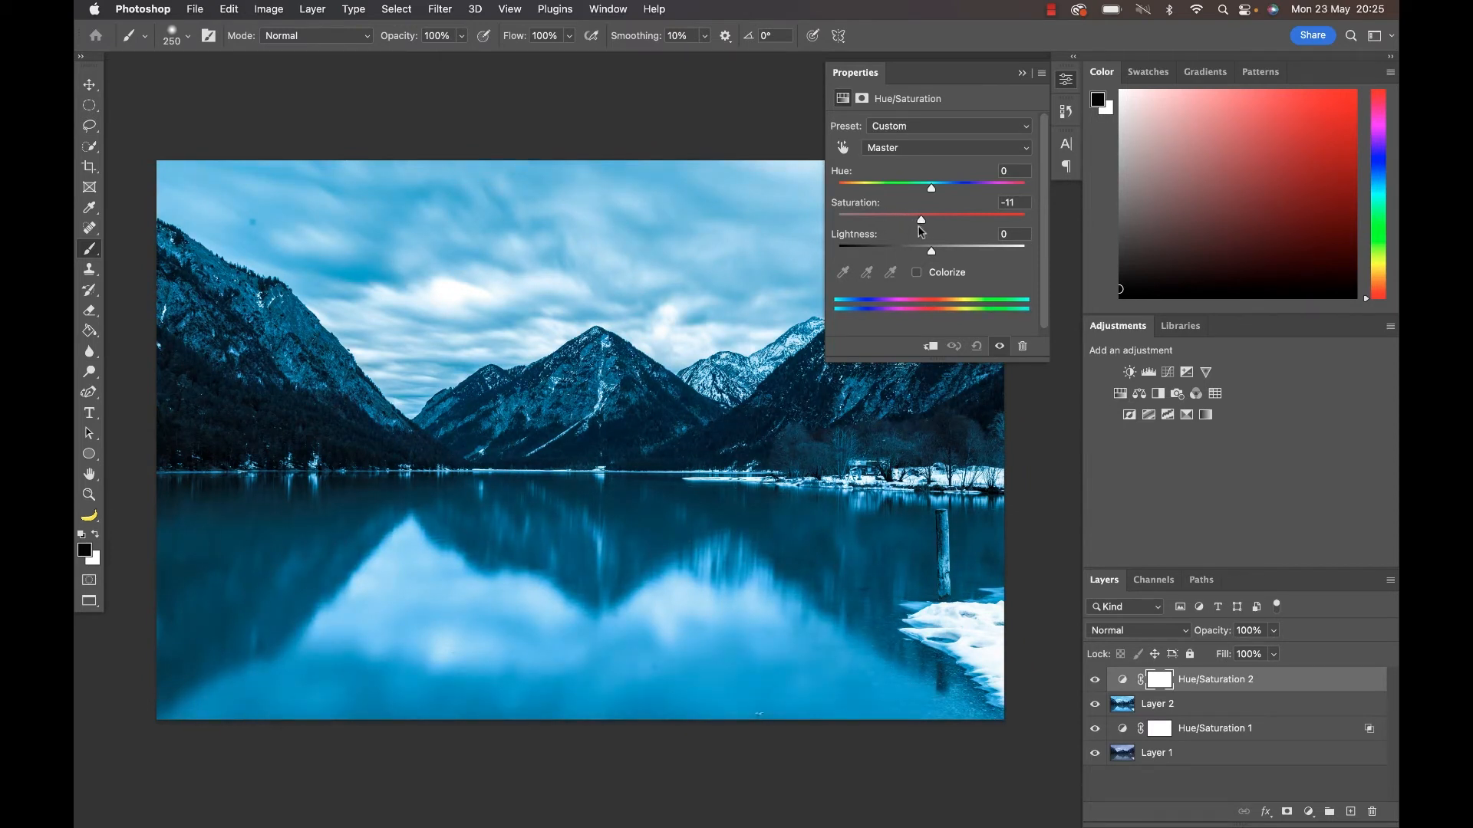
{"action": "left_click_drag", "start_coordinate": [919, 219], "coordinate": [892, 220]}
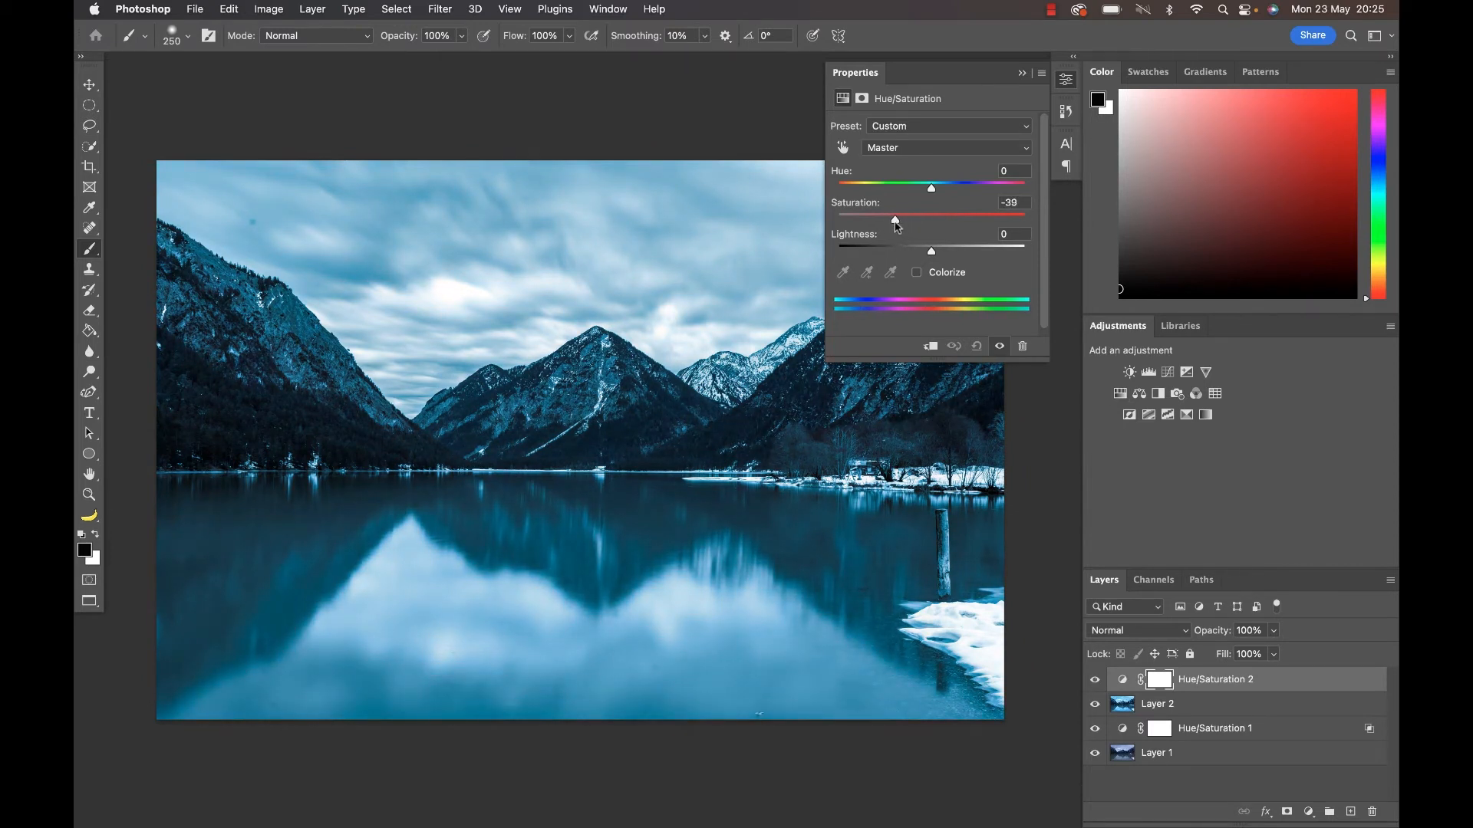
{"action": "left_click_drag", "start_coordinate": [893, 219], "coordinate": [889, 220]}
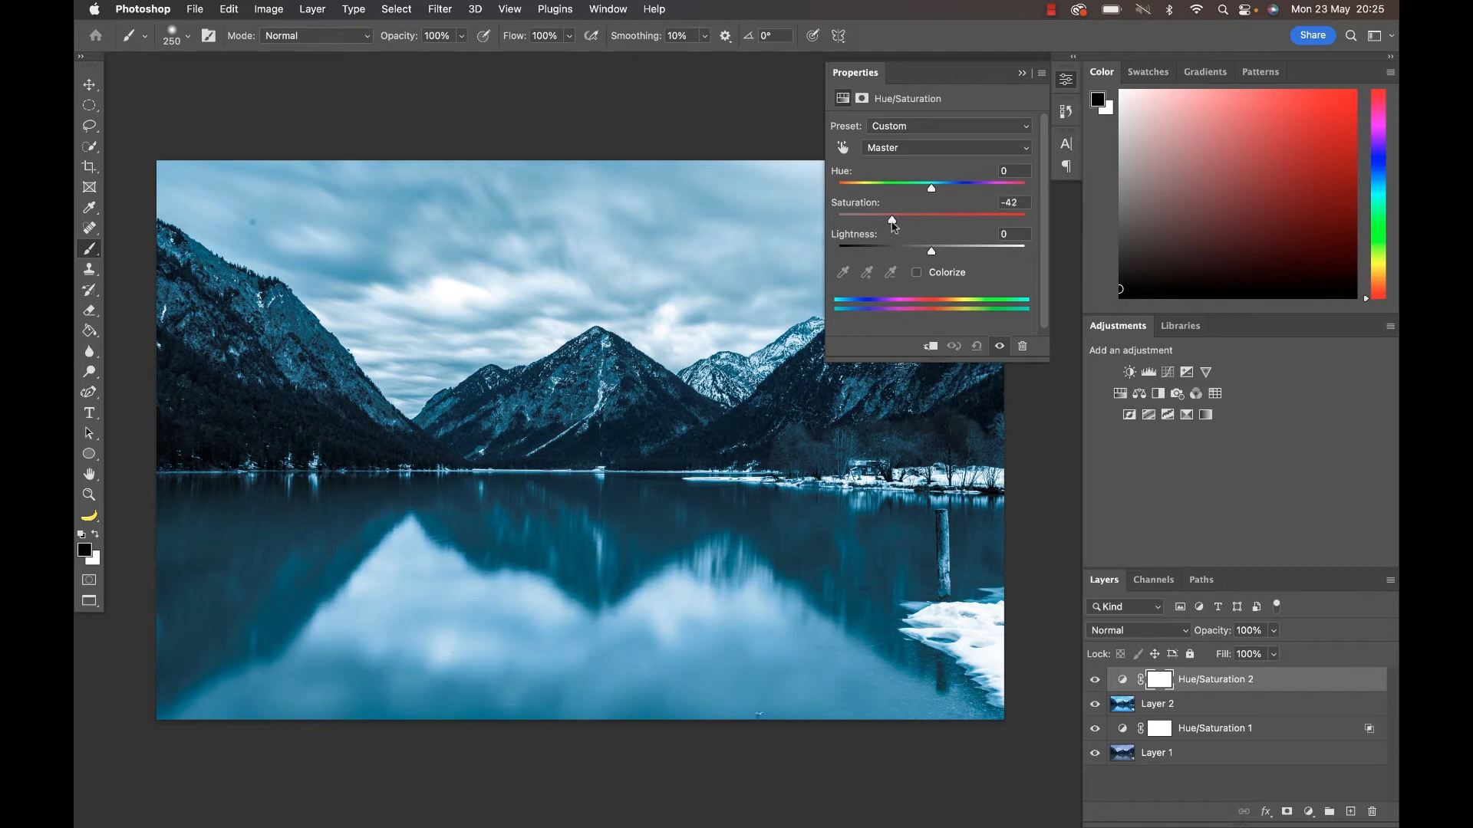
{"action": "left_click", "coordinate": [1022, 73]}
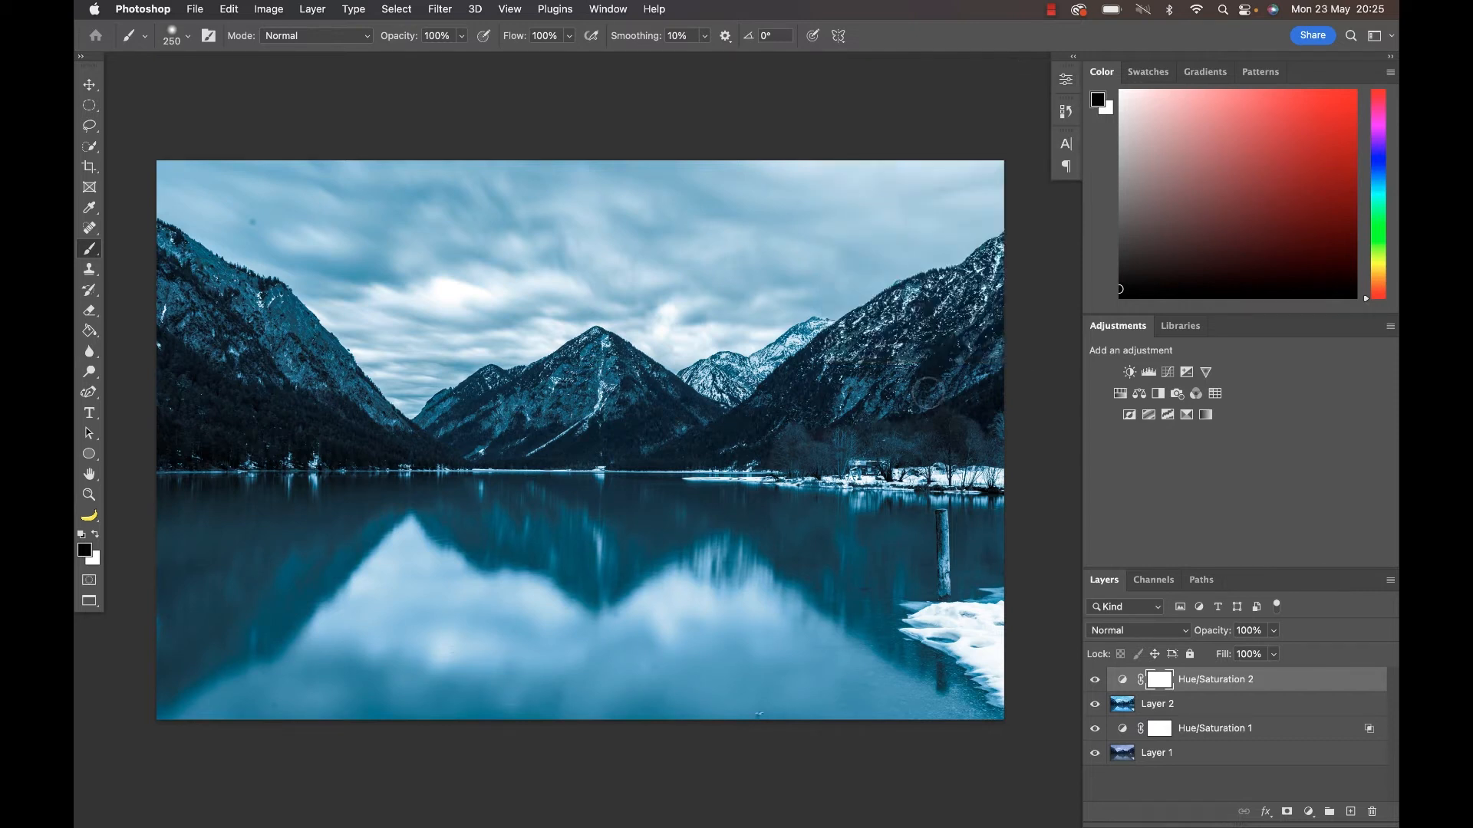
Invert its mask and paint white over the sky at 30% brush opacity, comparing the result
{"action": "key", "text": "cmd+i"}
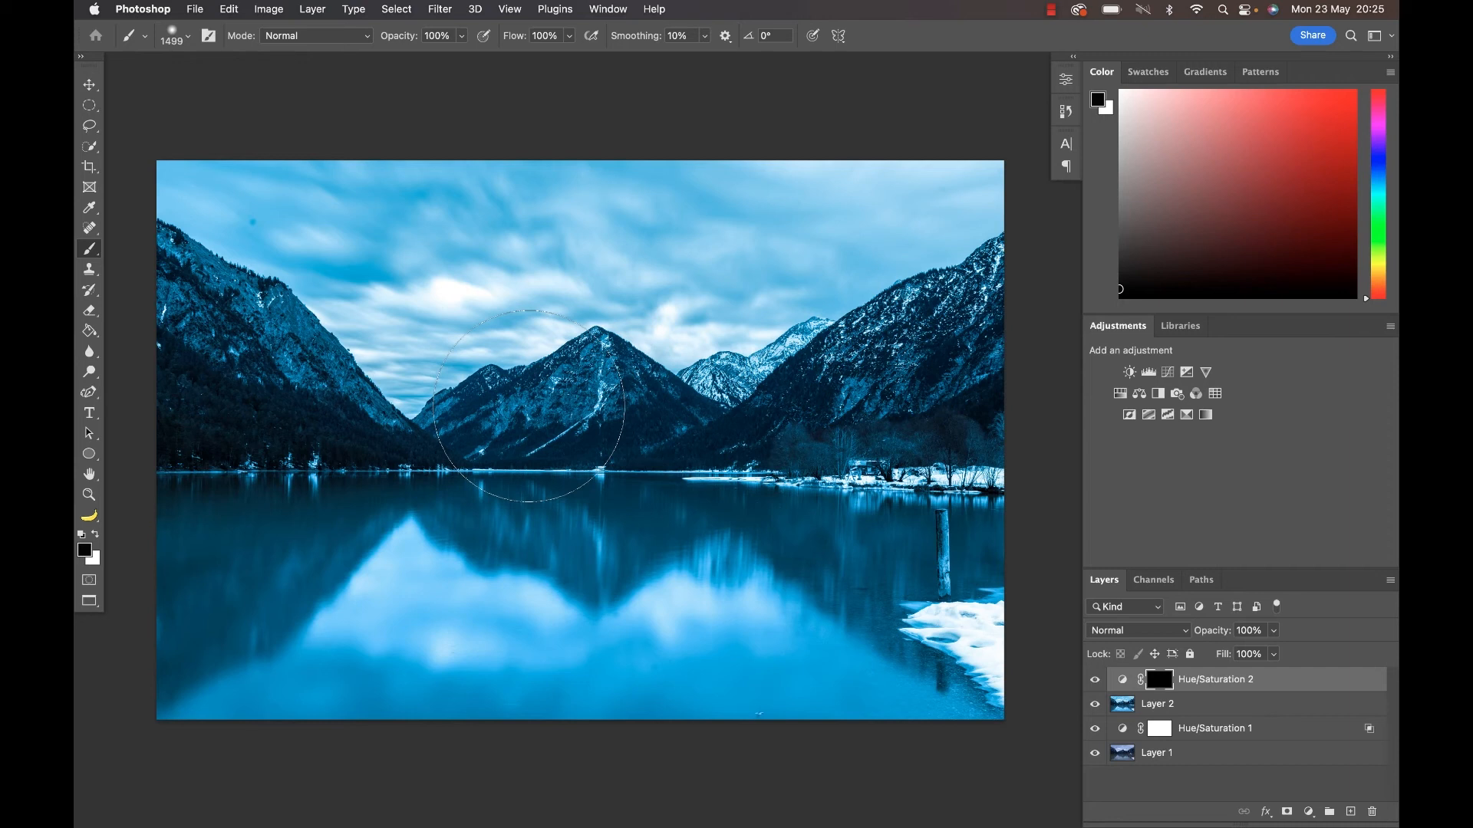
{"action": "type", "text": "30%"}
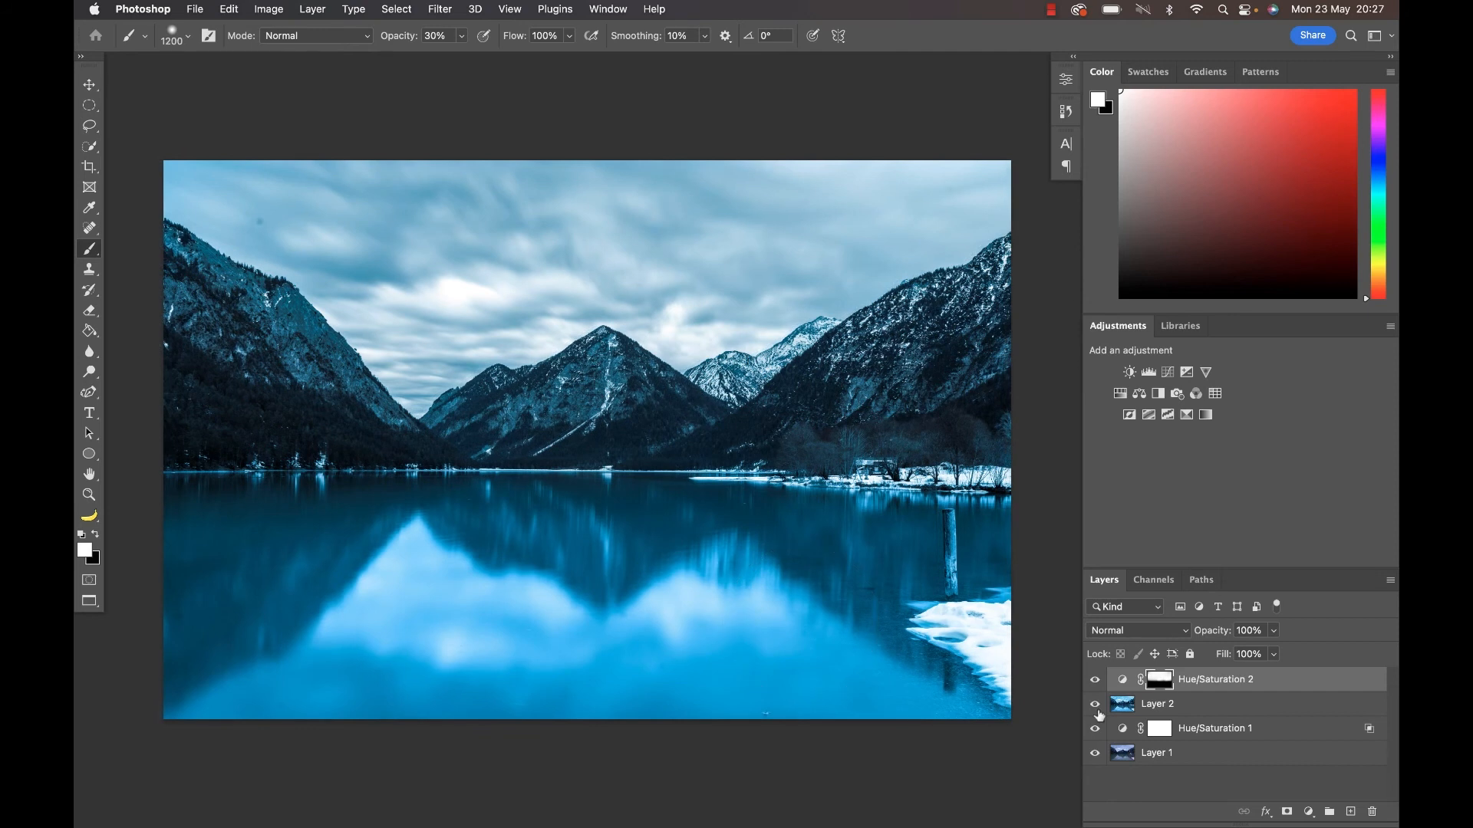
{"action": "left_click", "coordinate": [1094, 683]}
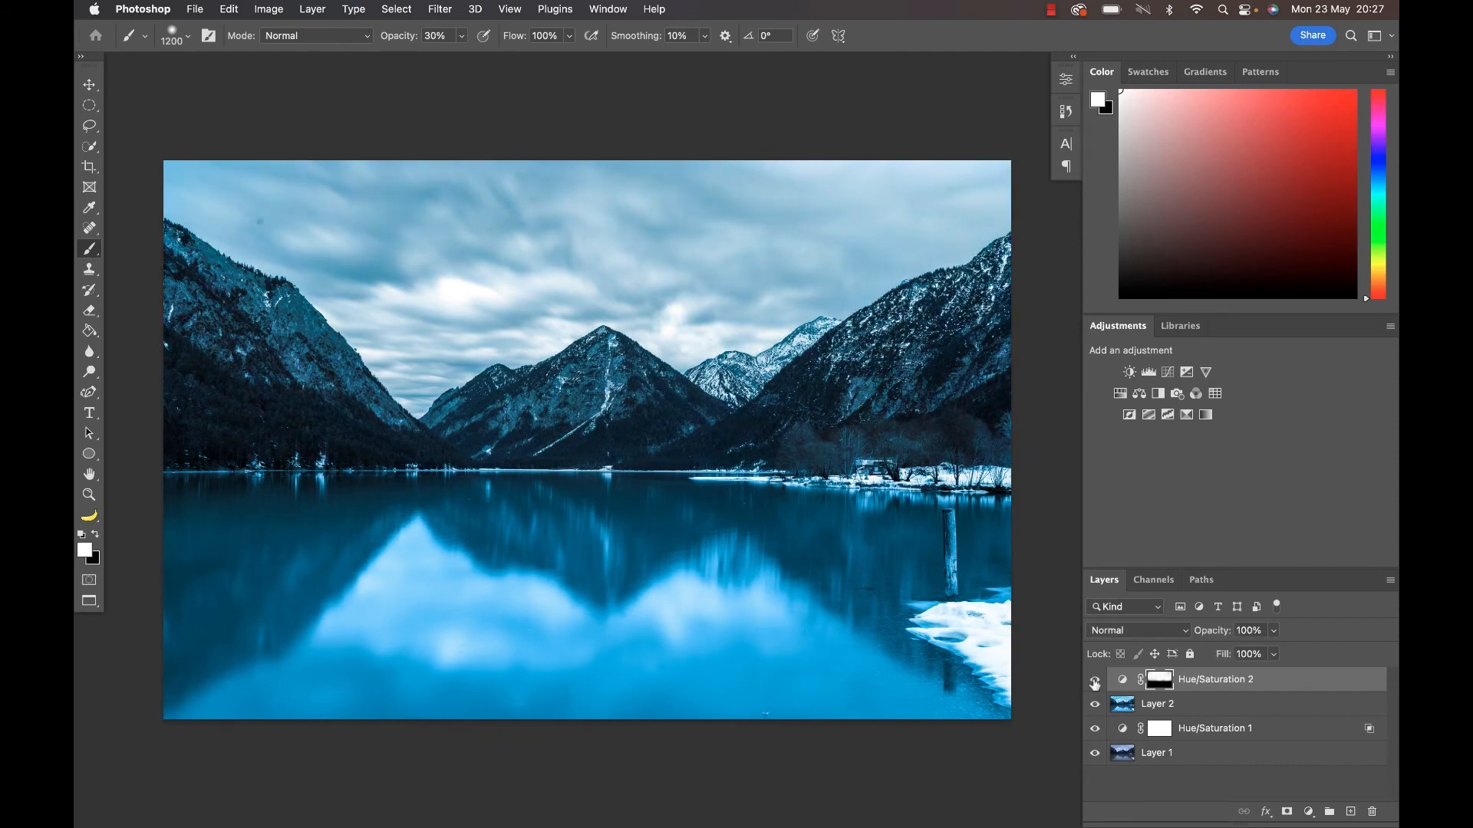
{"action": "mouse_move", "coordinate": [1093, 684]}
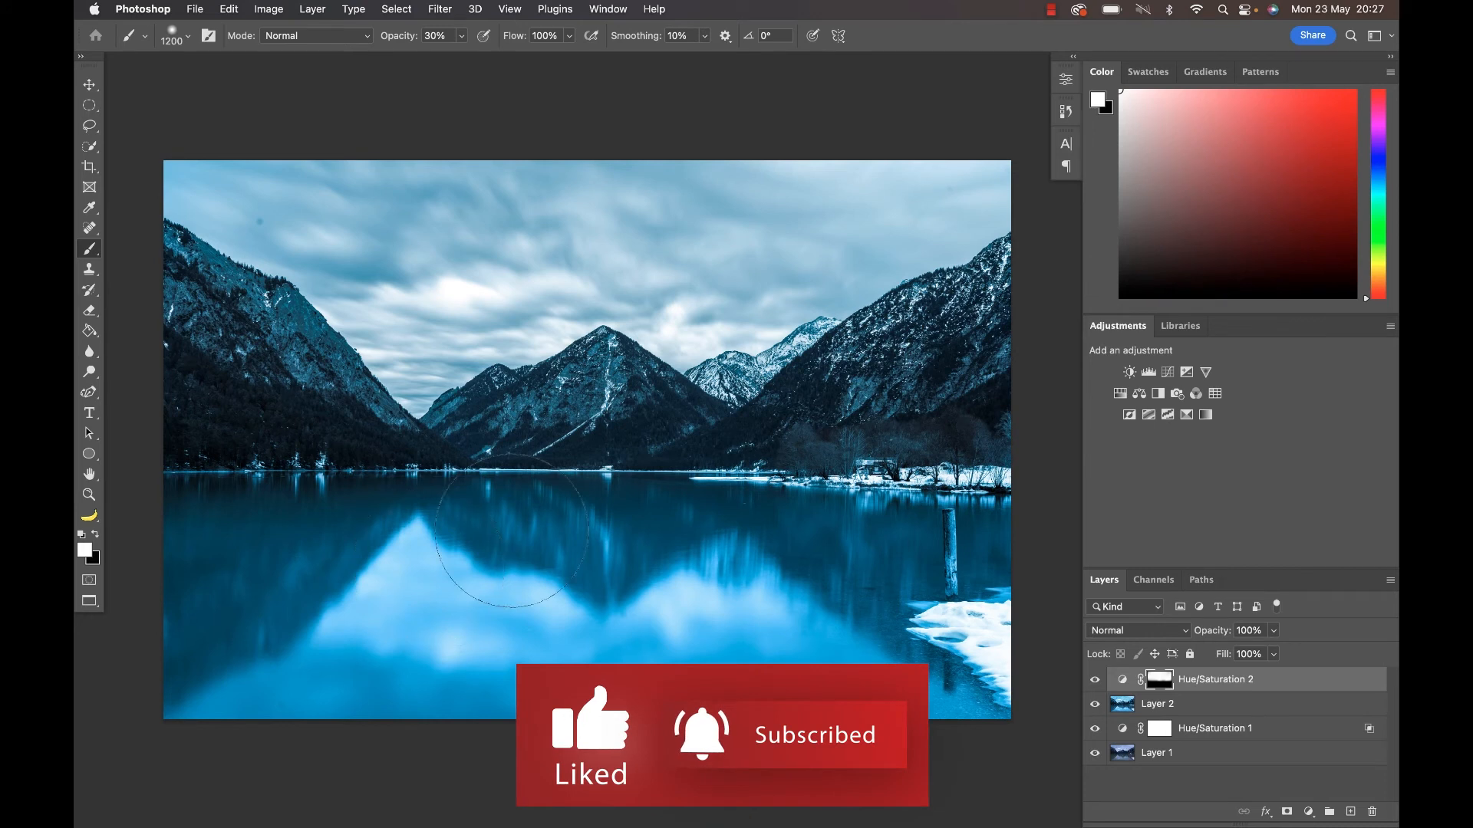
{"action": "left_click", "coordinate": [1168, 372]}
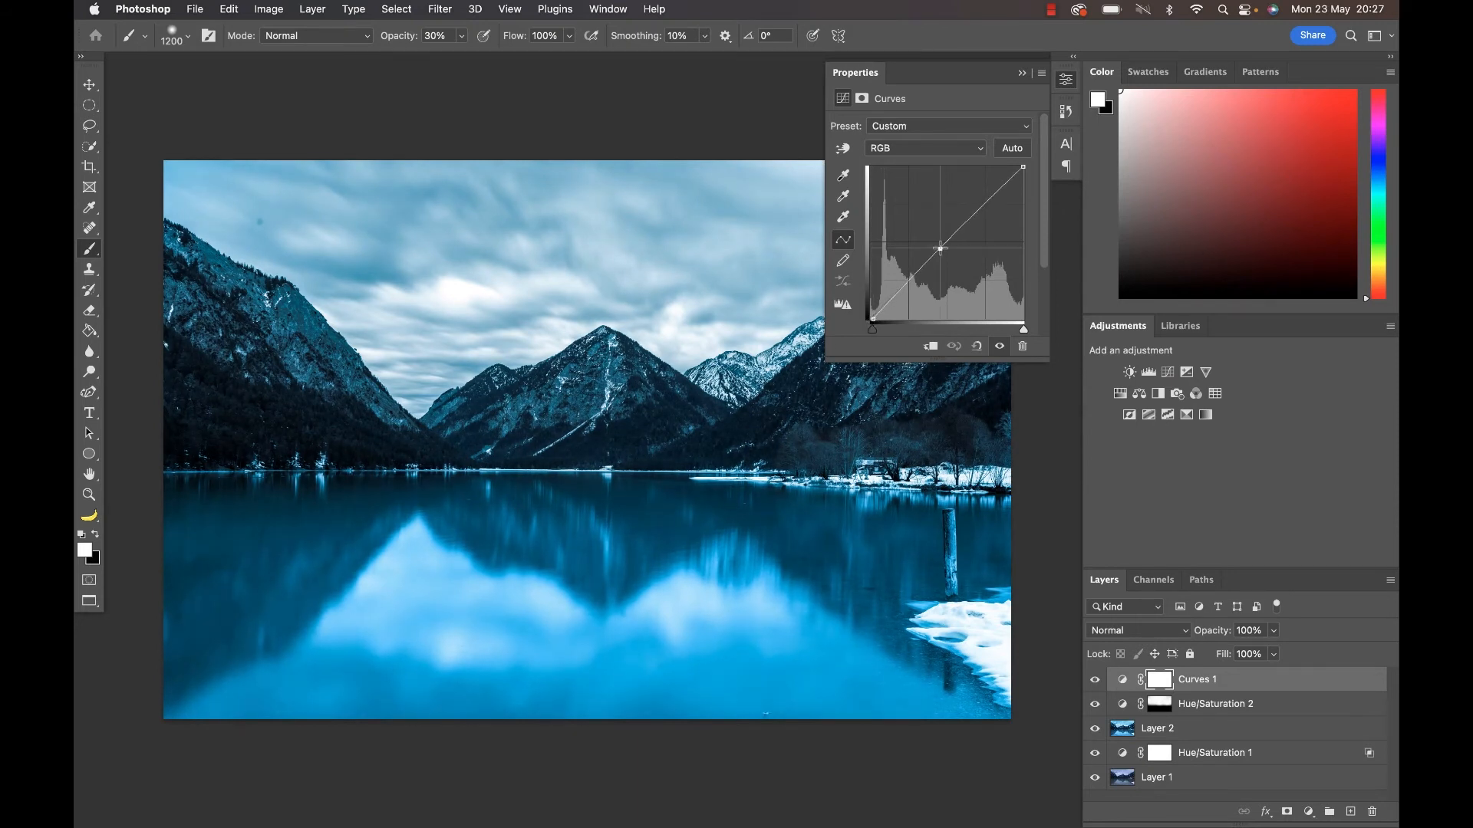
Raise the Curves midtones and brush the brightening onto the lake water through its inverted mask
{"action": "left_click_drag", "start_coordinate": [939, 249], "coordinate": [934, 243]}
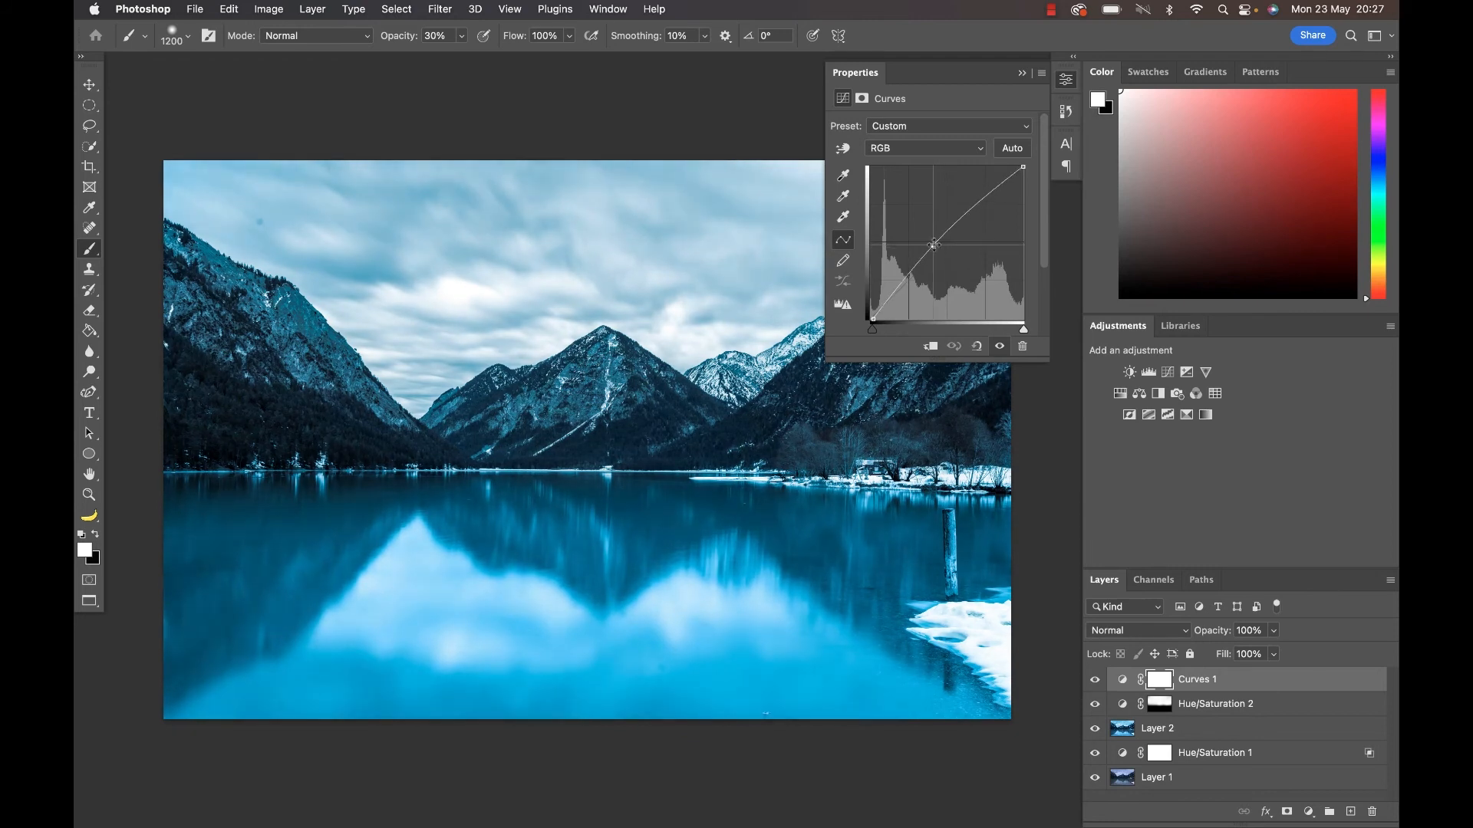
{"action": "left_click_drag", "start_coordinate": [934, 244], "coordinate": [934, 235]}
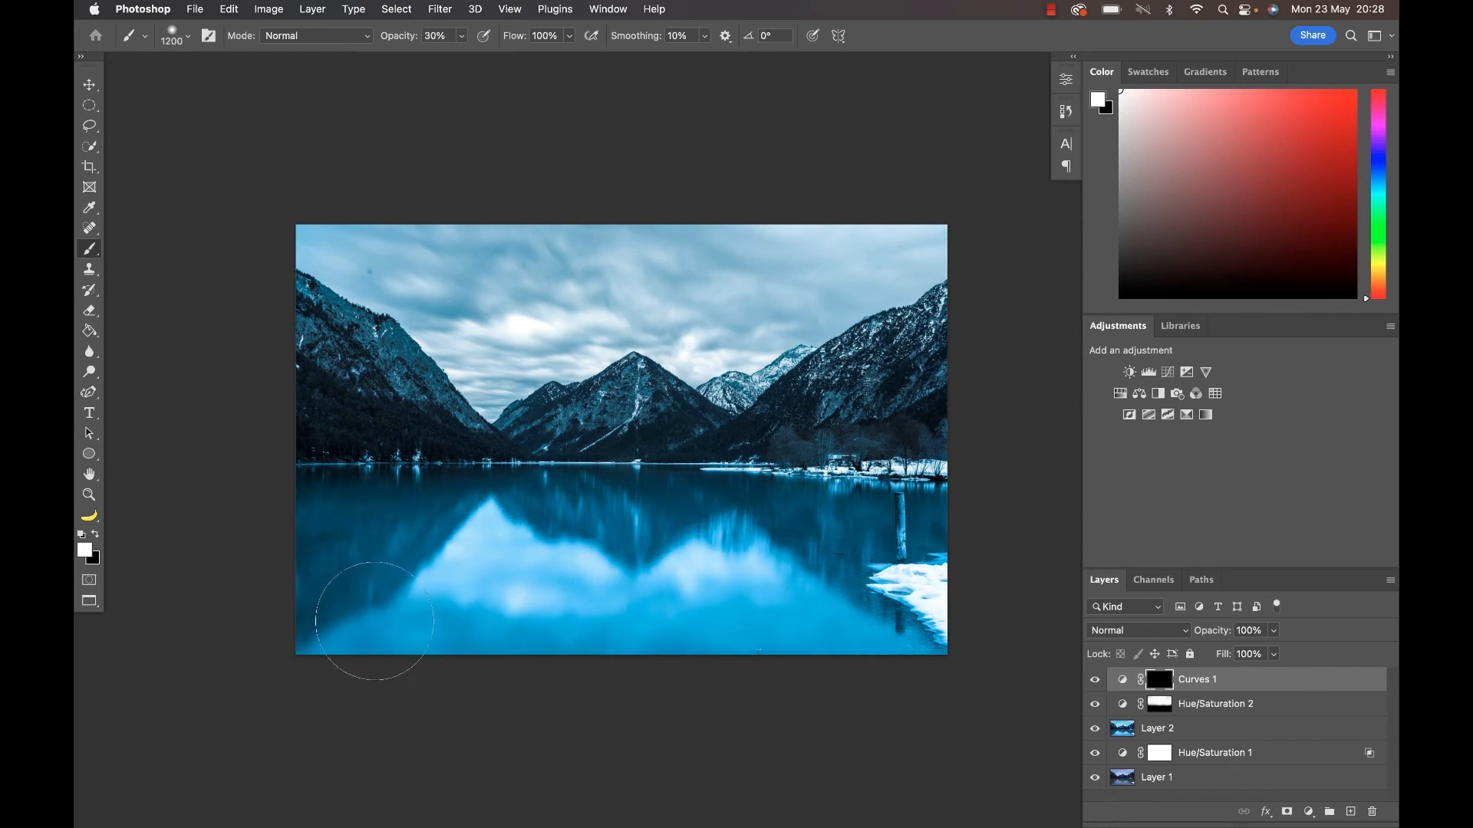
{"action": "left_click_drag", "start_coordinate": [374, 622], "coordinate": [727, 530]}
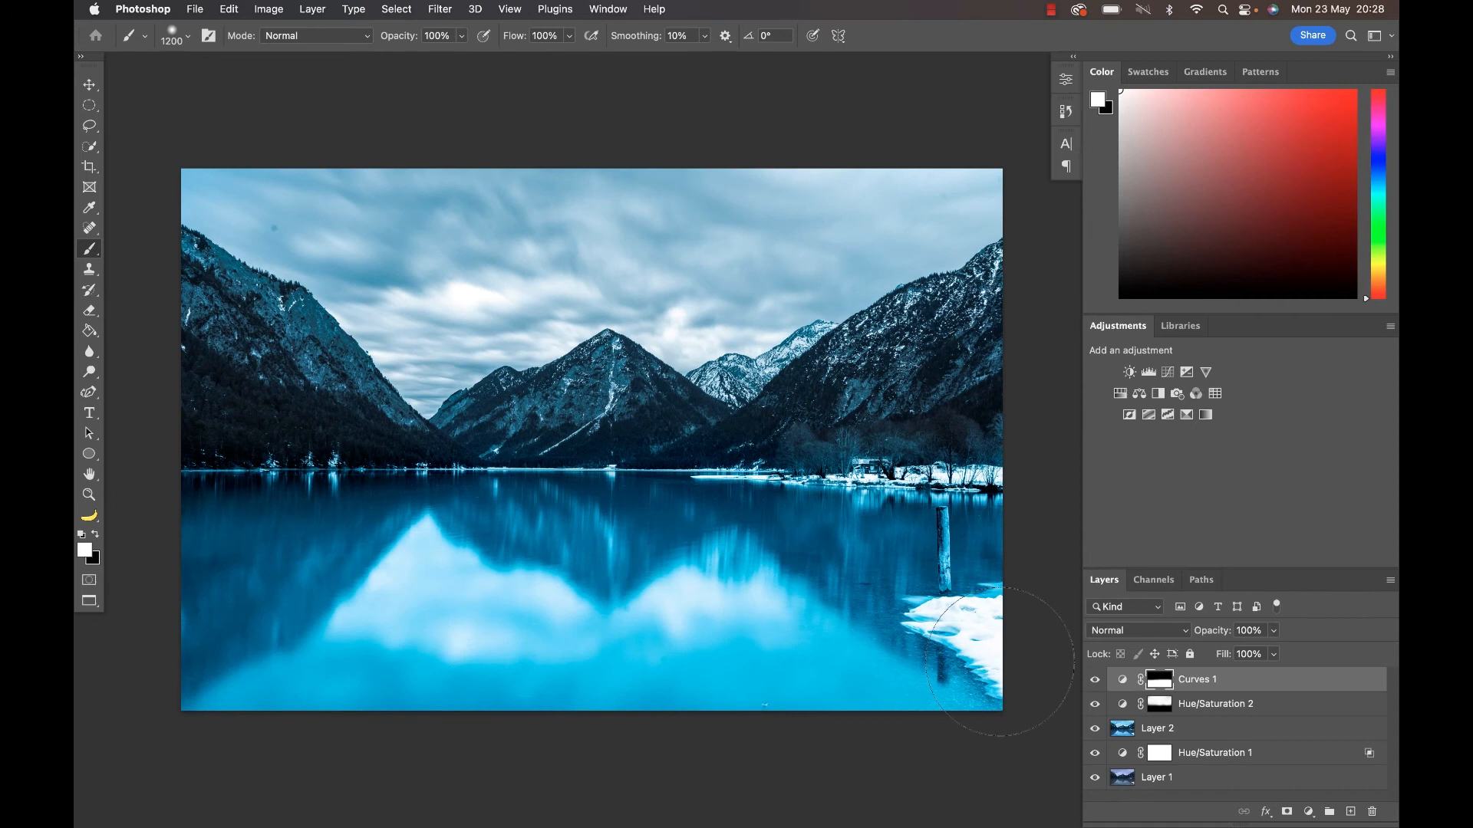
{"action": "left_click", "coordinate": [1093, 684]}
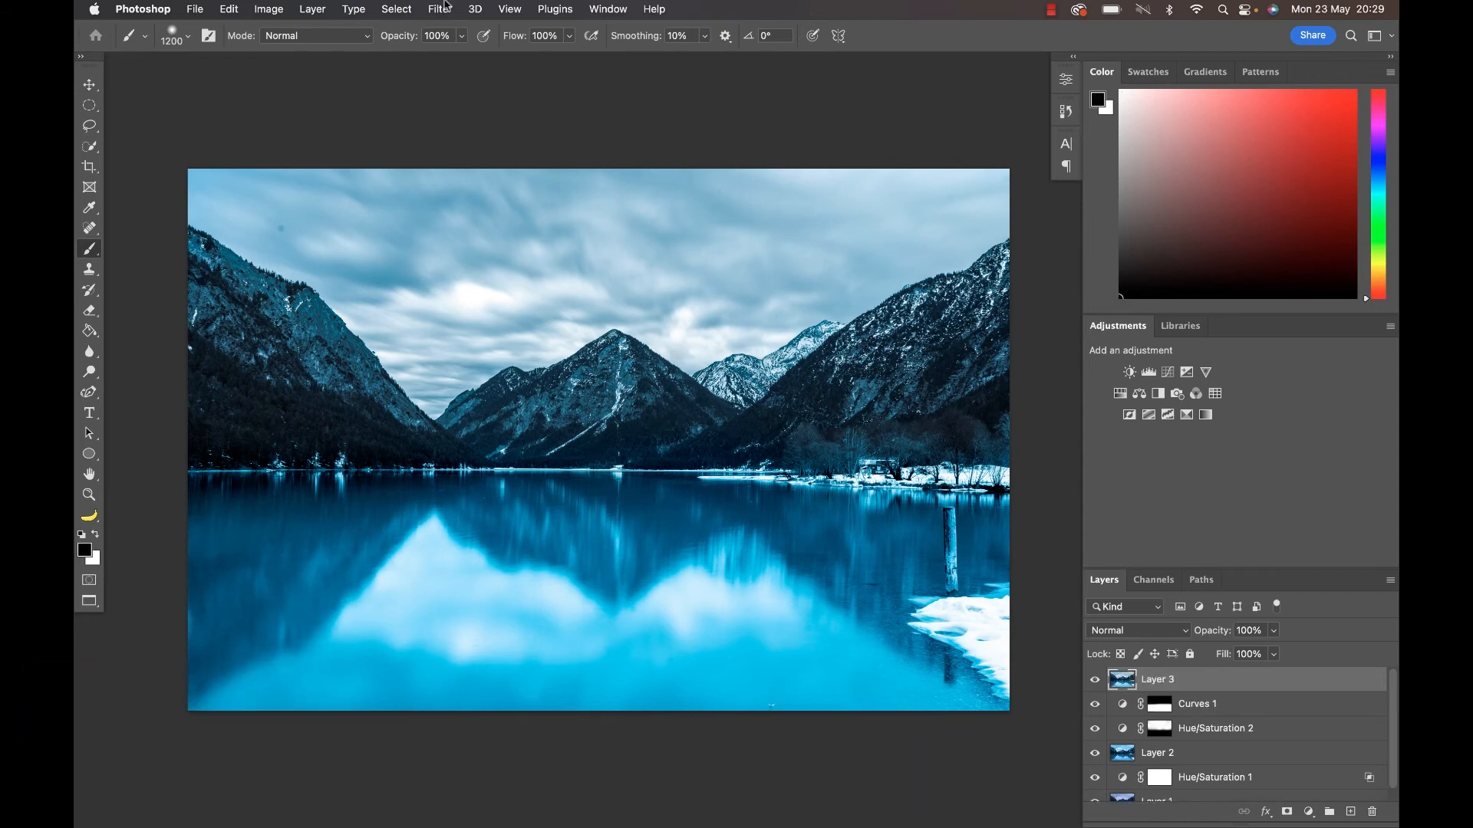
{"action": "left_click", "coordinate": [474, 10]}
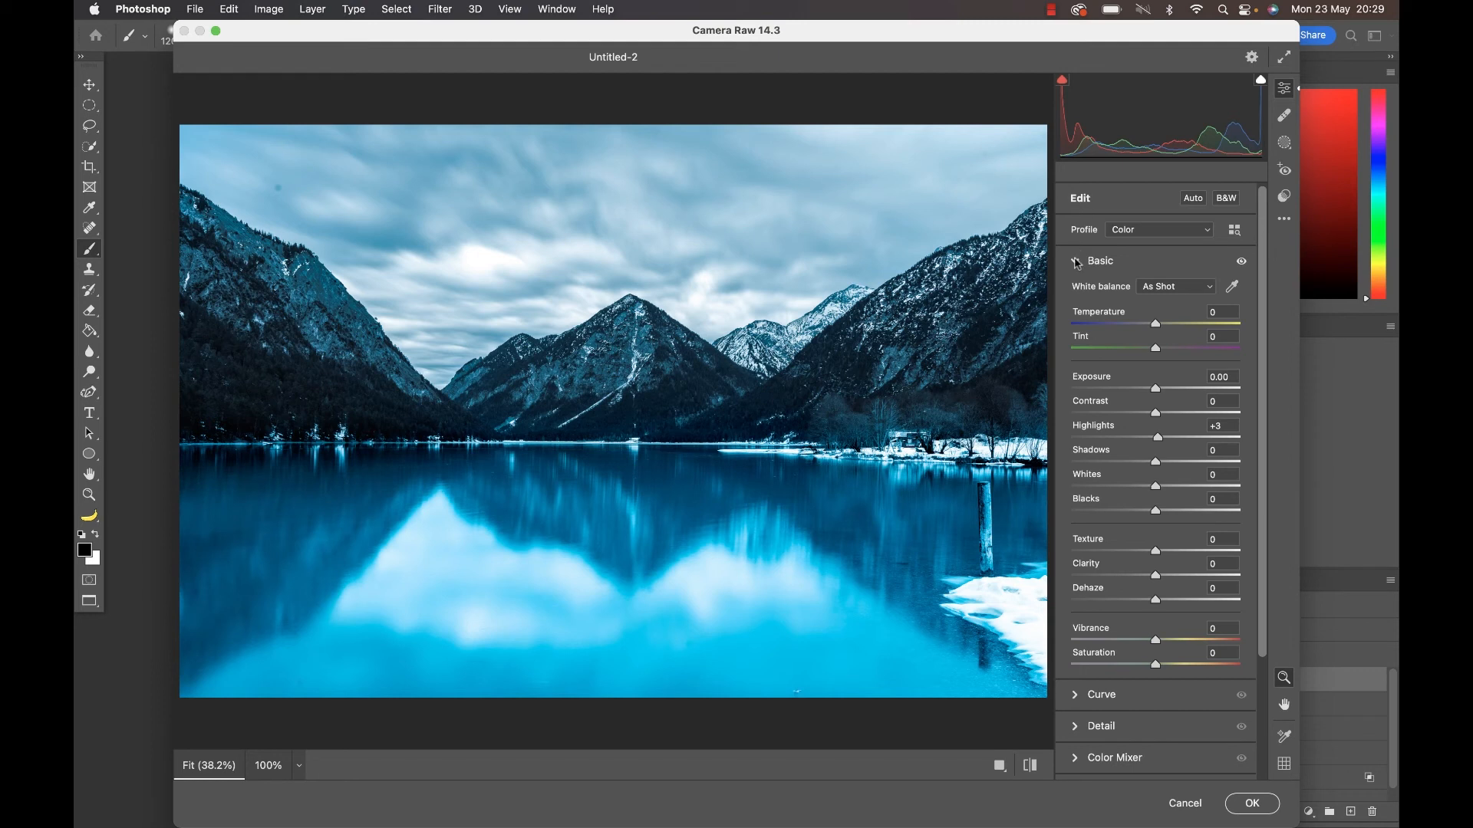
In Camera Raw Effects, set Vignetting to -42 with Feather 62
{"action": "left_click", "coordinate": [1075, 260]}
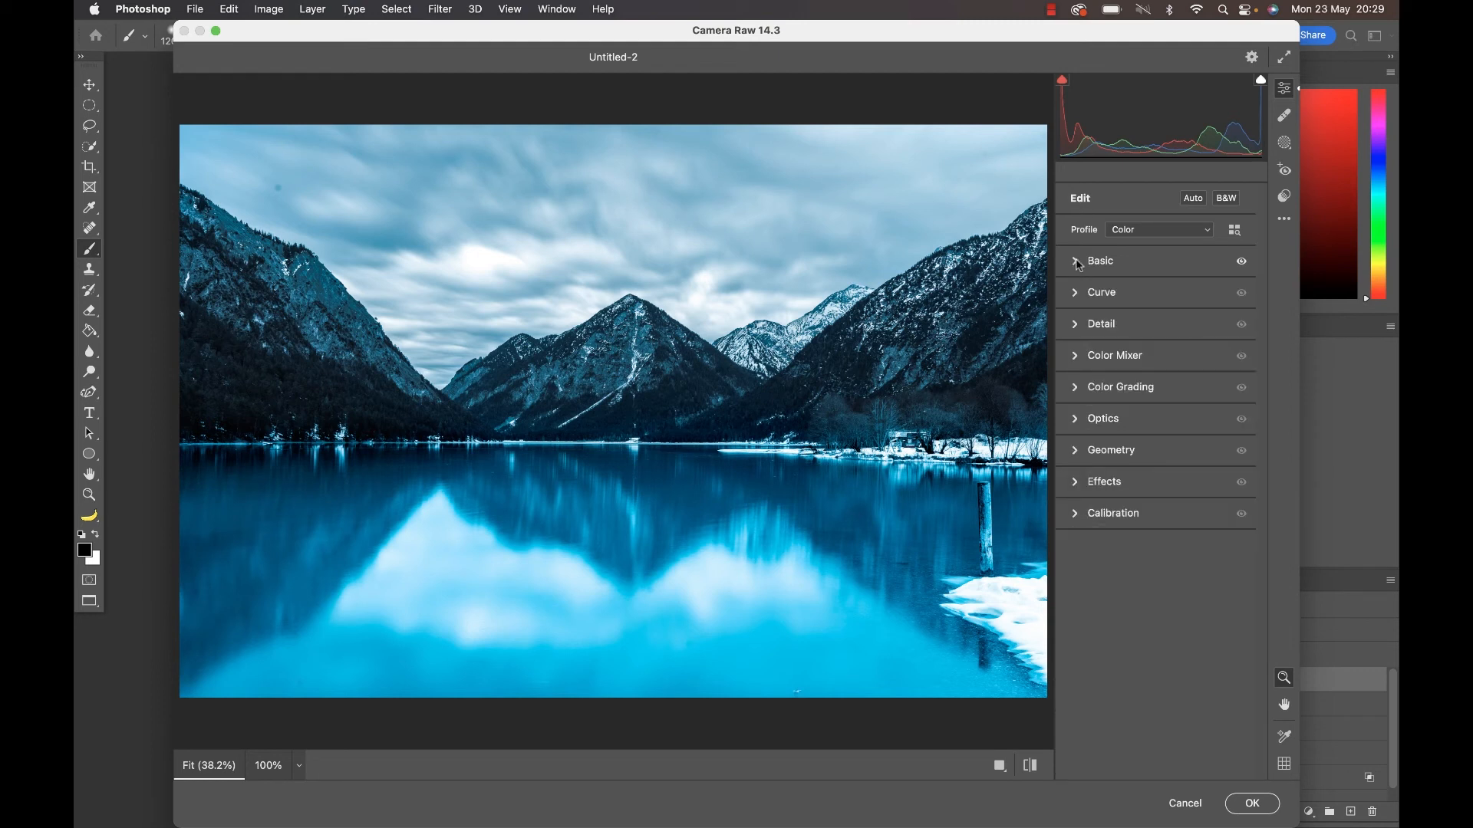
{"action": "left_click", "coordinate": [1103, 480]}
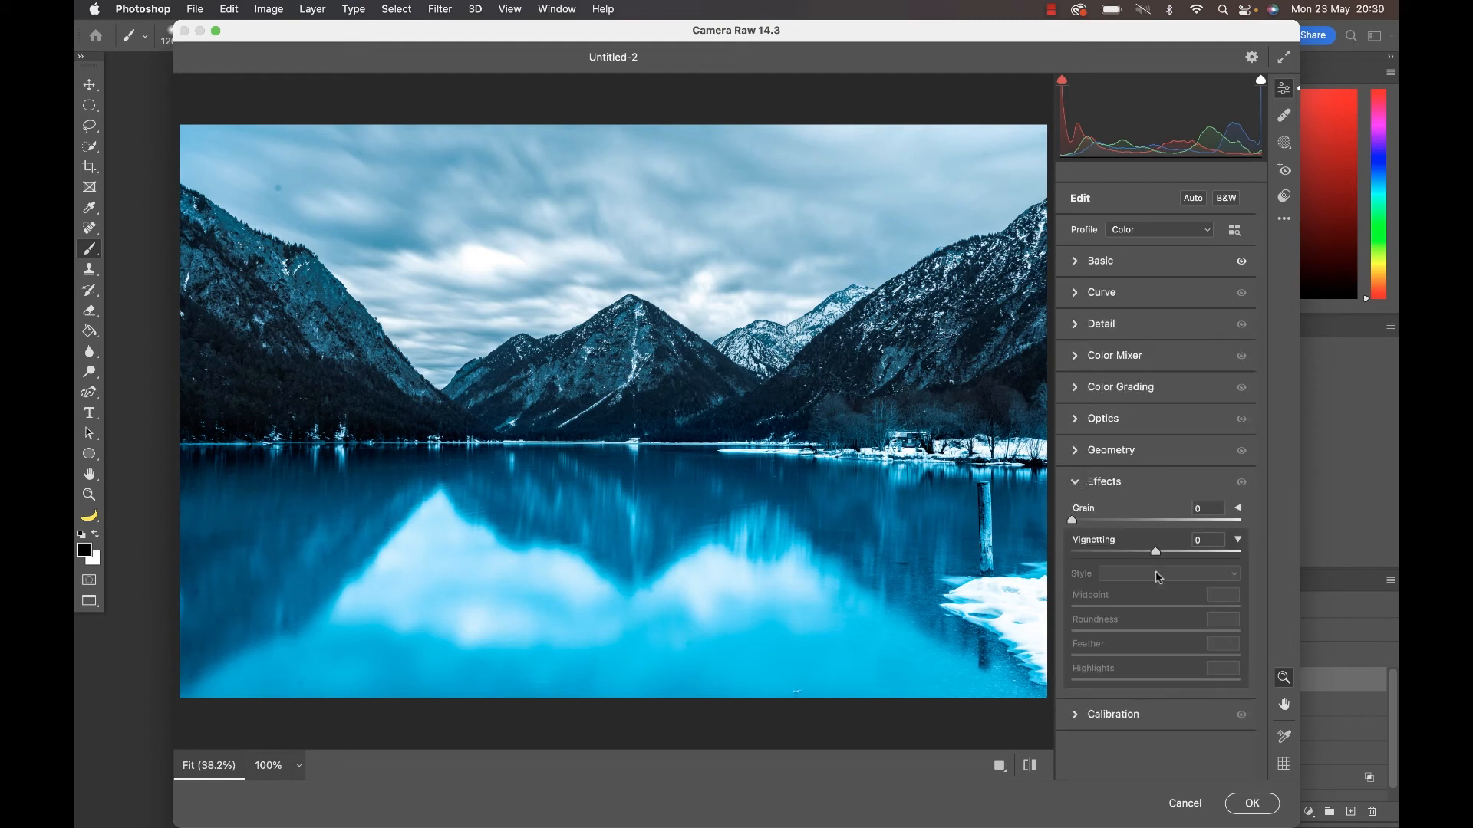
{"action": "mouse_move", "coordinate": [1155, 554]}
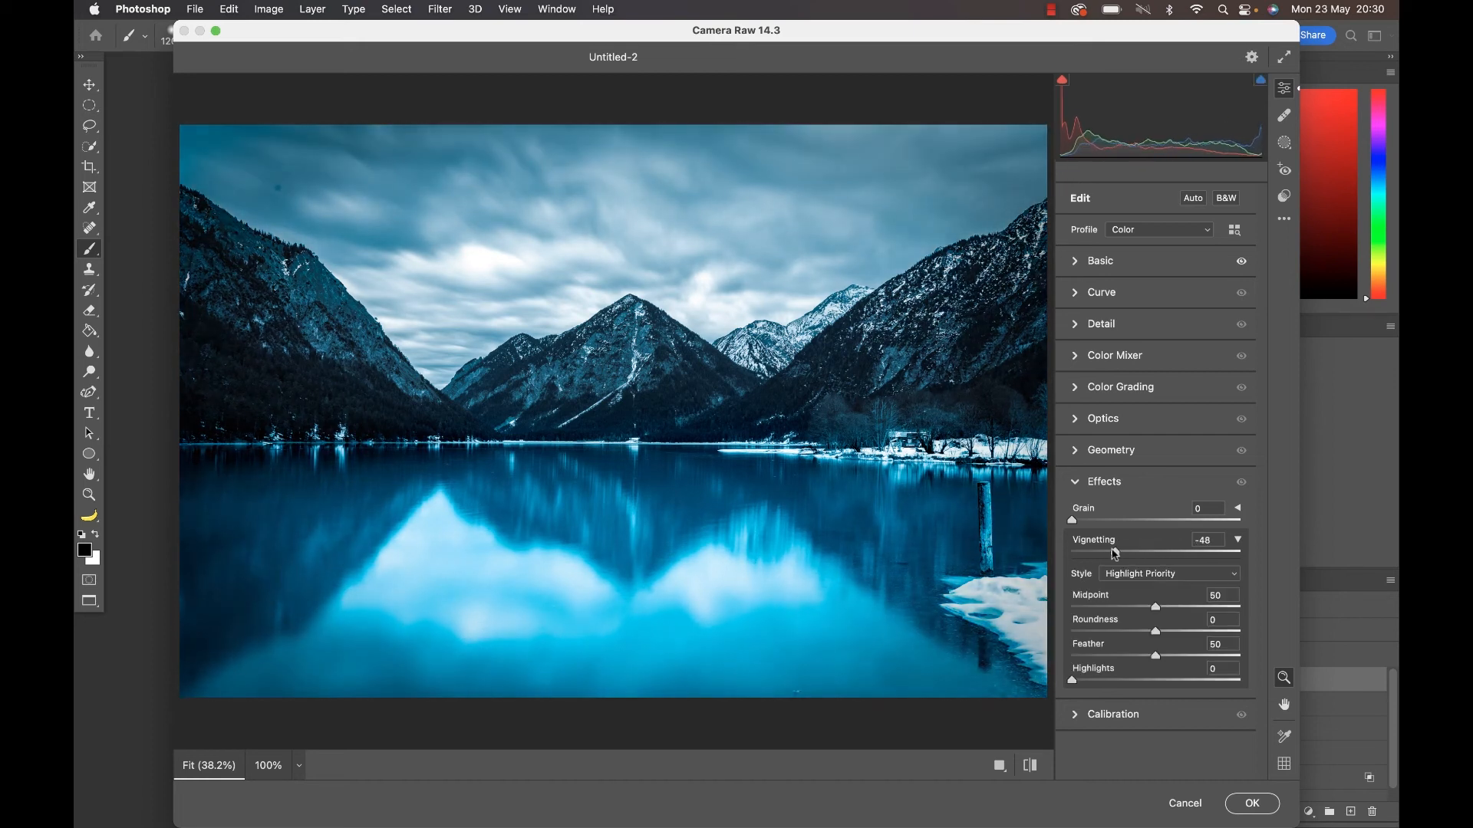
{"action": "left_click_drag", "start_coordinate": [1115, 551], "coordinate": [1112, 551]}
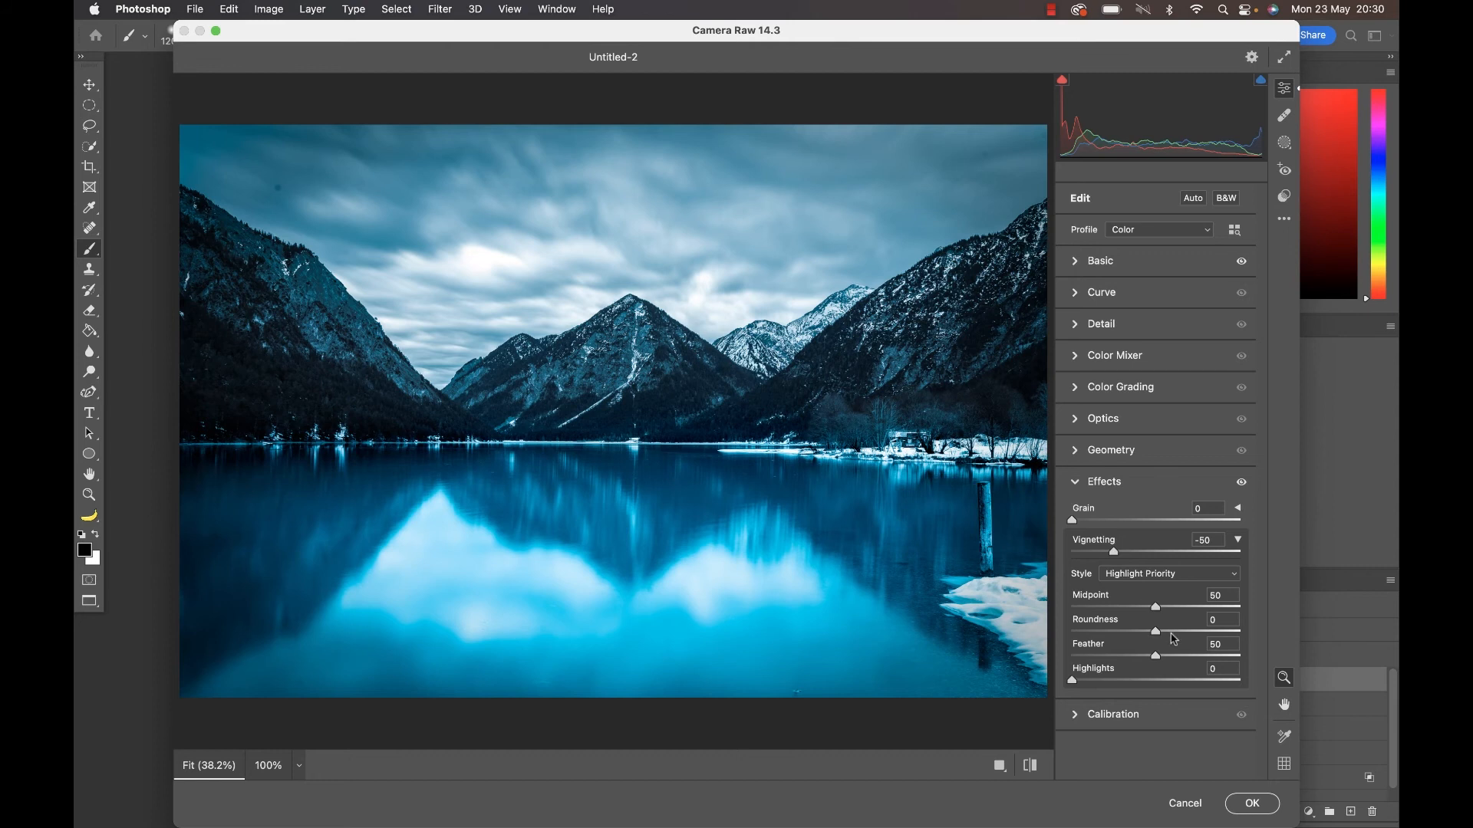
{"action": "left_click_drag", "start_coordinate": [1155, 655], "coordinate": [1176, 656]}
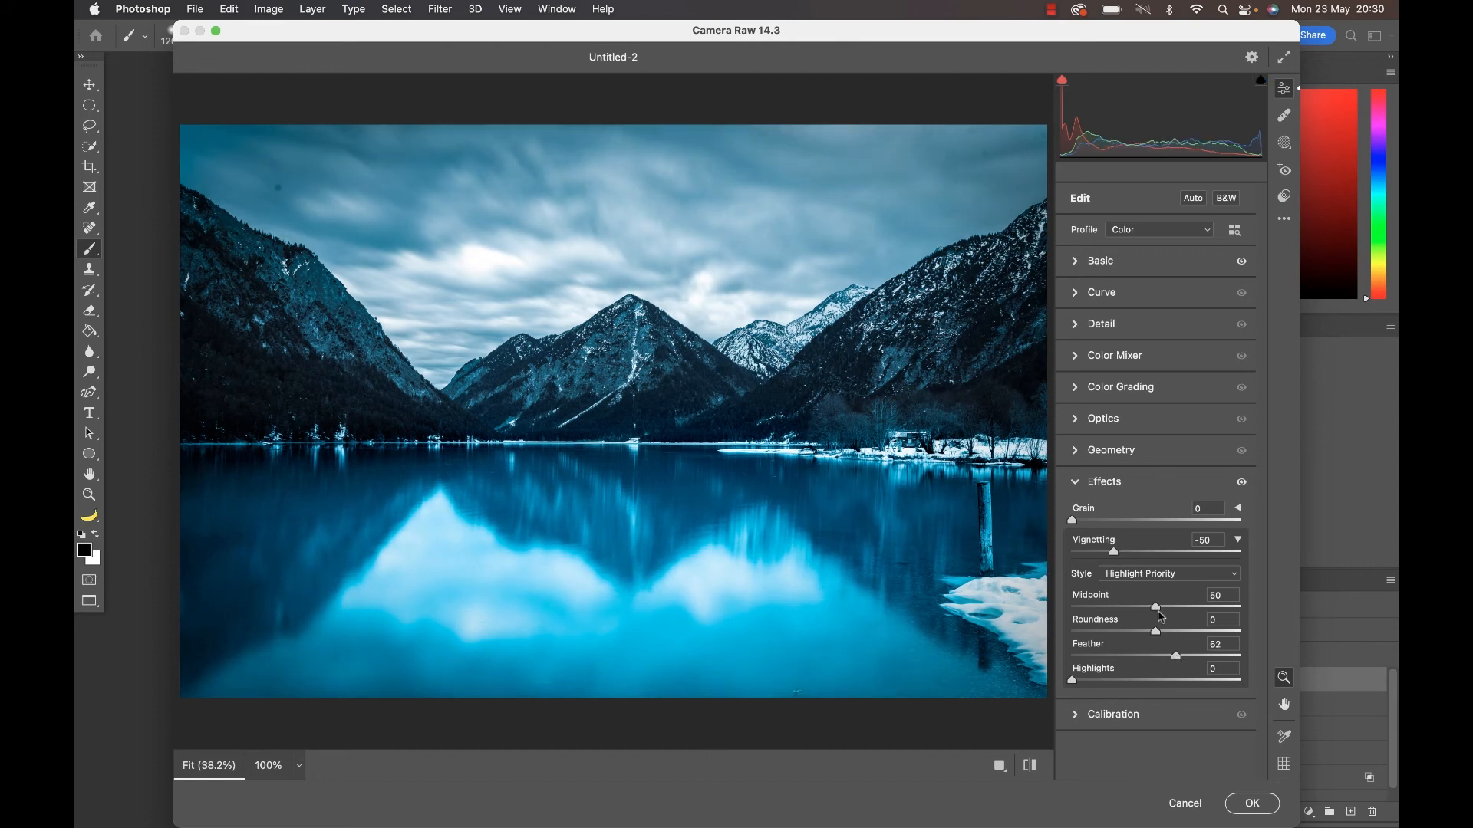
{"action": "left_click_drag", "start_coordinate": [1114, 553], "coordinate": [1106, 552]}
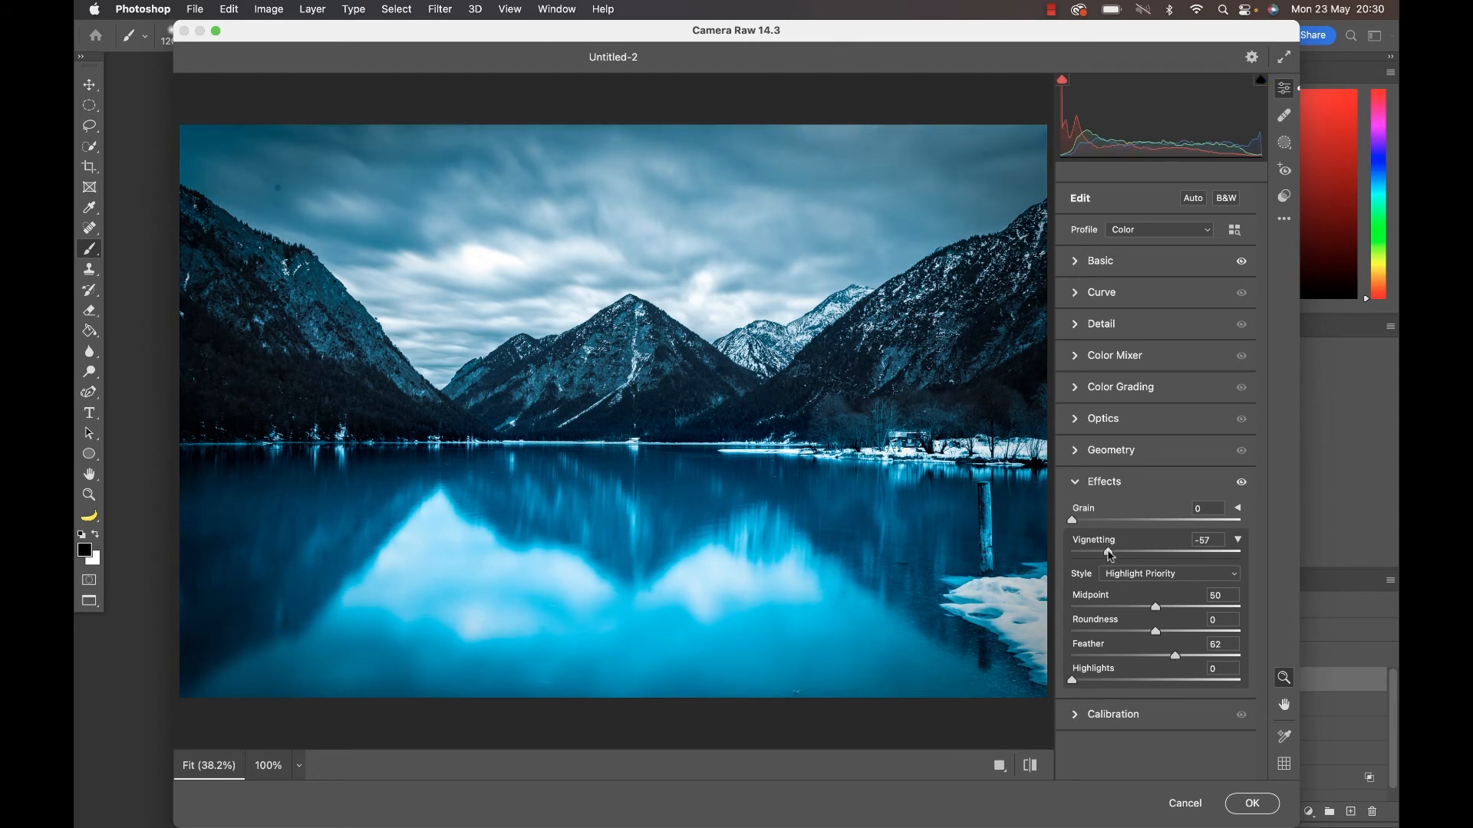
{"action": "left_click_drag", "start_coordinate": [1106, 551], "coordinate": [1113, 551]}
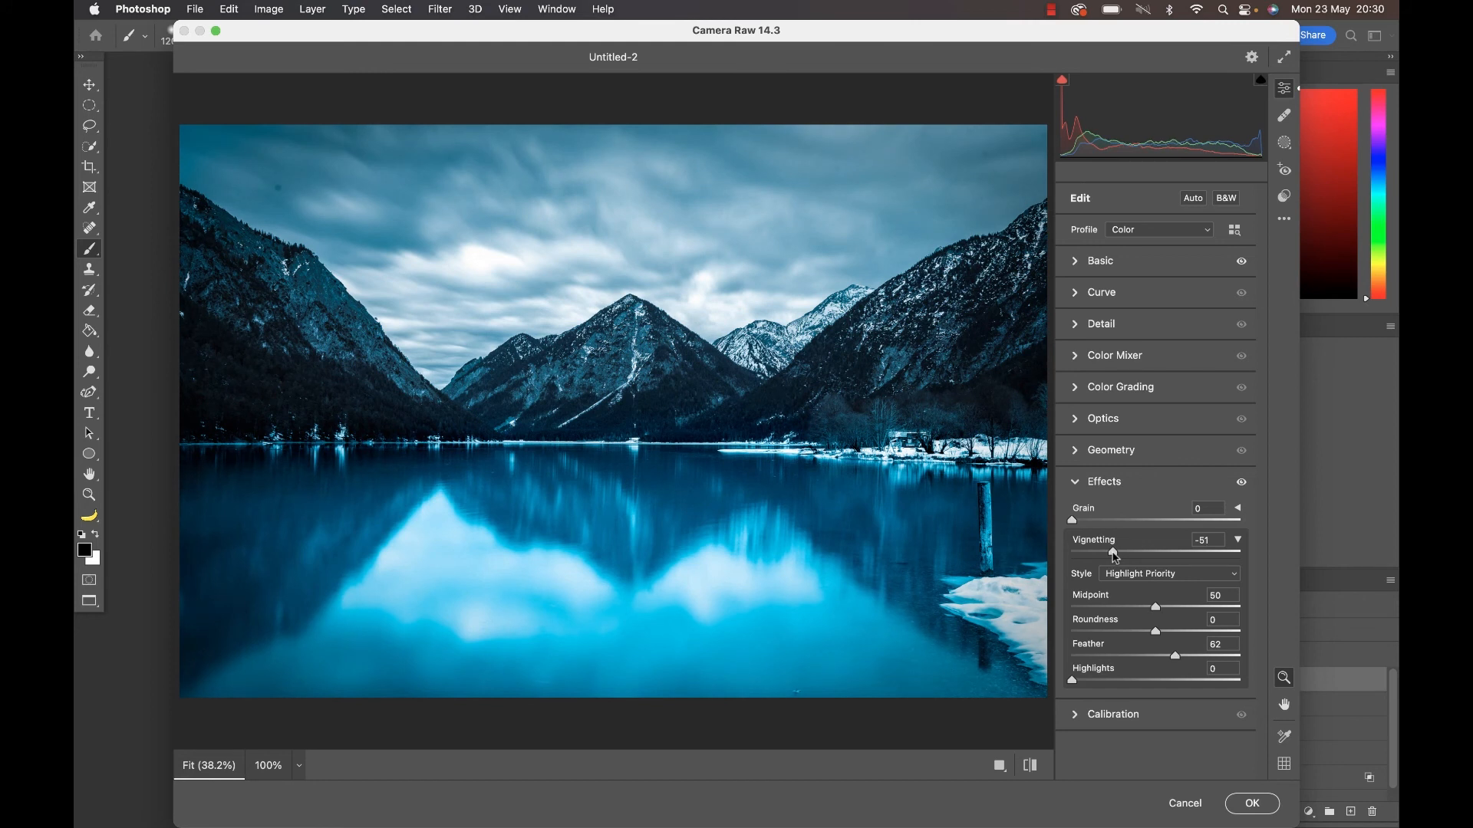
{"action": "left_click_drag", "start_coordinate": [1107, 552], "coordinate": [1120, 553]}
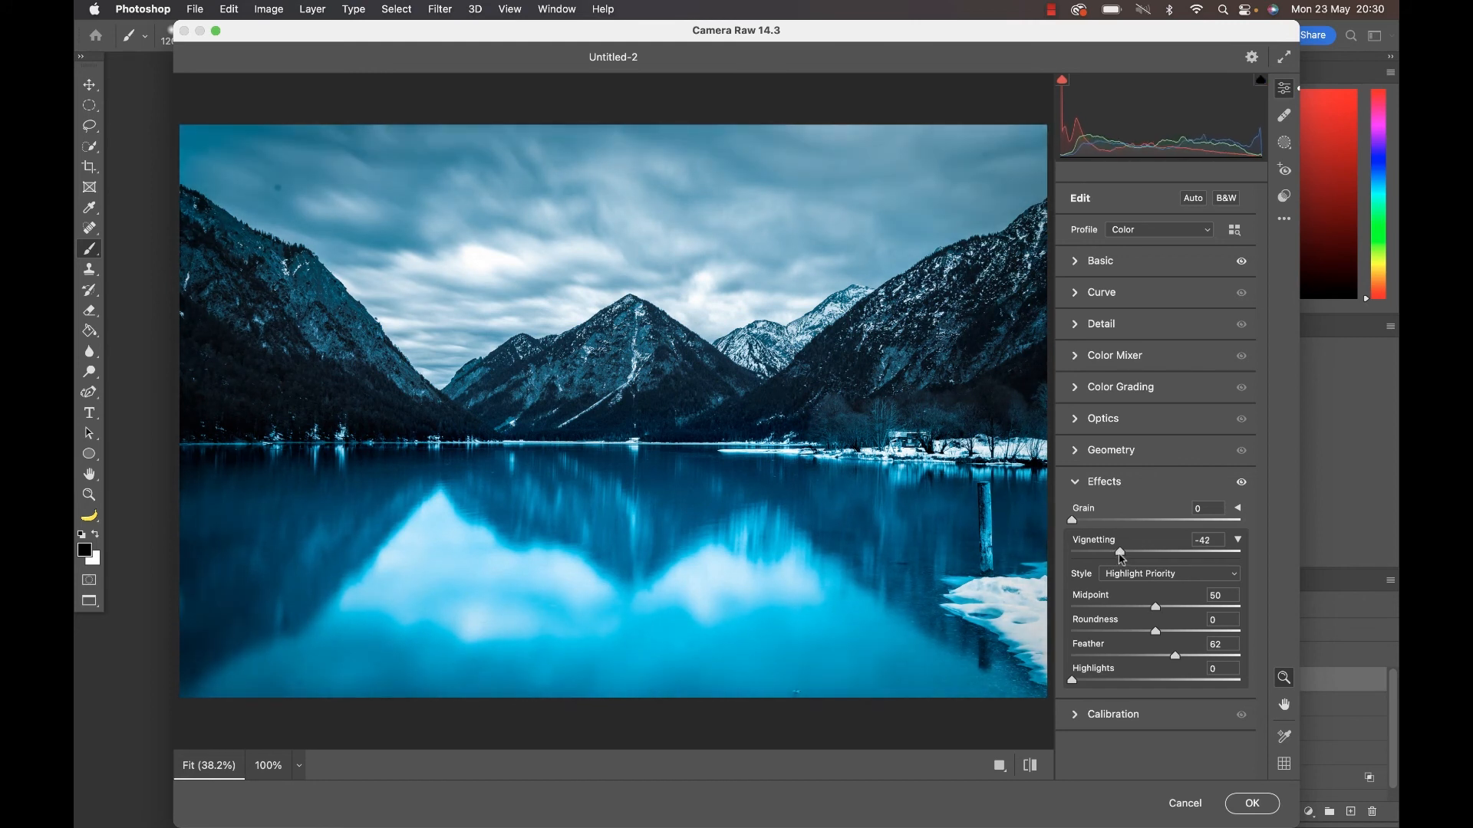
Protect bright areas with vignette Highlights 49 and apply the Camera Raw edits
{"action": "left_click_drag", "start_coordinate": [1074, 679], "coordinate": [1152, 679]}
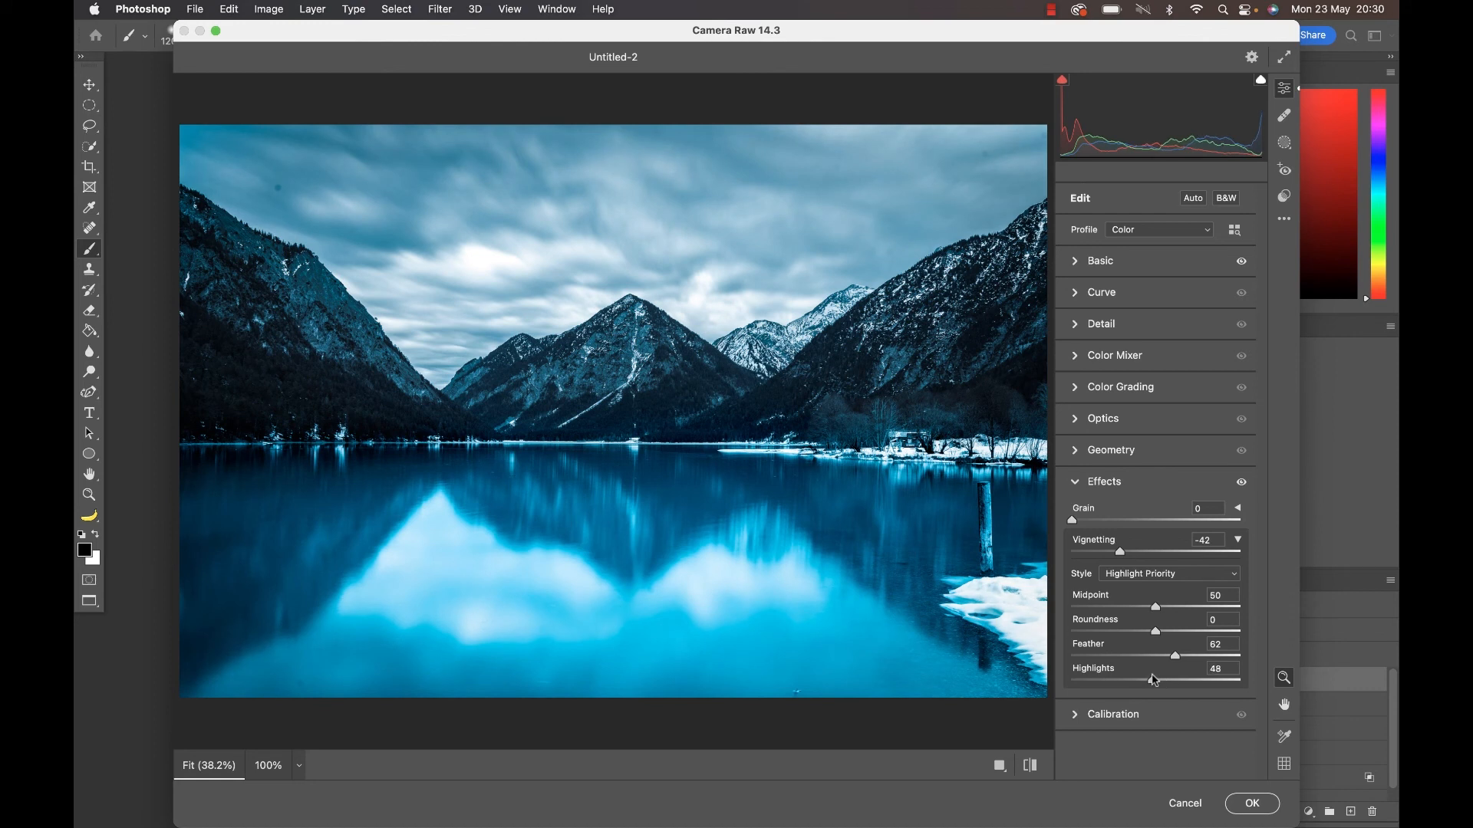
{"action": "left_click_drag", "start_coordinate": [1150, 679], "coordinate": [1154, 679]}
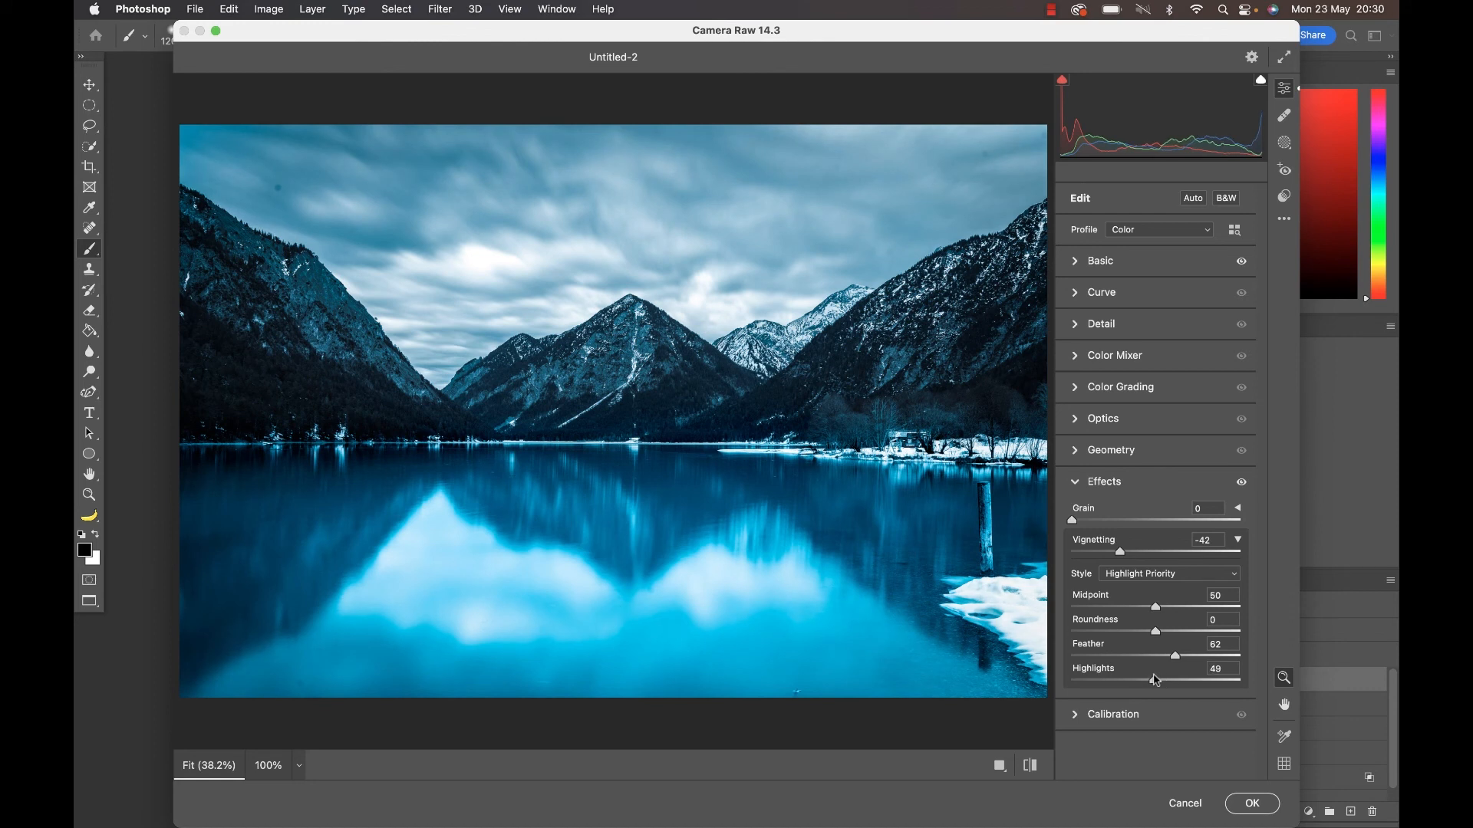
{"action": "left_click", "coordinate": [1250, 802]}
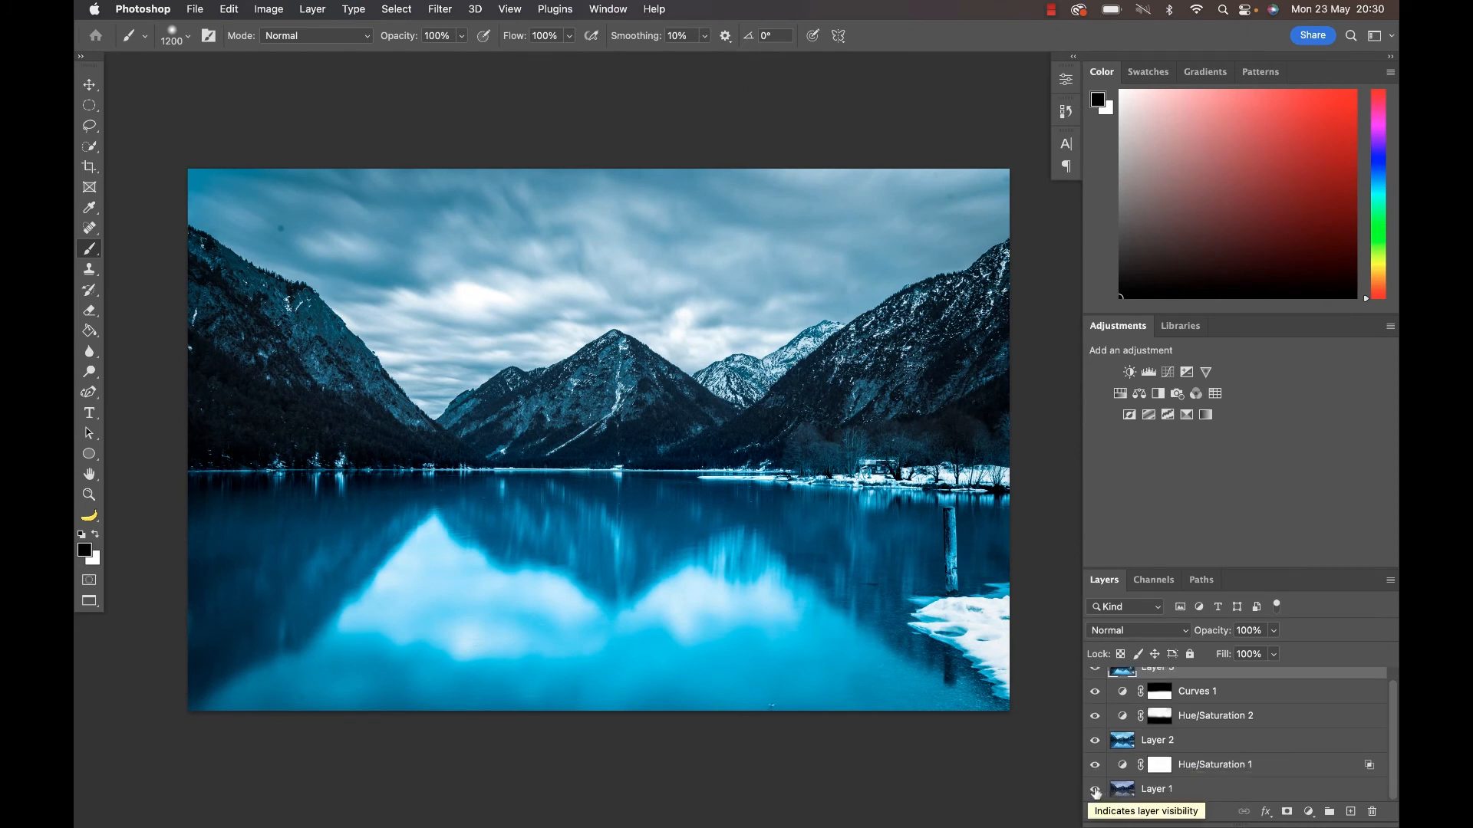
{"action": "left_click", "coordinate": [1094, 791]}
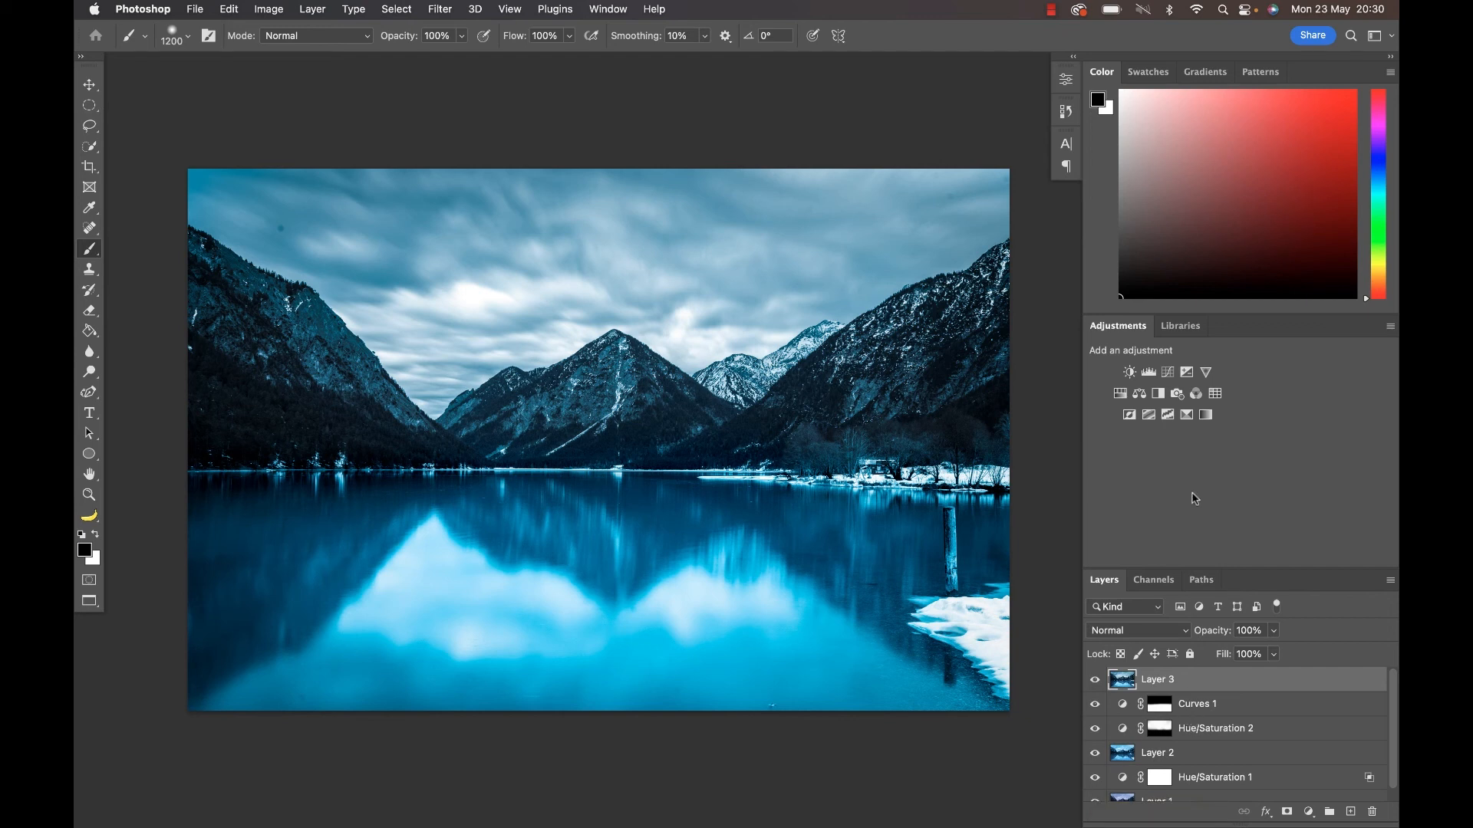
{"action": "left_click", "coordinate": [1120, 394]}
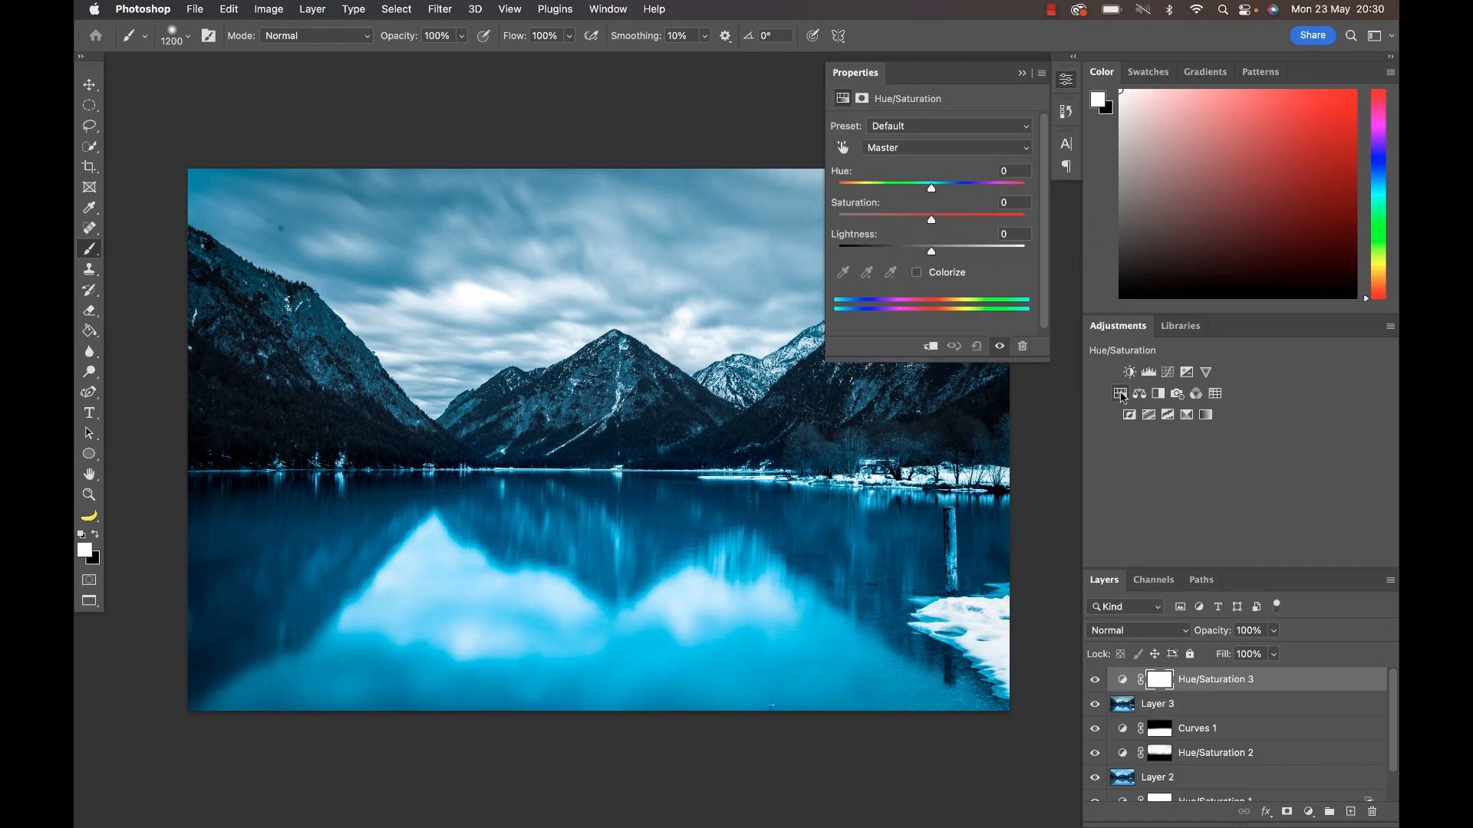
Leave master saturation at zero and target only the Cyans colour range
{"action": "left_click_drag", "start_coordinate": [931, 218], "coordinate": [900, 217]}
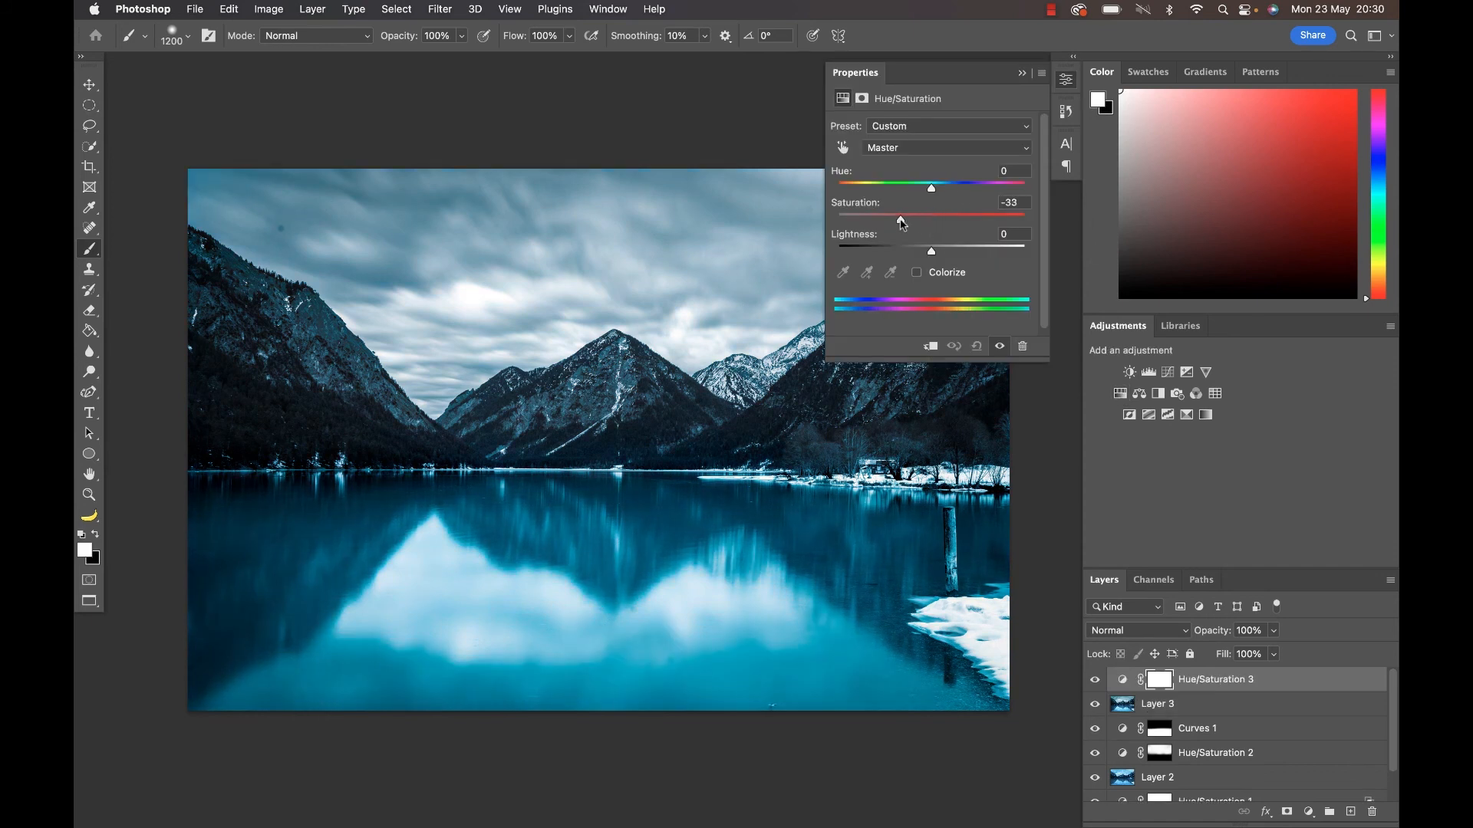
{"action": "left_click_drag", "start_coordinate": [897, 219], "coordinate": [930, 219]}
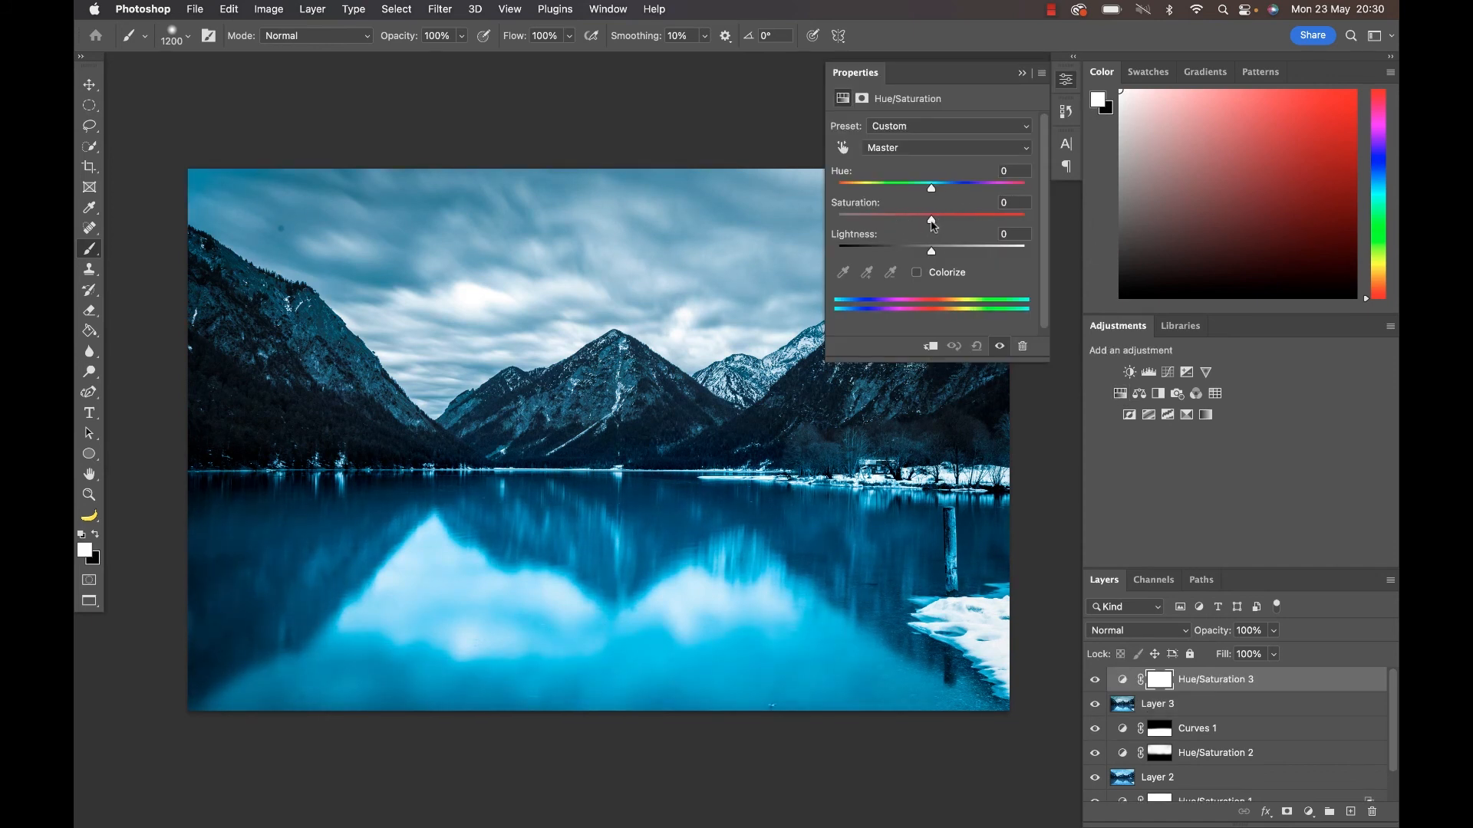
{"action": "left_click", "coordinate": [943, 147]}
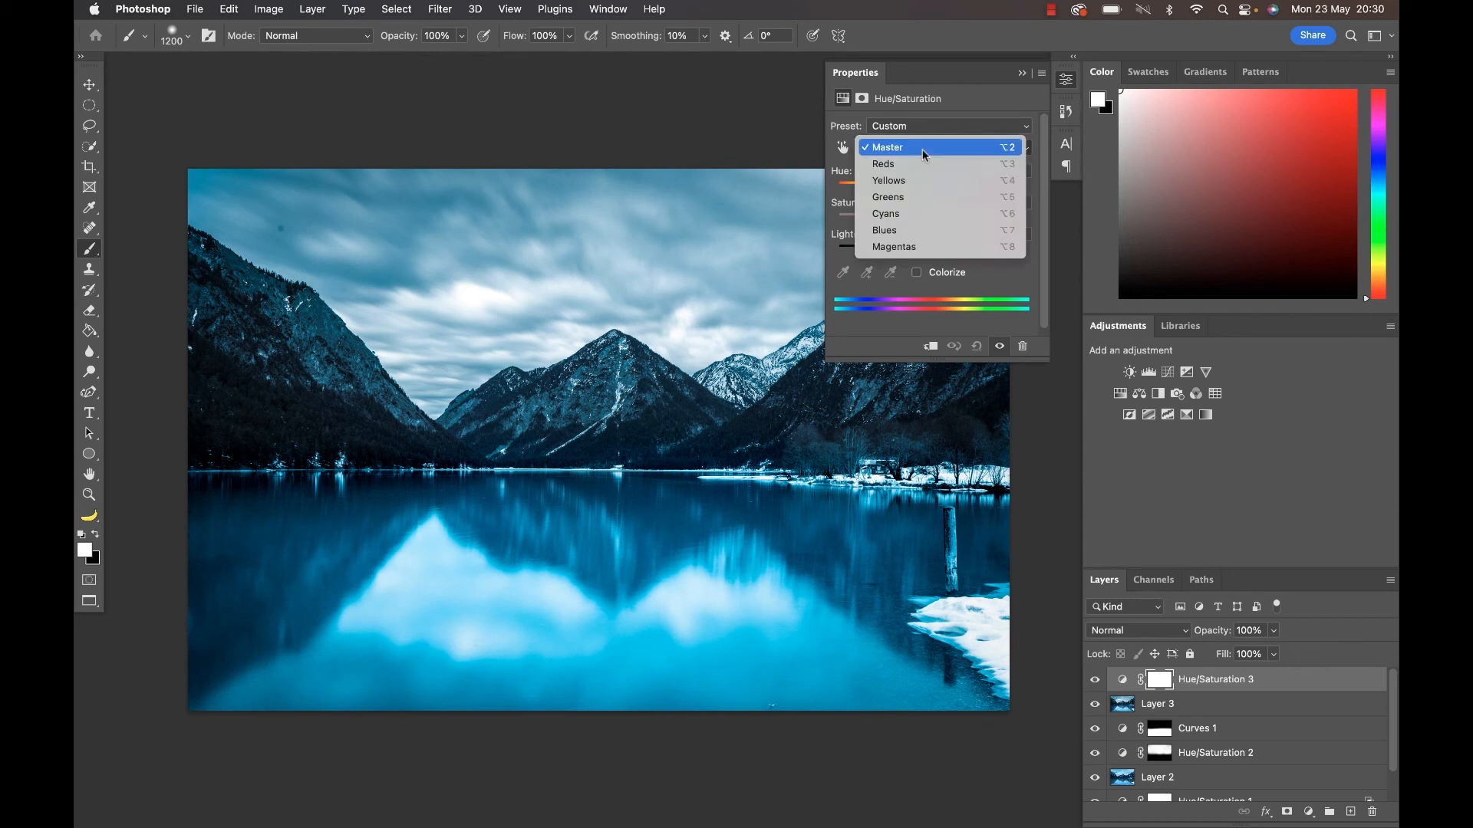
{"action": "left_click", "coordinate": [885, 214]}
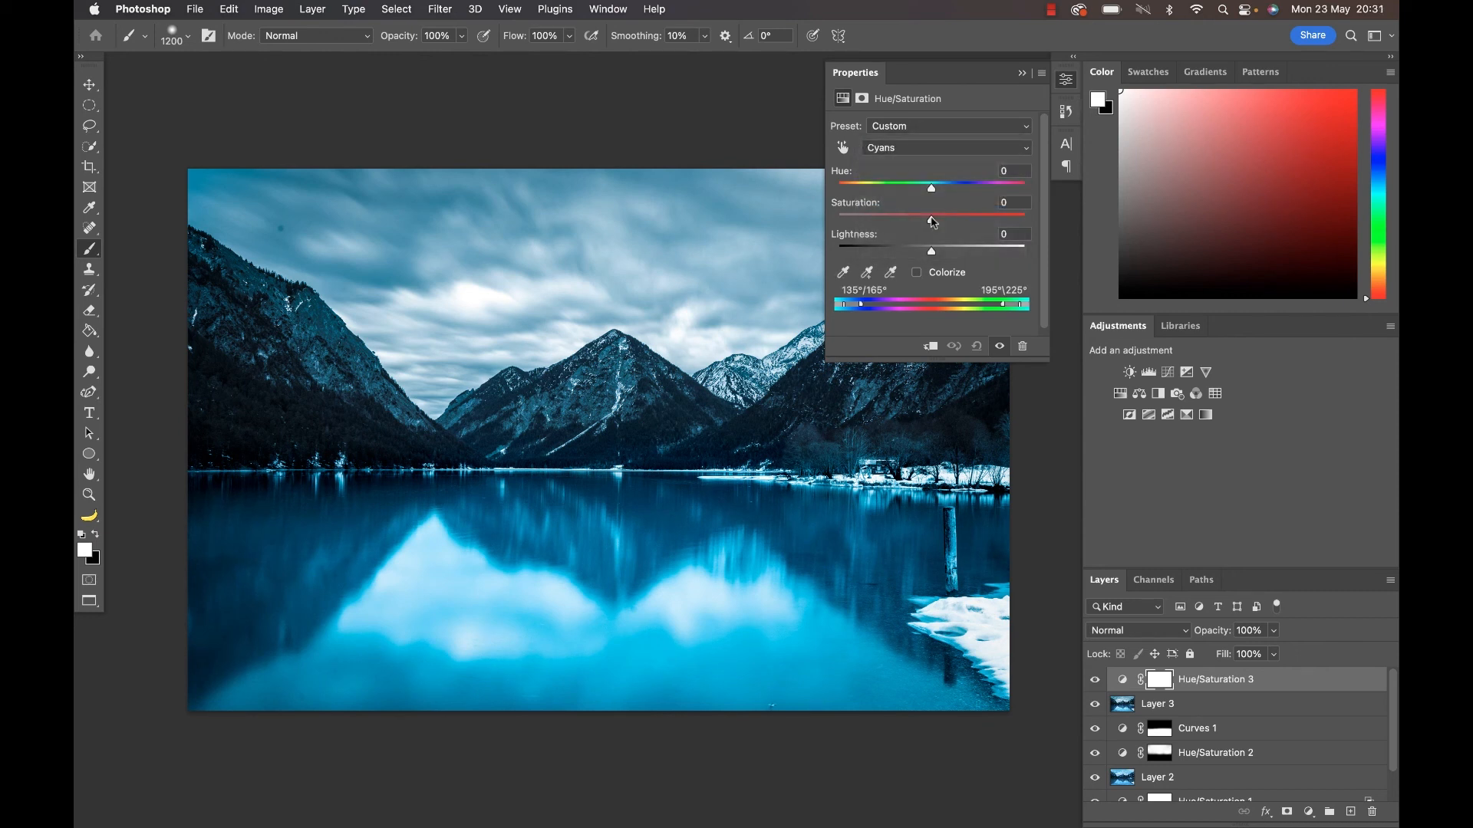
Lower the cyans' saturation to about -29
{"action": "left_click_drag", "start_coordinate": [931, 219], "coordinate": [918, 219]}
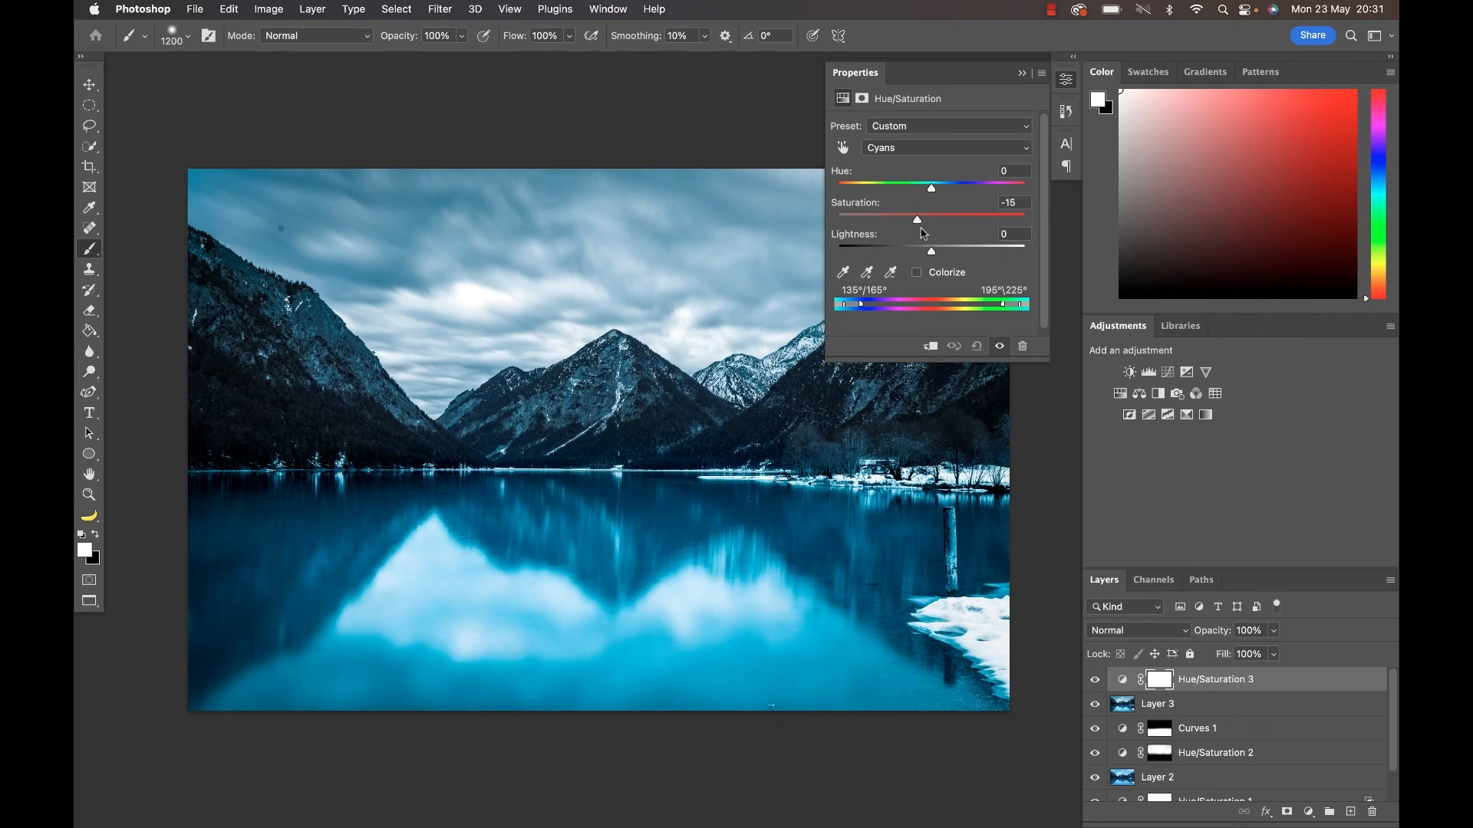
{"action": "left_click_drag", "start_coordinate": [916, 220], "coordinate": [894, 219]}
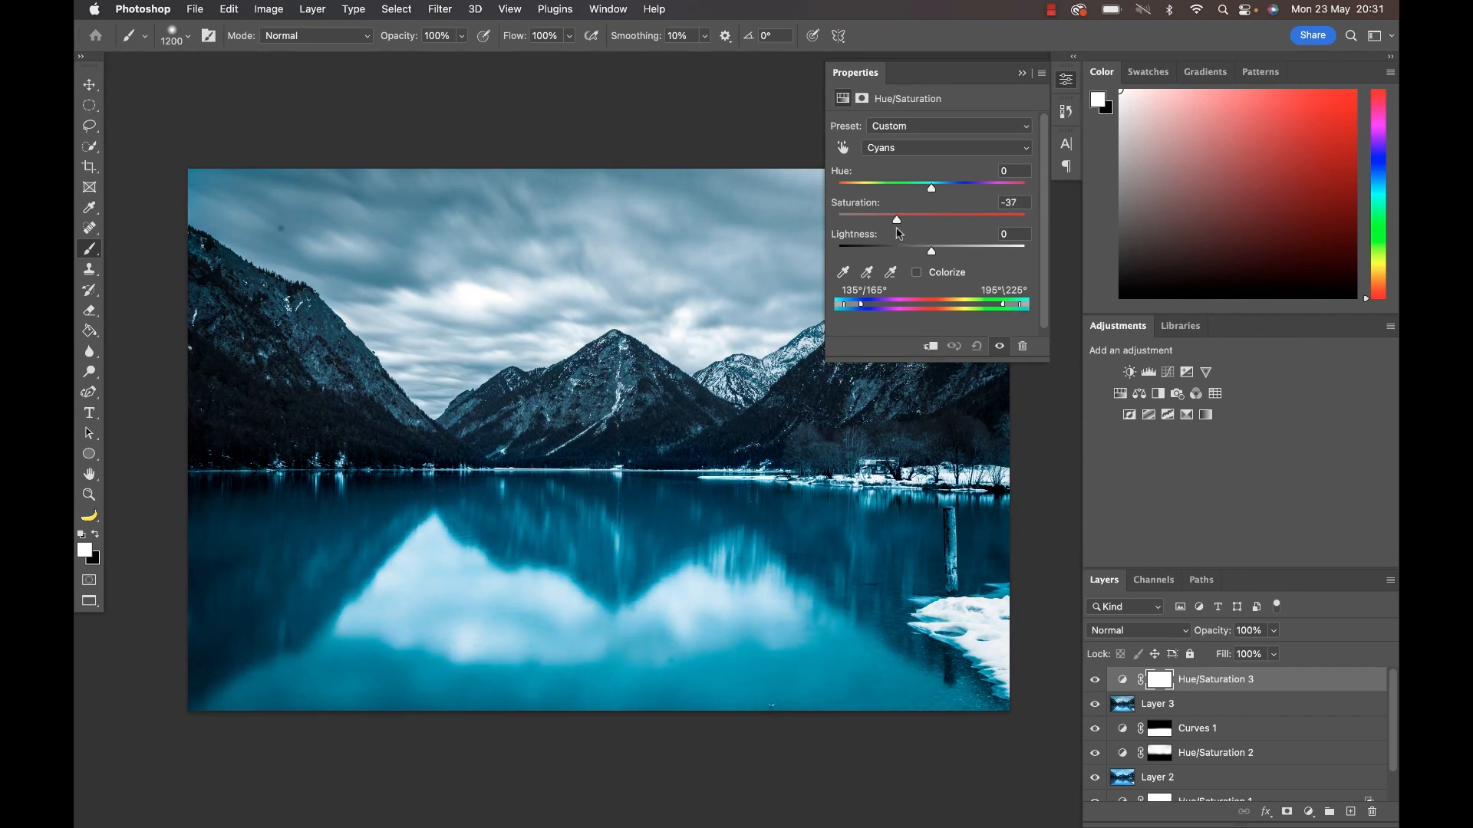
{"action": "left_click_drag", "start_coordinate": [894, 219], "coordinate": [904, 220]}
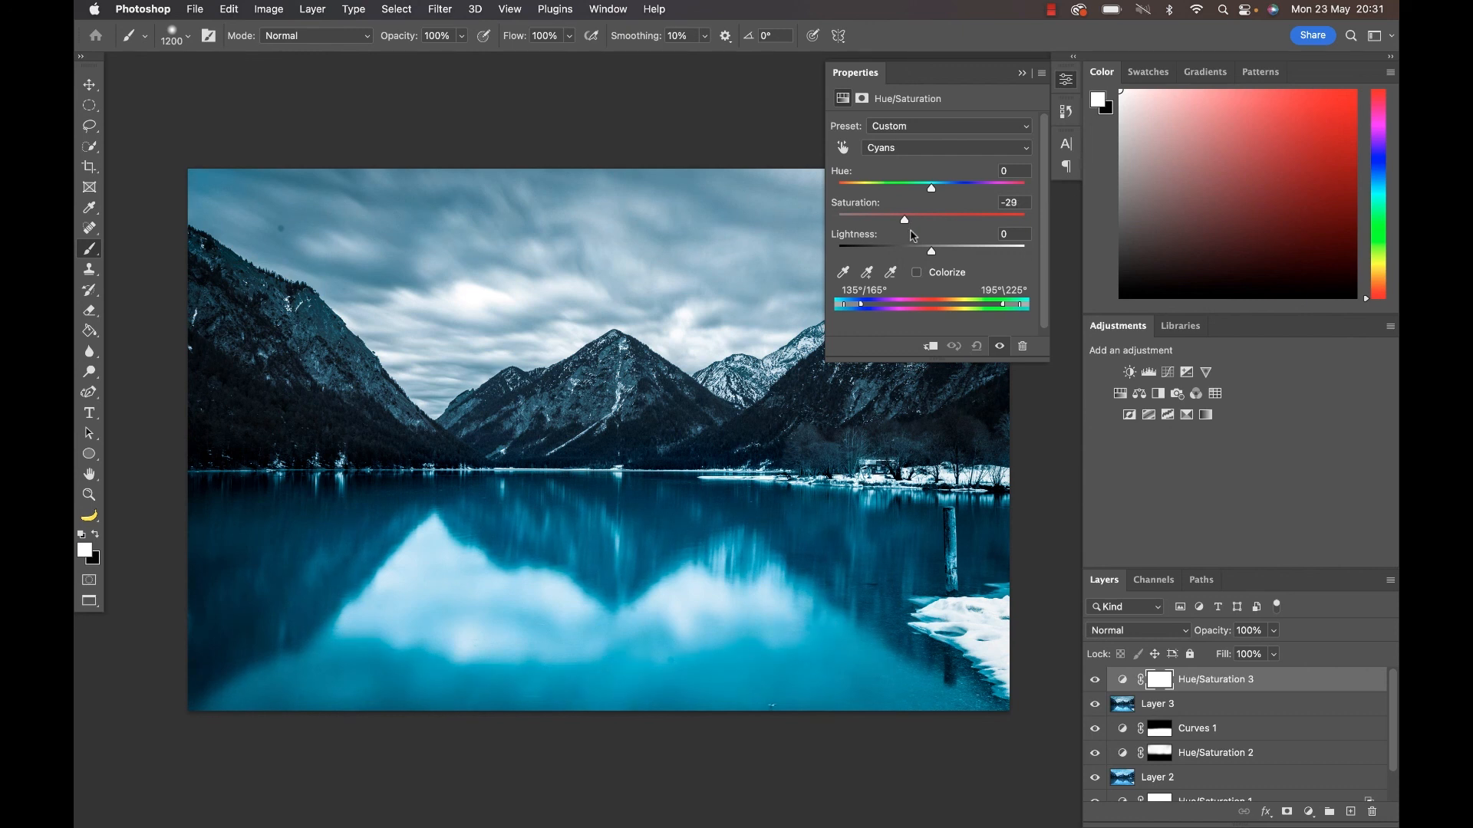
{"action": "left_click", "coordinate": [1021, 72]}
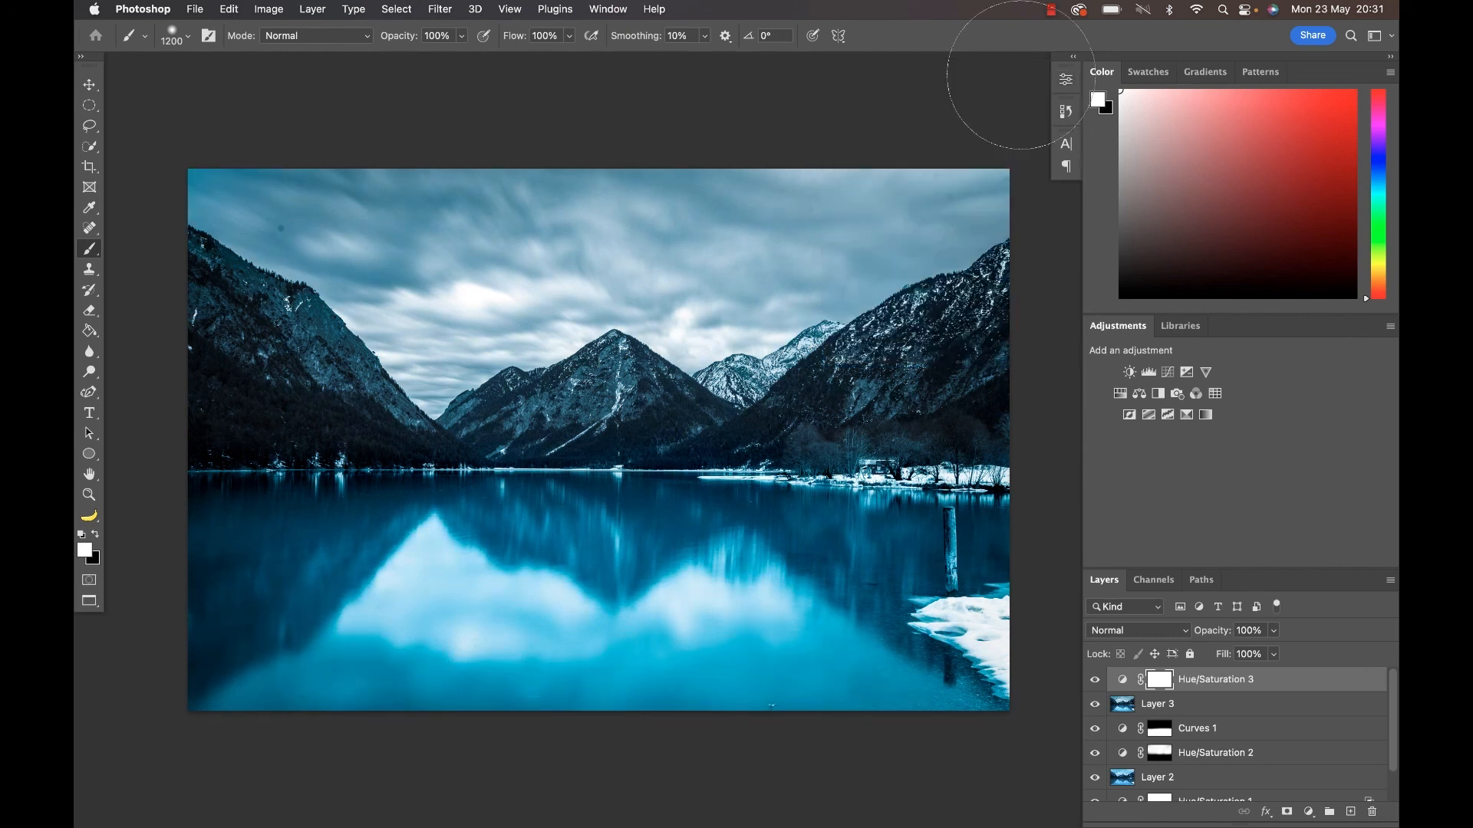
Show Layer 1 alone so only the original ungraded photo is visible
{"action": "scroll", "scroll_direction": "down", "scroll_amount": 3}
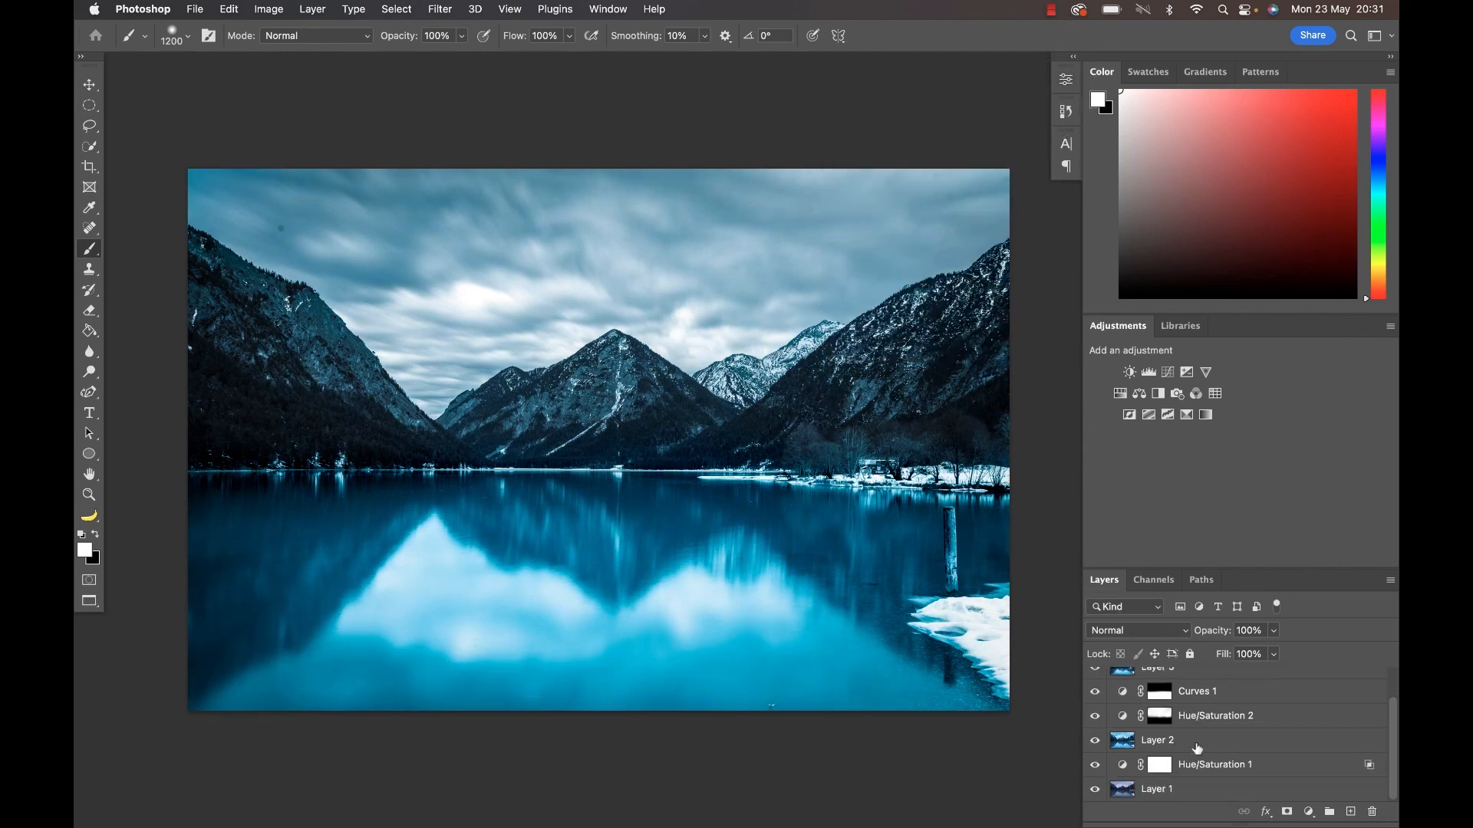
{"action": "left_click", "coordinate": [1094, 788]}
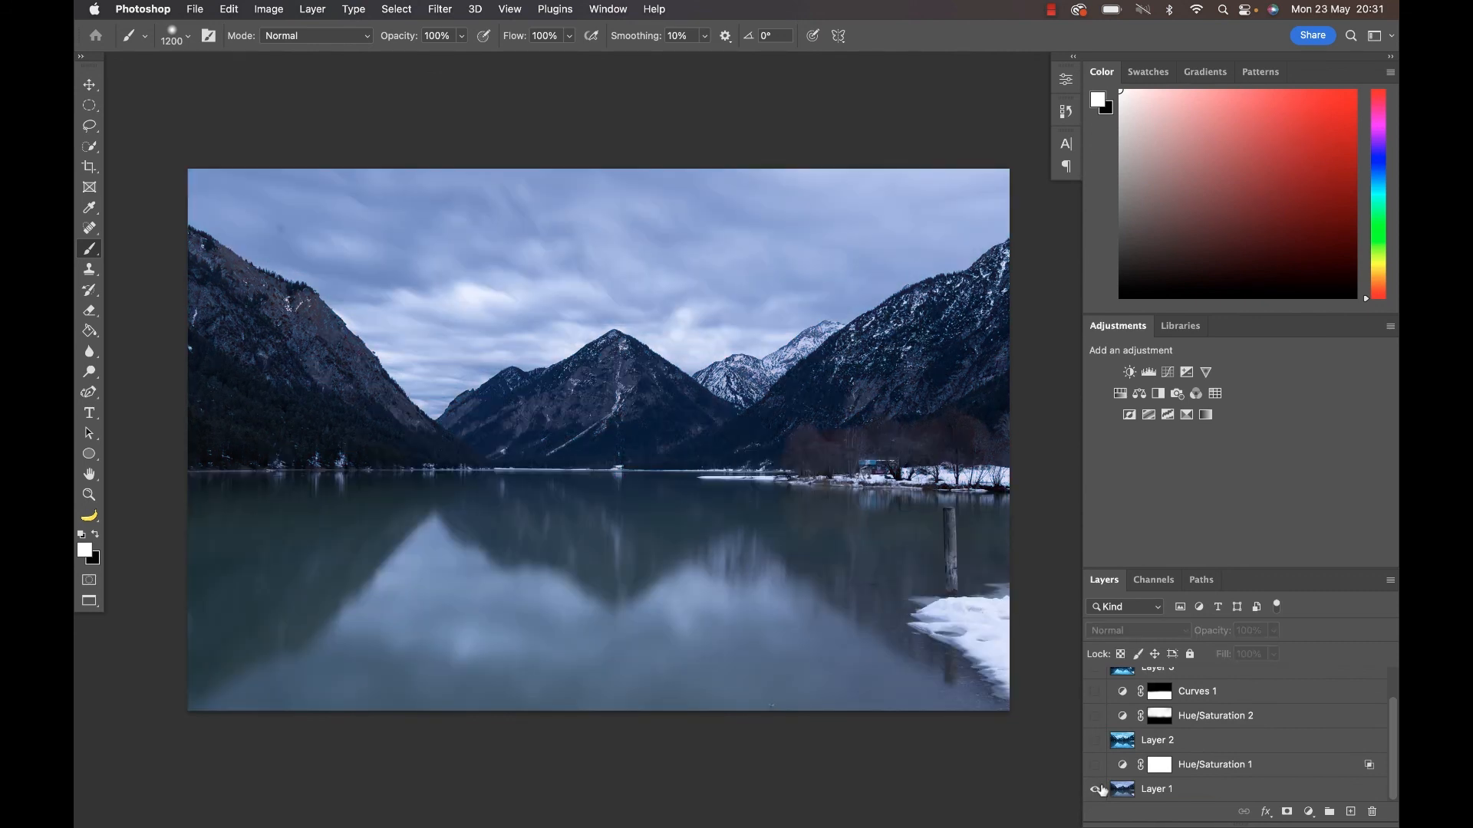